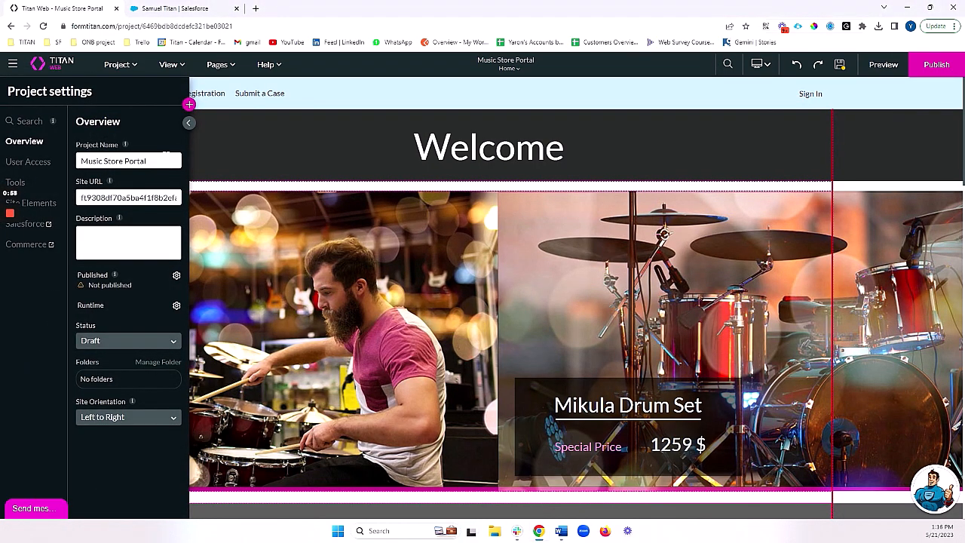
Enable SmartV login under User Access and begin choosing its Salesforce object
{"action": "left_click", "coordinate": [27, 161]}
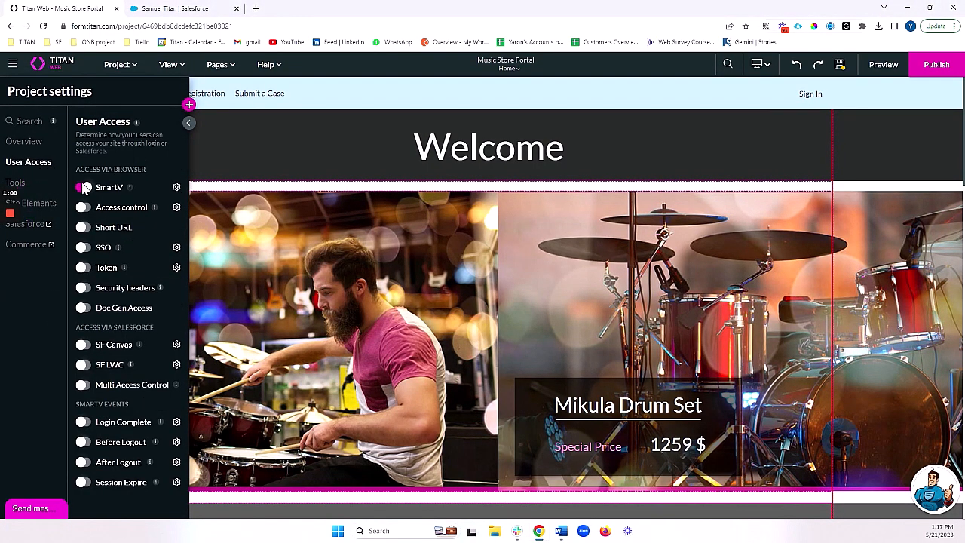
{"action": "left_click", "coordinate": [82, 187]}
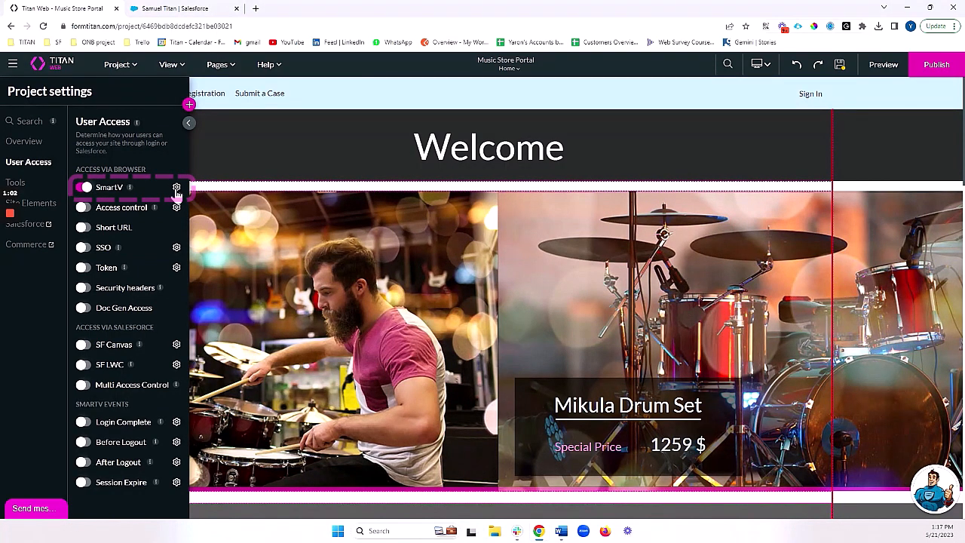
{"action": "left_click", "coordinate": [177, 187]}
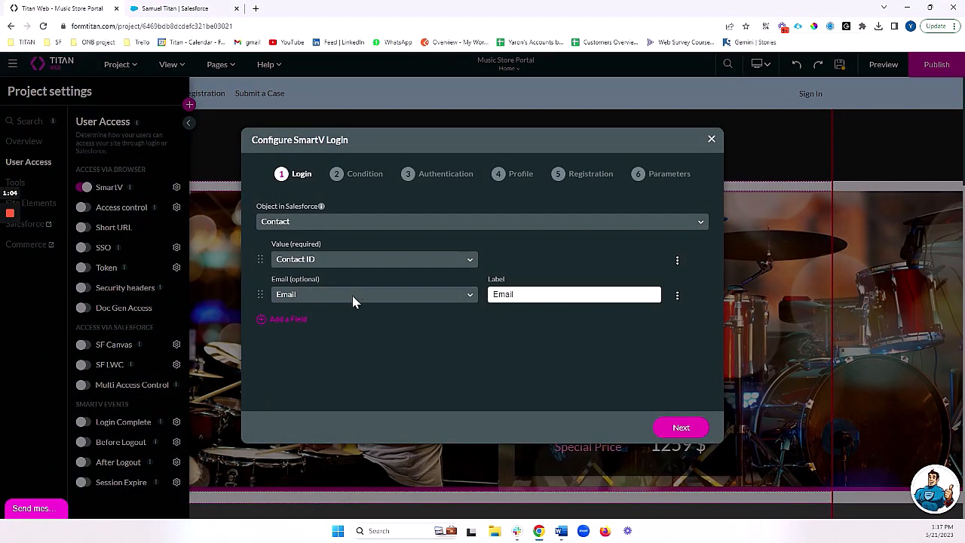
{"action": "left_click", "coordinate": [482, 220]}
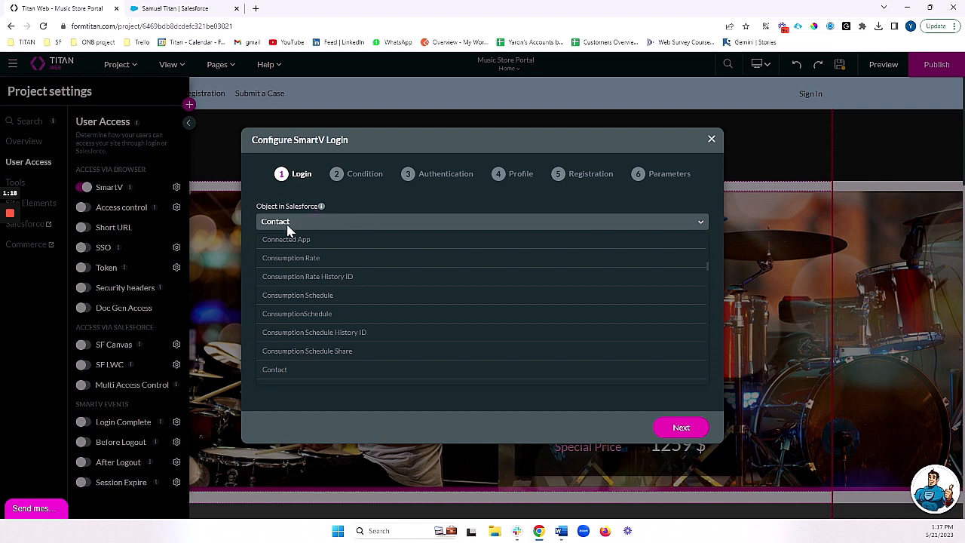
{"action": "mouse_move", "coordinate": [407, 226]}
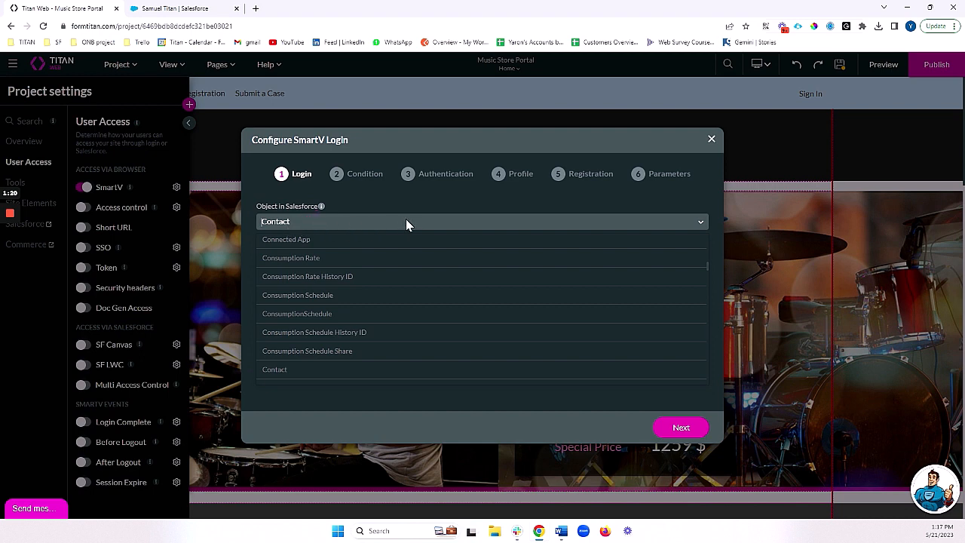
{"action": "mouse_move", "coordinate": [386, 211]}
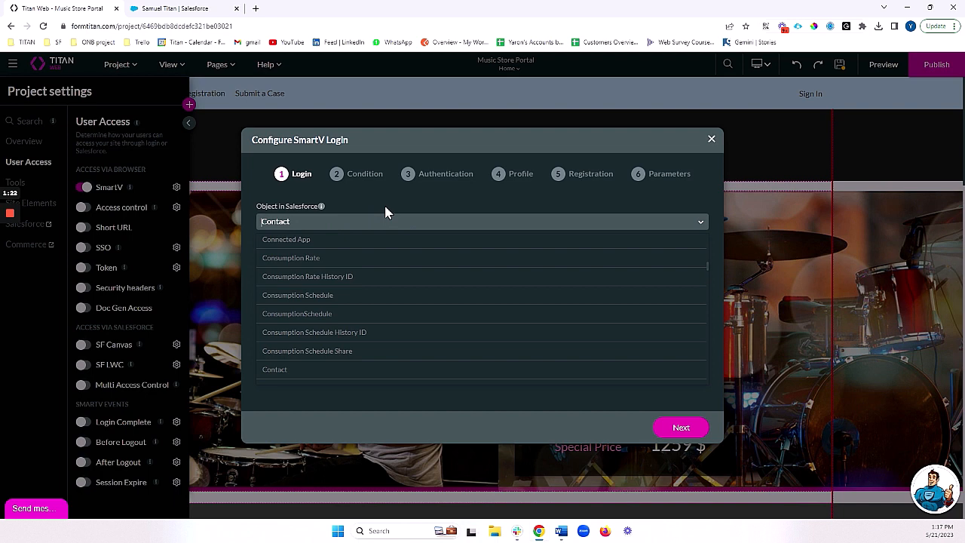
Keep Contact as the login object and add Last Name as an additional field
{"action": "left_click", "coordinate": [275, 368]}
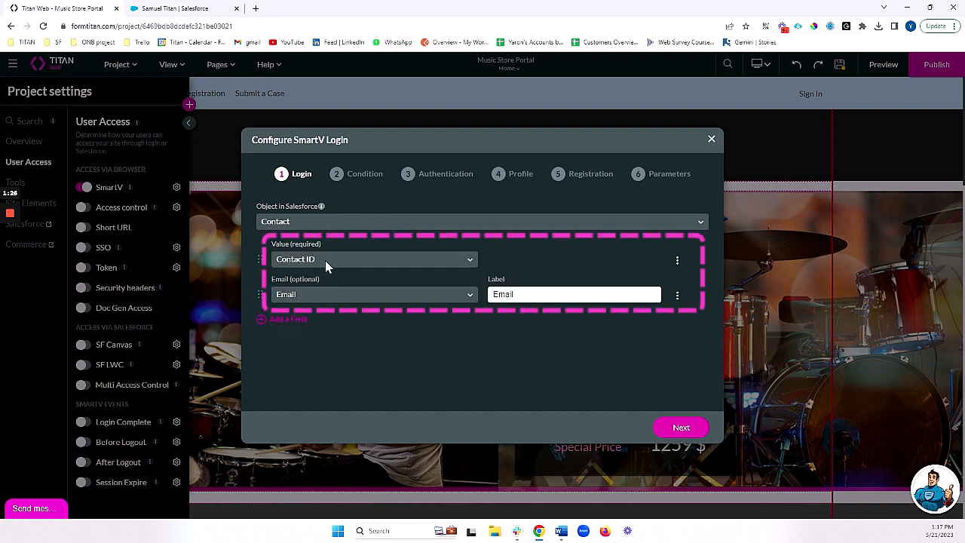
{"action": "mouse_move", "coordinate": [359, 261]}
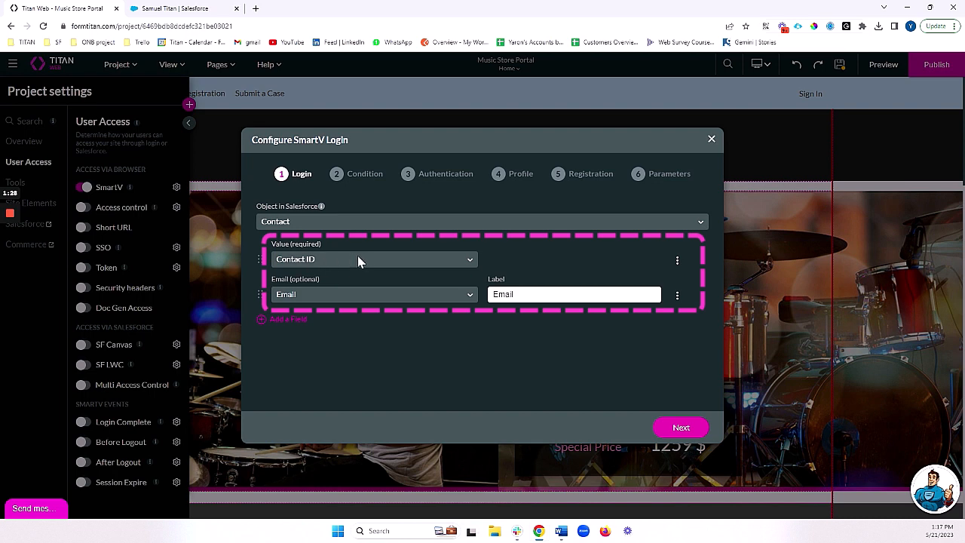
{"action": "mouse_move", "coordinate": [339, 266]}
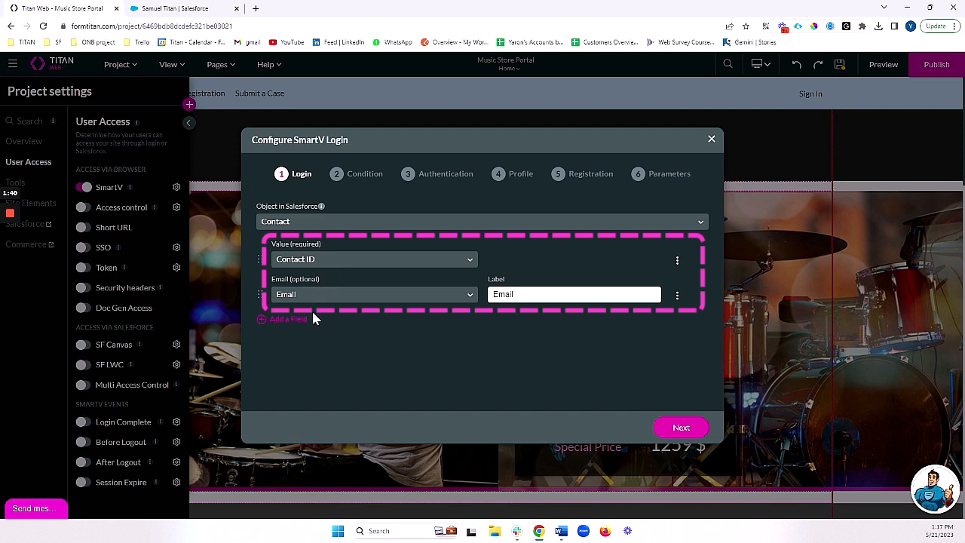
{"action": "mouse_move", "coordinate": [324, 308]}
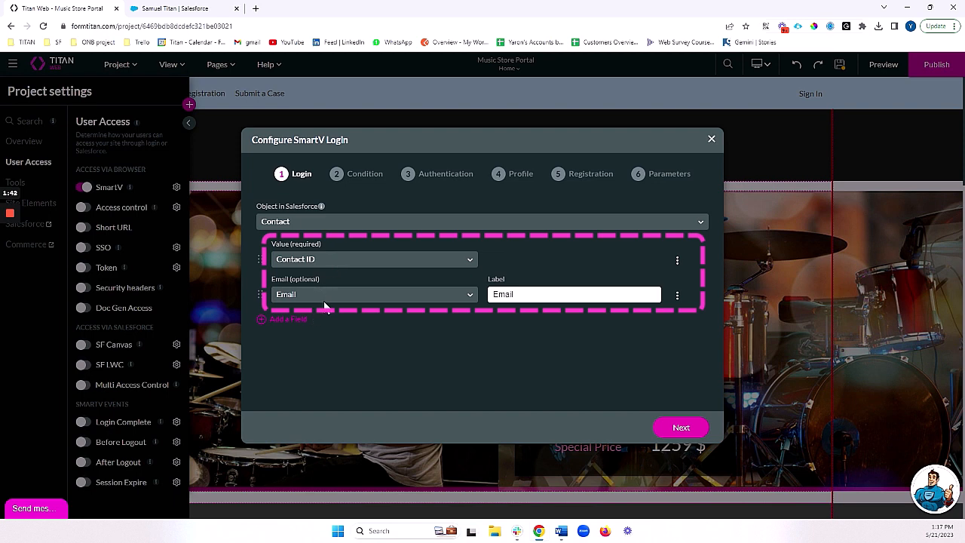
{"action": "mouse_move", "coordinate": [324, 302]}
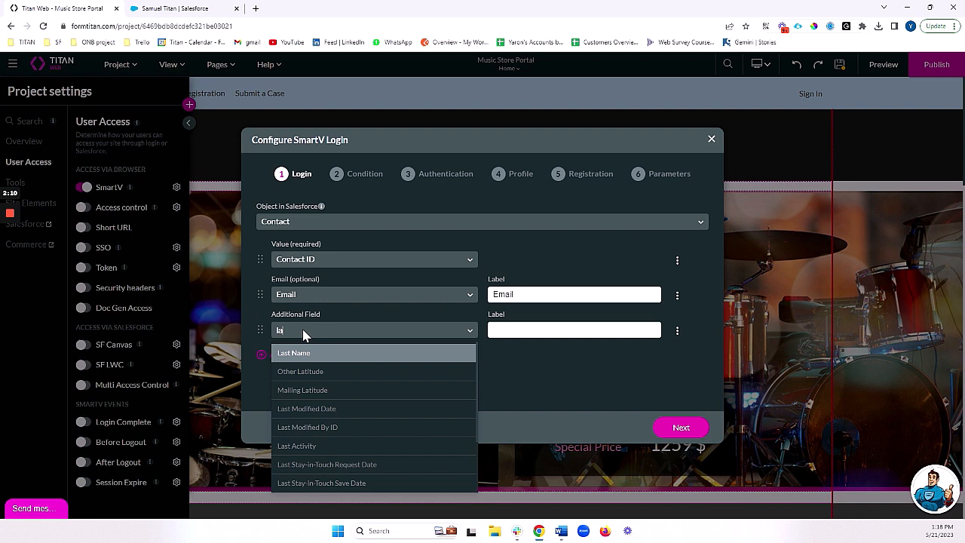
{"action": "left_click", "coordinate": [293, 353]}
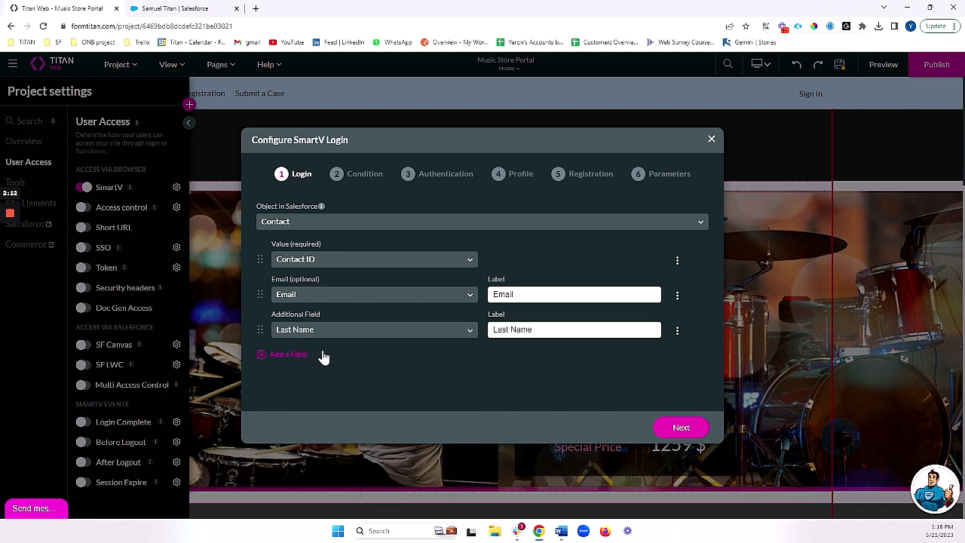
{"action": "mouse_move", "coordinate": [455, 350]}
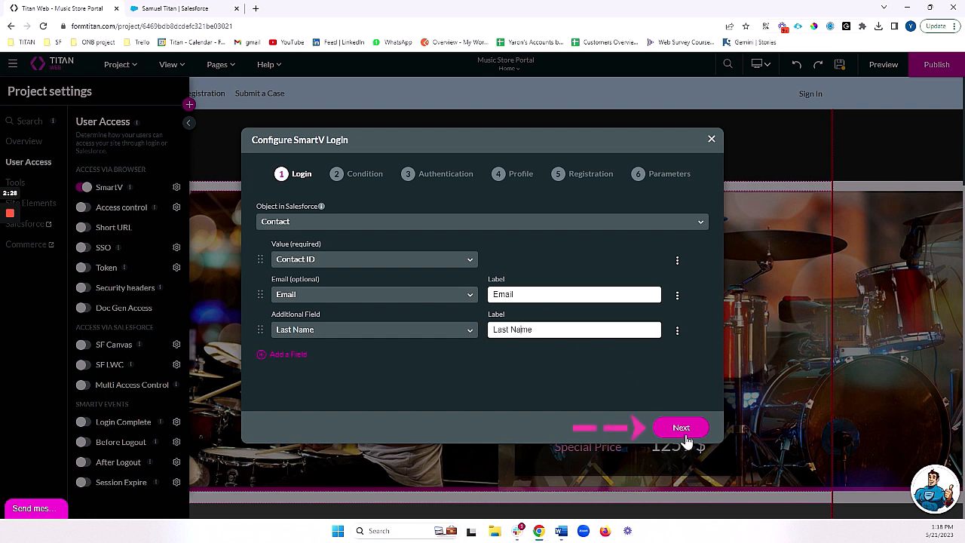
Advance to the Condition step, briefly reviewing the Login fields on the way
{"action": "left_click", "coordinate": [680, 428]}
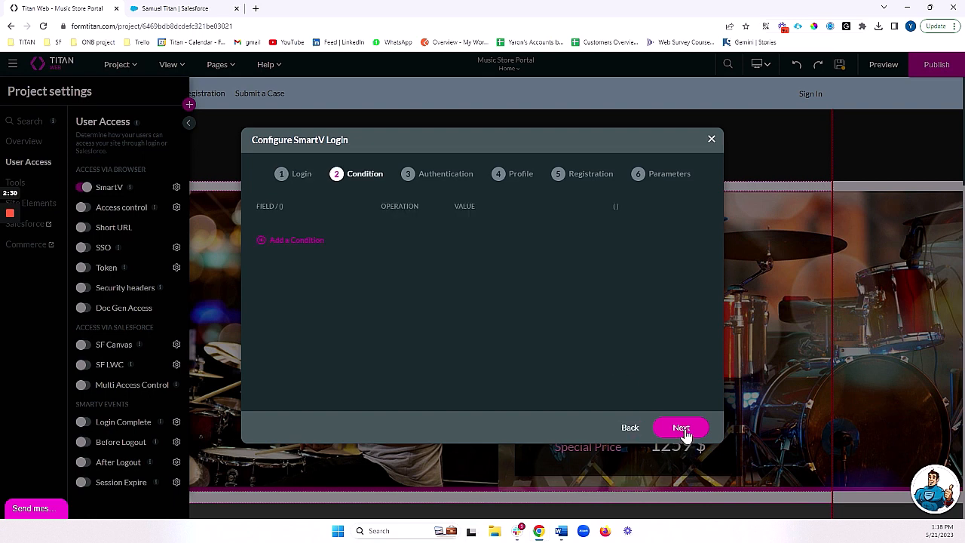
{"action": "mouse_move", "coordinate": [410, 277]}
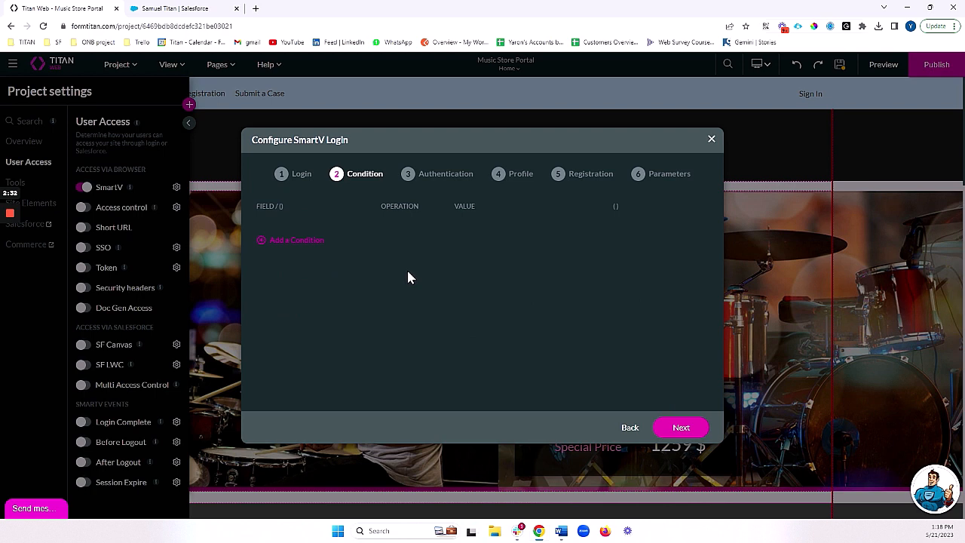
{"action": "mouse_move", "coordinate": [413, 275]}
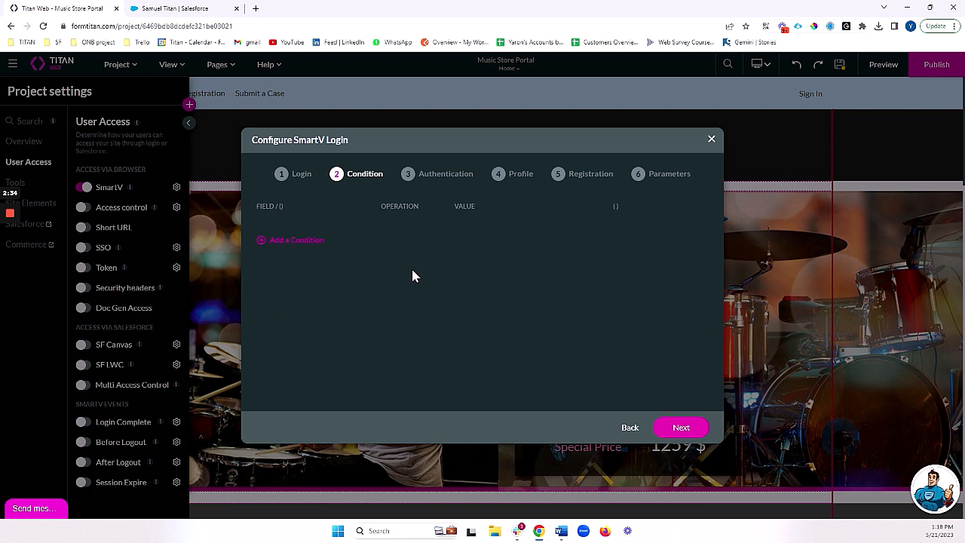
{"action": "left_click", "coordinate": [301, 174]}
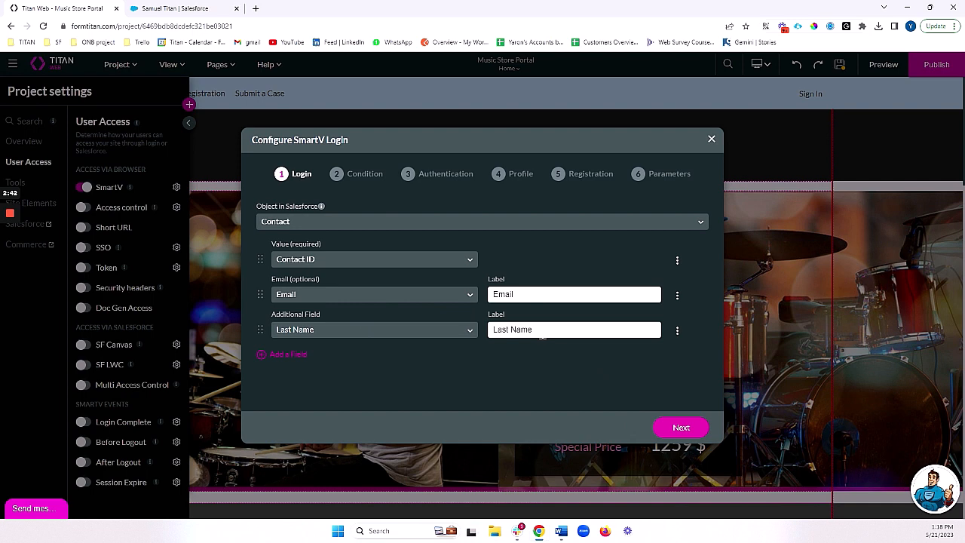
{"action": "left_click", "coordinate": [678, 428]}
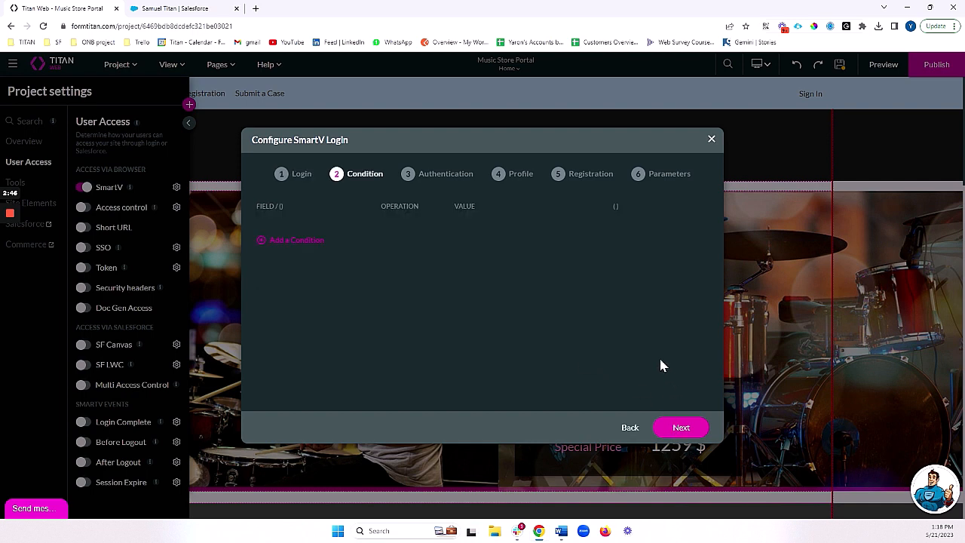
{"action": "mouse_move", "coordinate": [422, 345]}
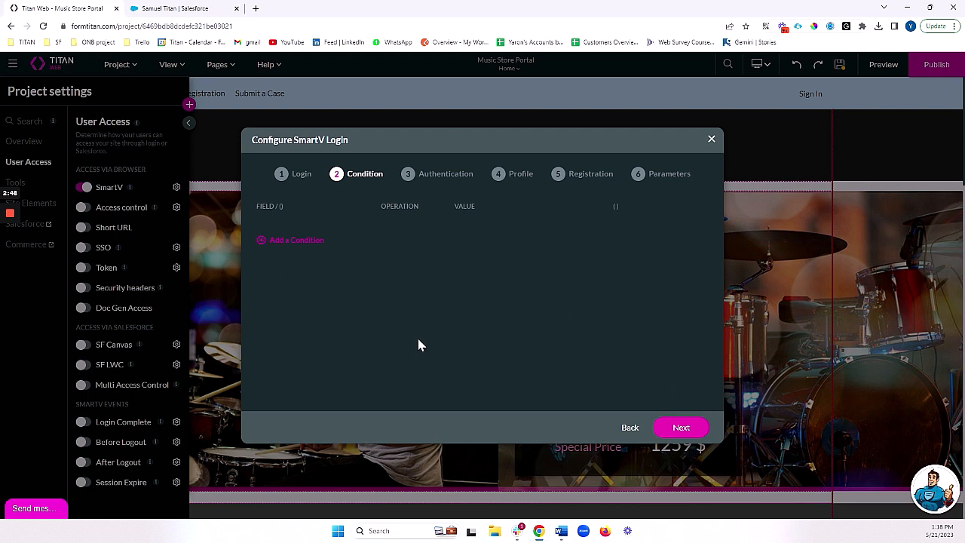
{"action": "mouse_move", "coordinate": [405, 318]}
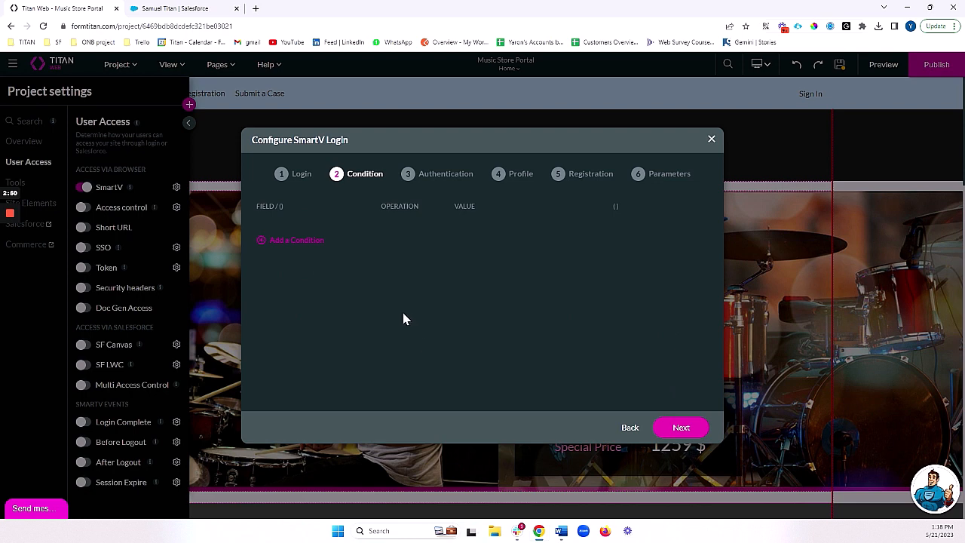
{"action": "mouse_move", "coordinate": [404, 317]}
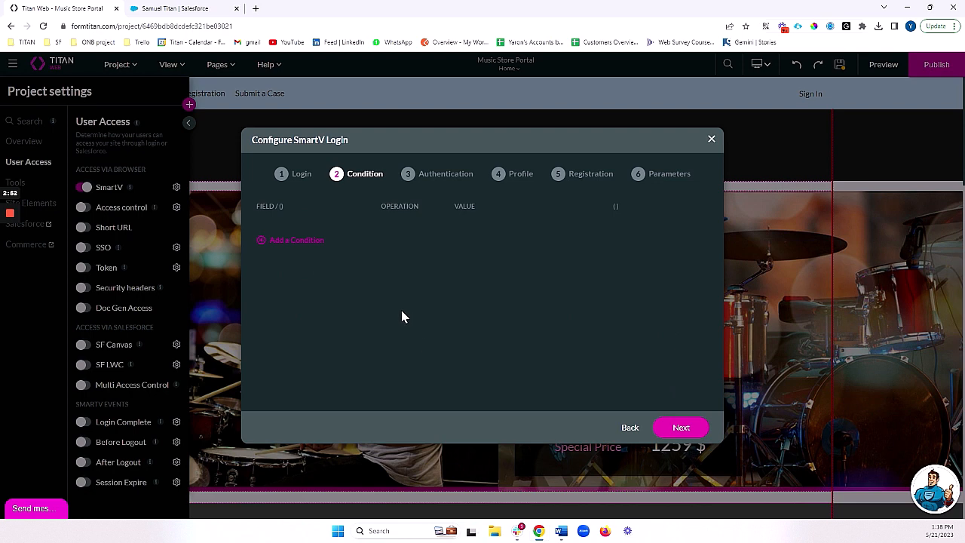
Switch to the Salesforce tab and view the Contact record's details
{"action": "left_click", "coordinate": [181, 9]}
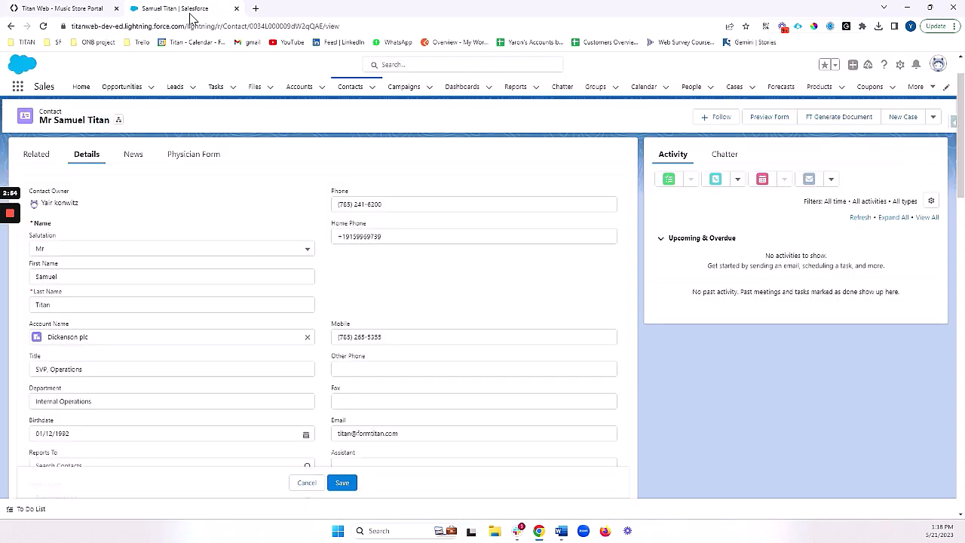
{"action": "left_click", "coordinate": [340, 482]}
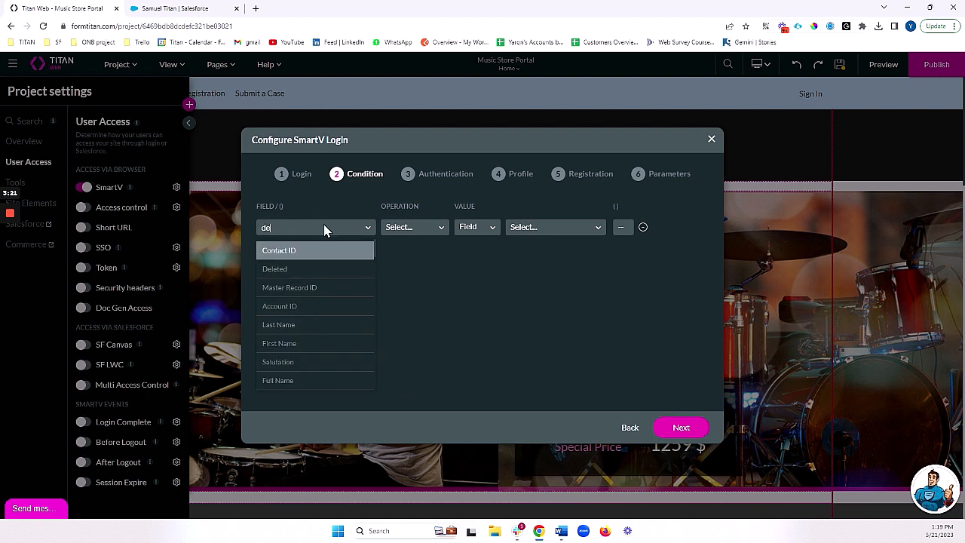
Add a Demo Checkbox Equals Boolean-True condition and continue to Authentication
{"action": "left_click", "coordinate": [413, 226]}
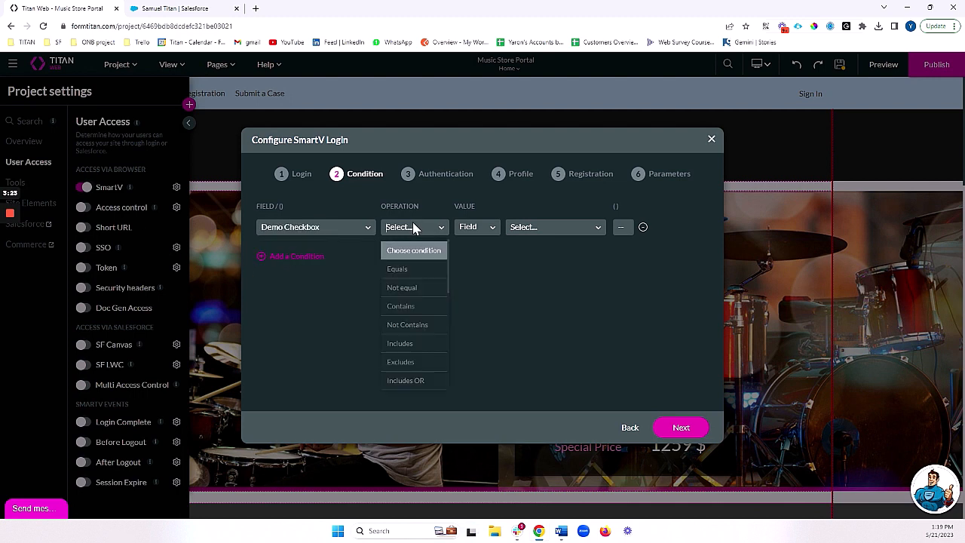
{"action": "left_click", "coordinate": [398, 269]}
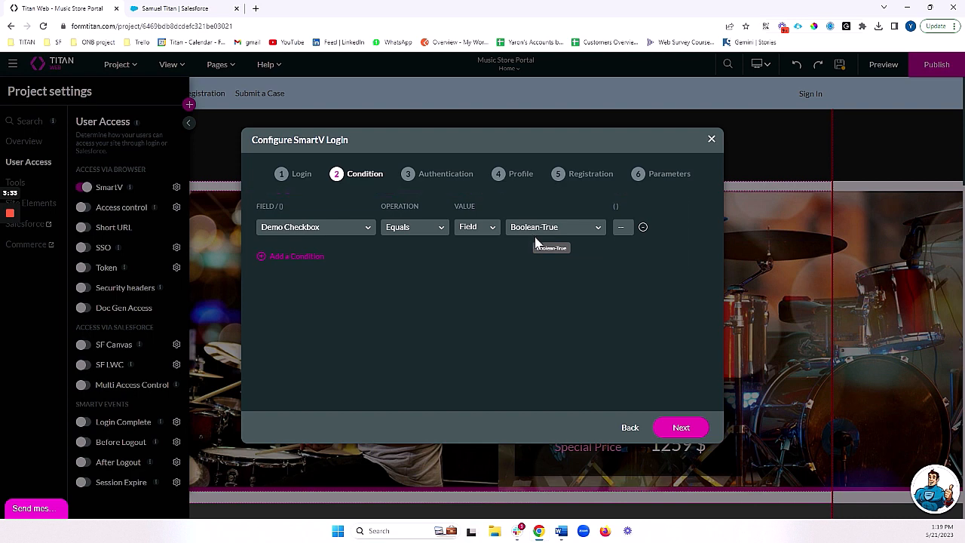
{"action": "left_click", "coordinate": [680, 428]}
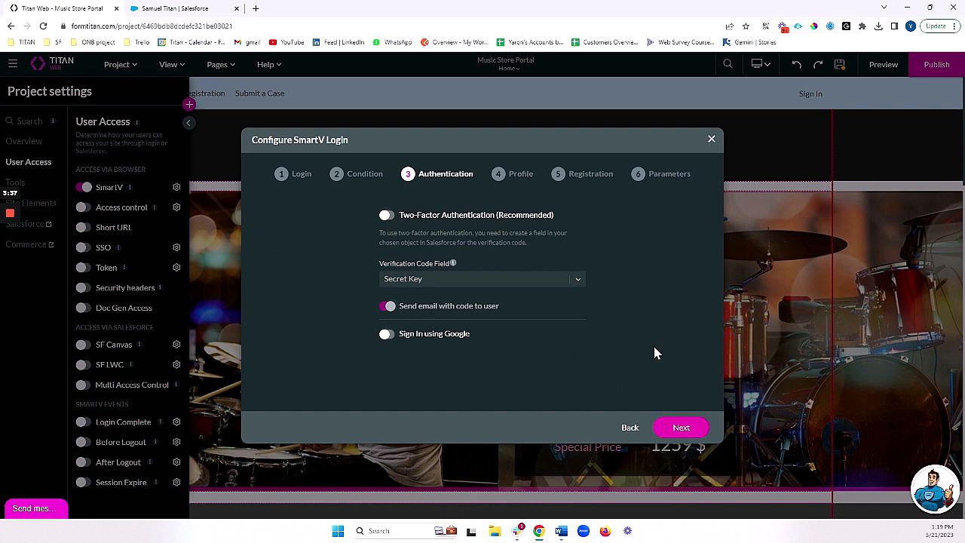
{"action": "mouse_move", "coordinate": [665, 327]}
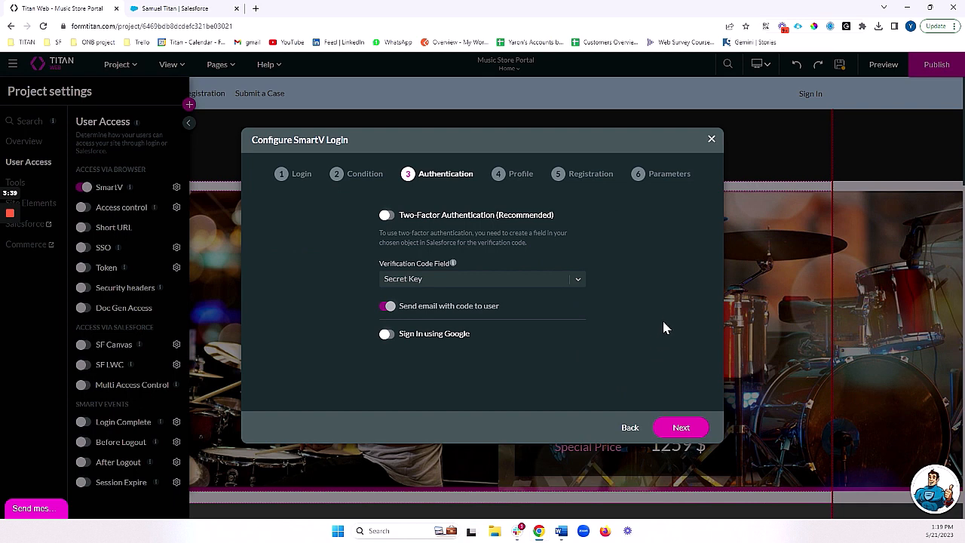
{"action": "mouse_move", "coordinate": [672, 315]}
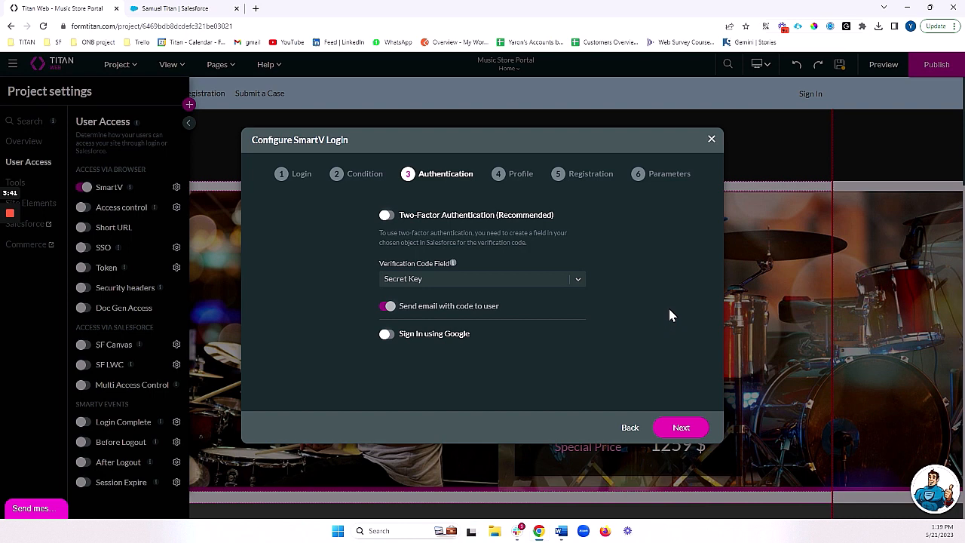
{"action": "mouse_move", "coordinate": [676, 309]}
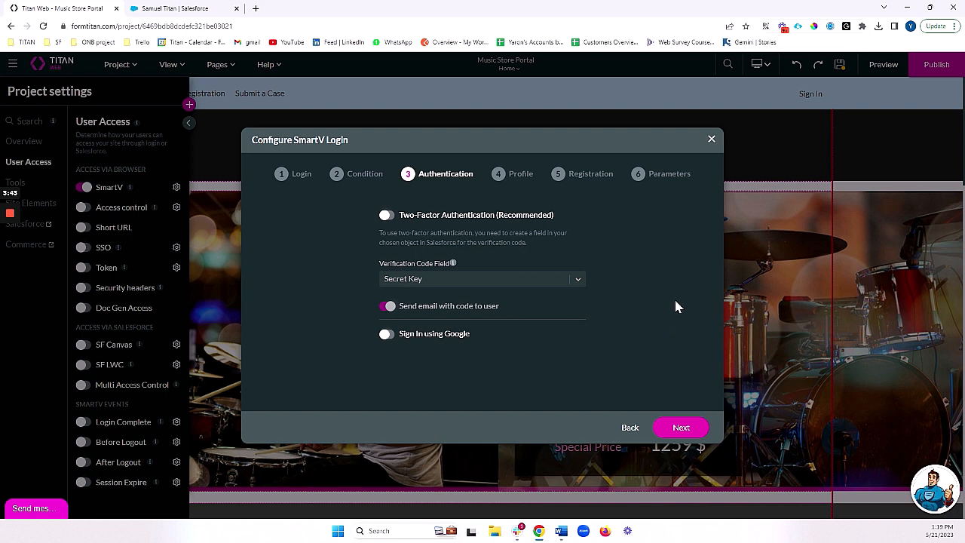
{"action": "mouse_move", "coordinate": [680, 306]}
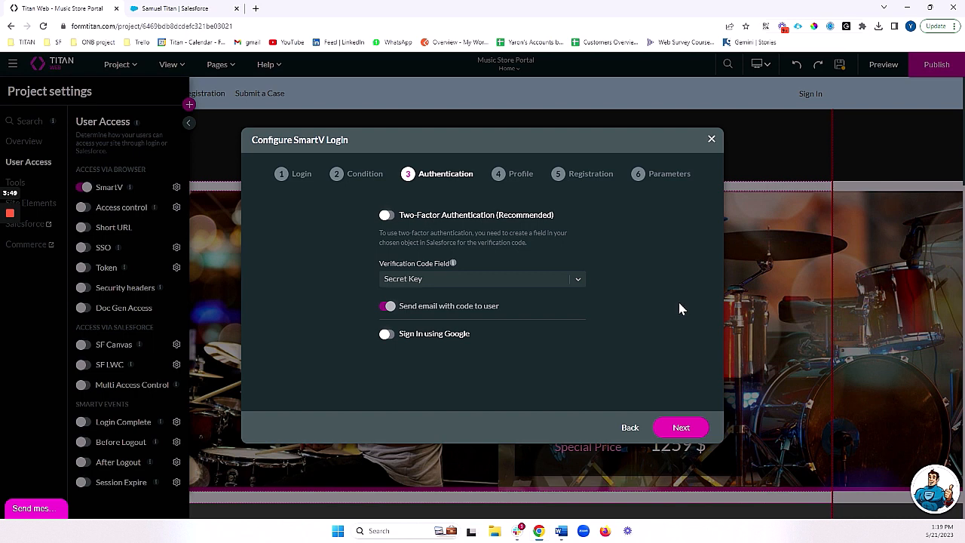
{"action": "mouse_move", "coordinate": [678, 308]}
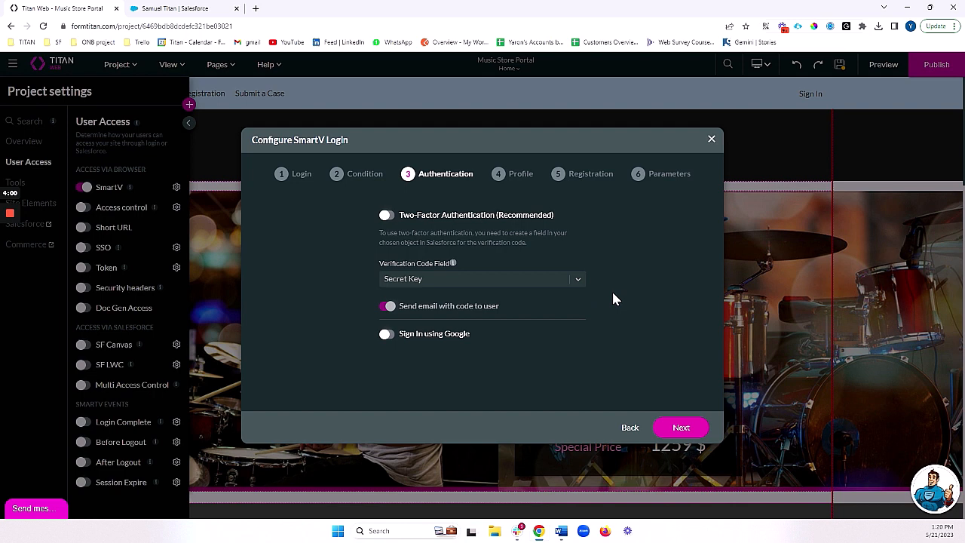
{"action": "mouse_move", "coordinate": [643, 425]}
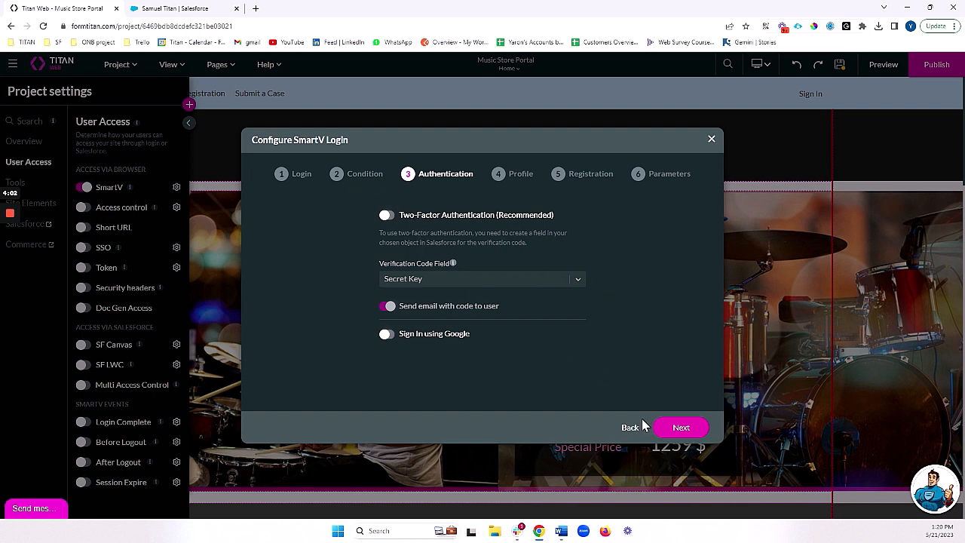
Review the Email and Last Name login fields, then return to the Authentication step
{"action": "left_click", "coordinate": [300, 173]}
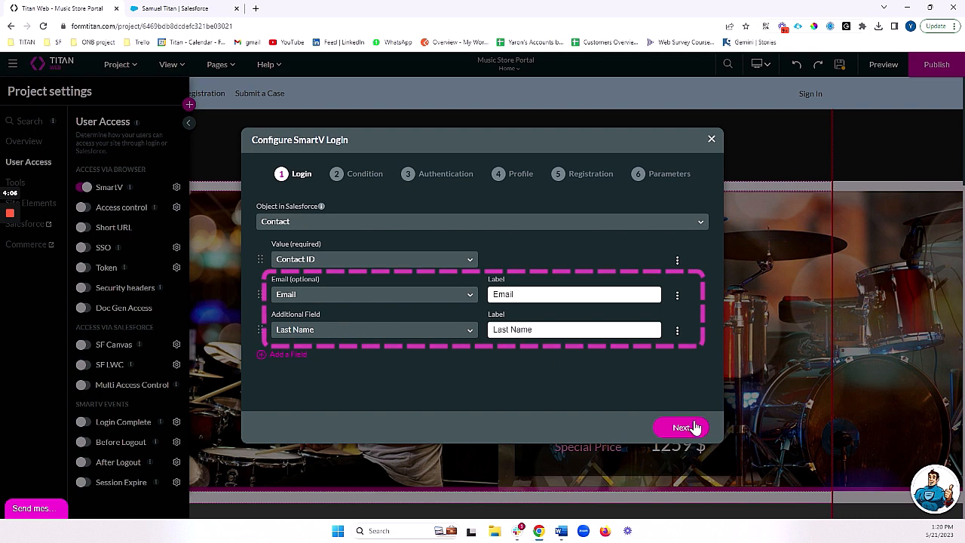
{"action": "left_click", "coordinate": [682, 428]}
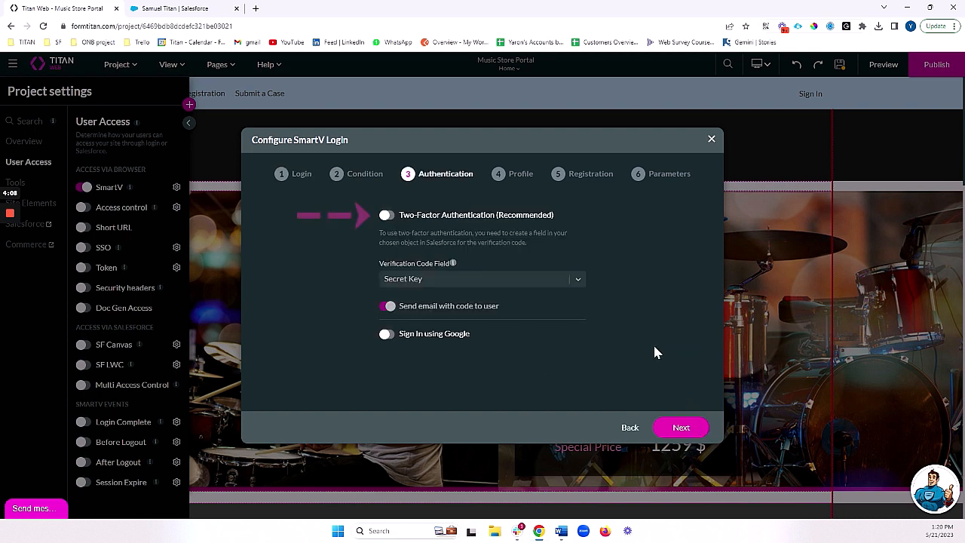
Enable two-factor authentication with Secret Key codes emailed via Salesforce
{"action": "left_click", "coordinate": [386, 214]}
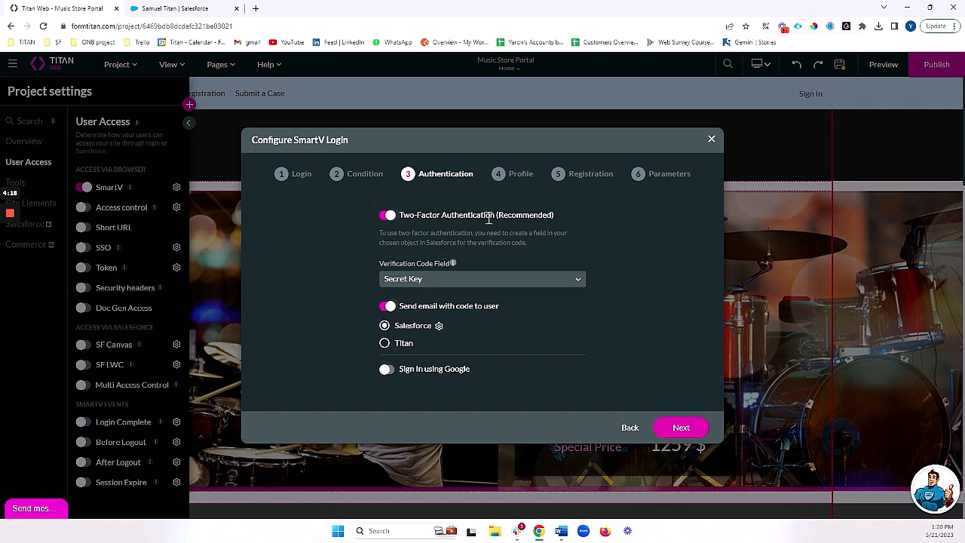
{"action": "mouse_move", "coordinate": [486, 230]}
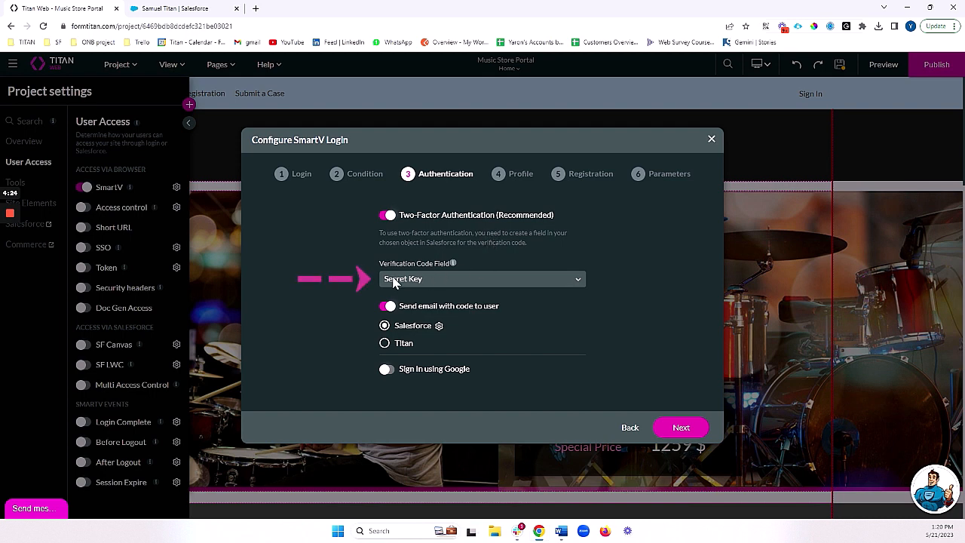
{"action": "mouse_move", "coordinate": [431, 285]}
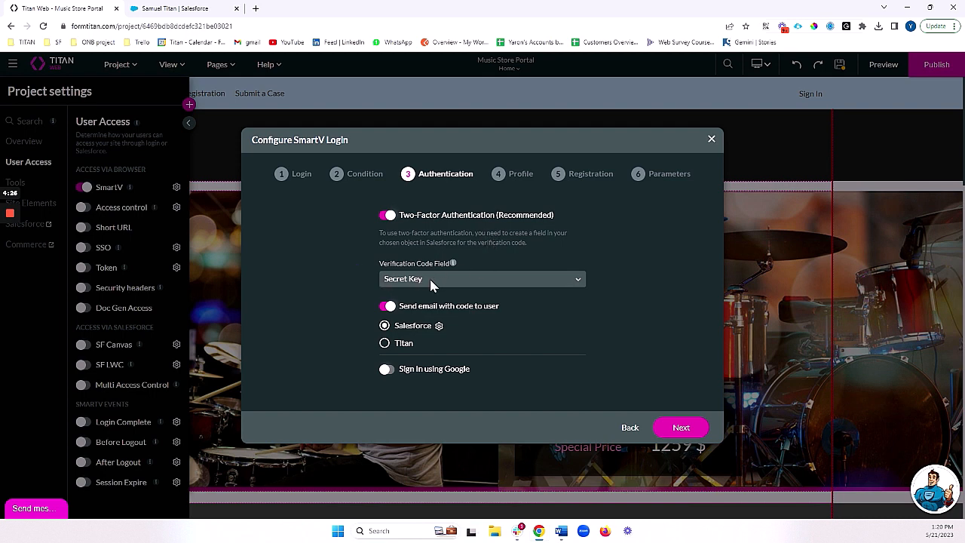
{"action": "mouse_move", "coordinate": [429, 286]}
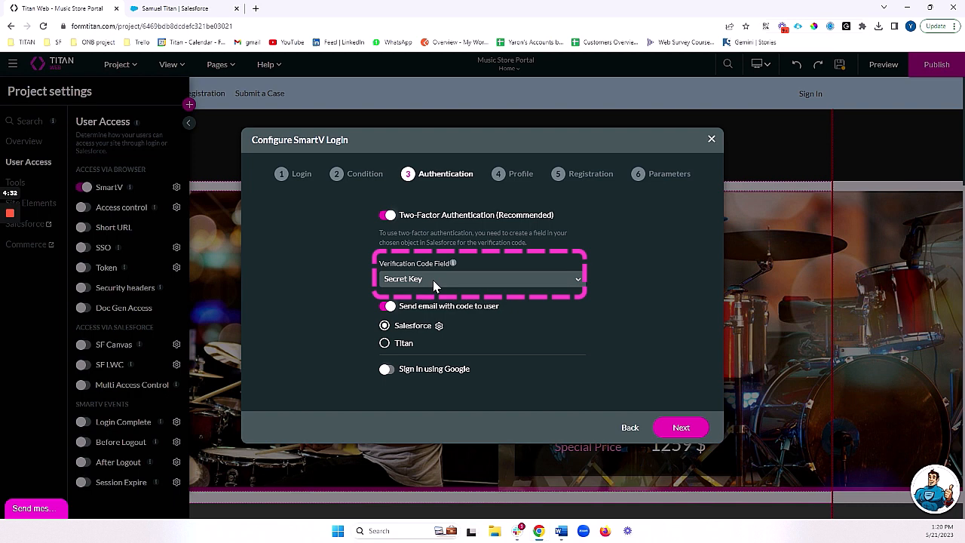
{"action": "mouse_move", "coordinate": [458, 260]}
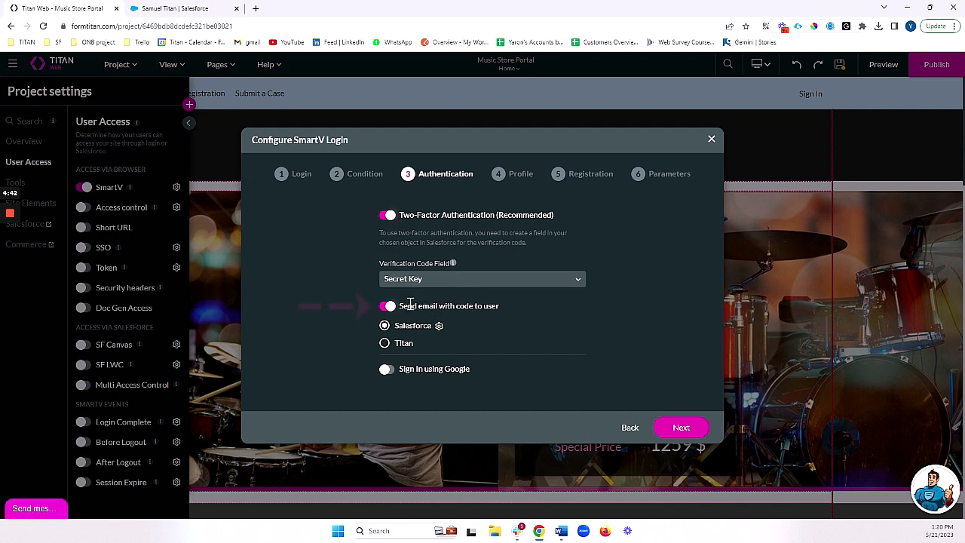
{"action": "double_click", "coordinate": [491, 305]}
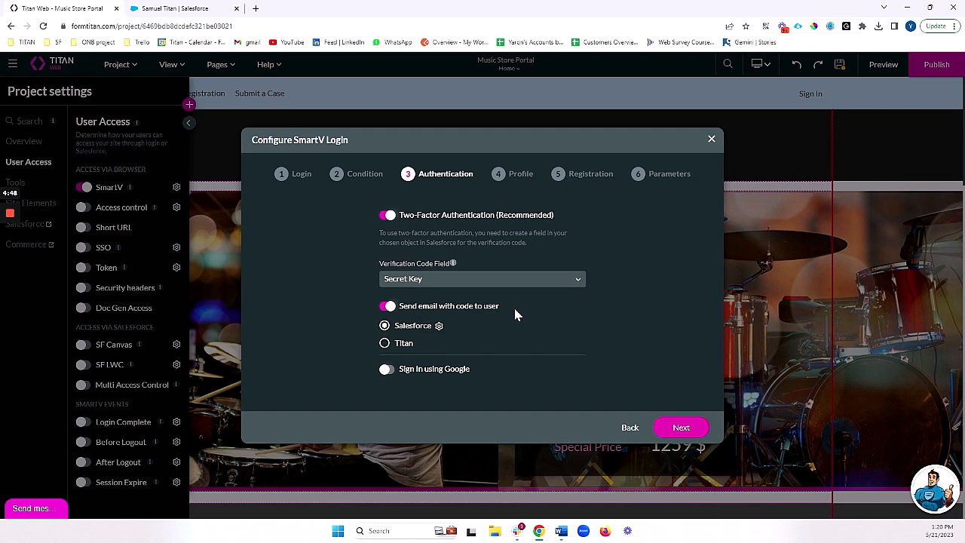
{"action": "mouse_move", "coordinate": [518, 320]}
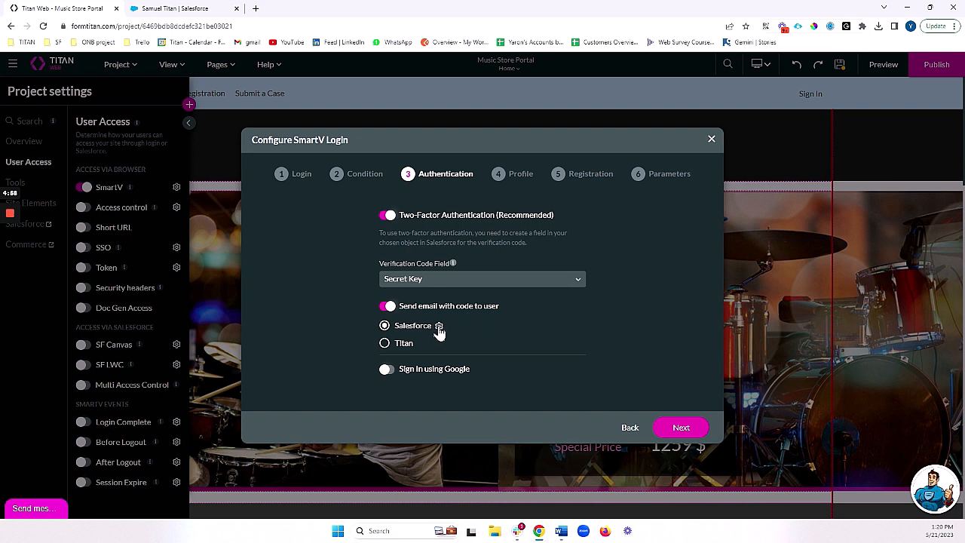
{"action": "left_click", "coordinate": [439, 326]}
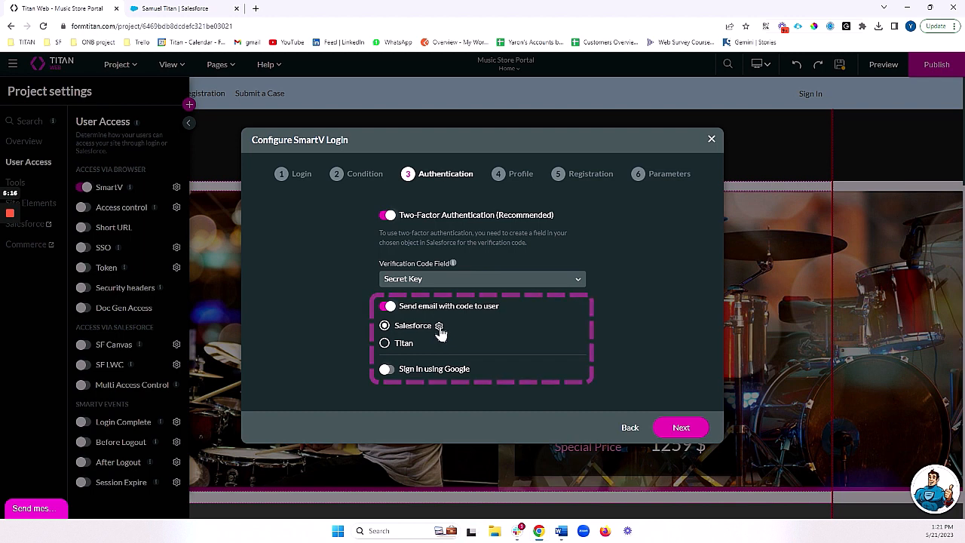
Continue past the Profile step with no profile page included
{"action": "left_click", "coordinate": [678, 429]}
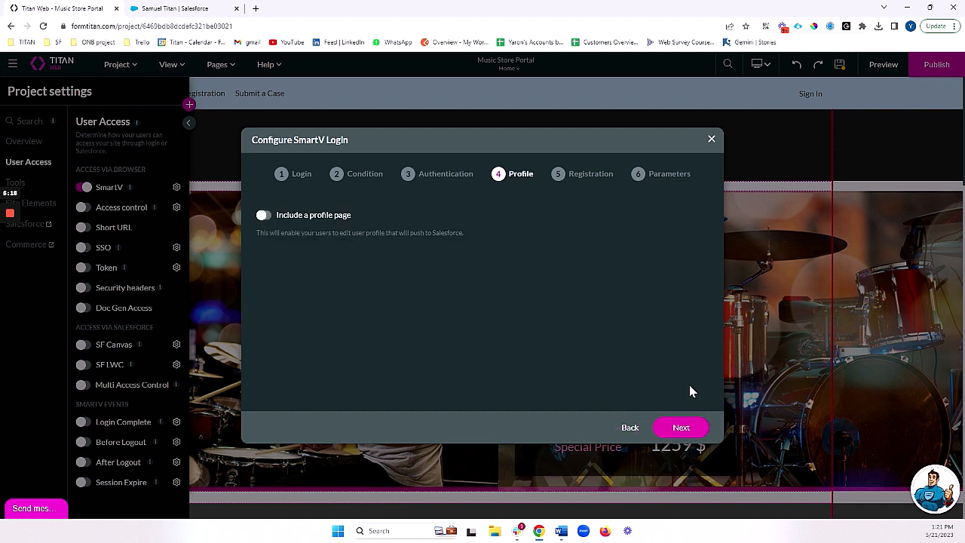
{"action": "mouse_move", "coordinate": [654, 379]}
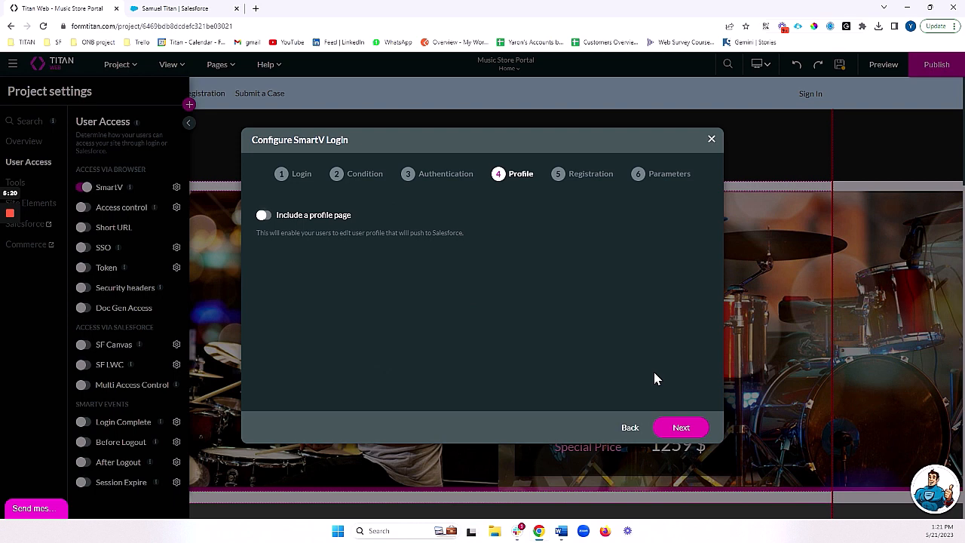
{"action": "mouse_move", "coordinate": [624, 365]}
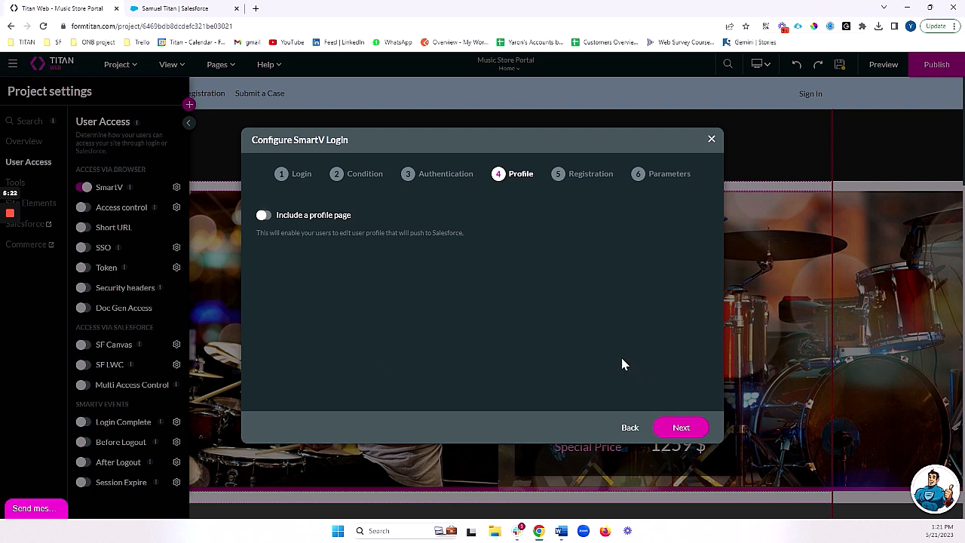
{"action": "mouse_move", "coordinate": [624, 361]}
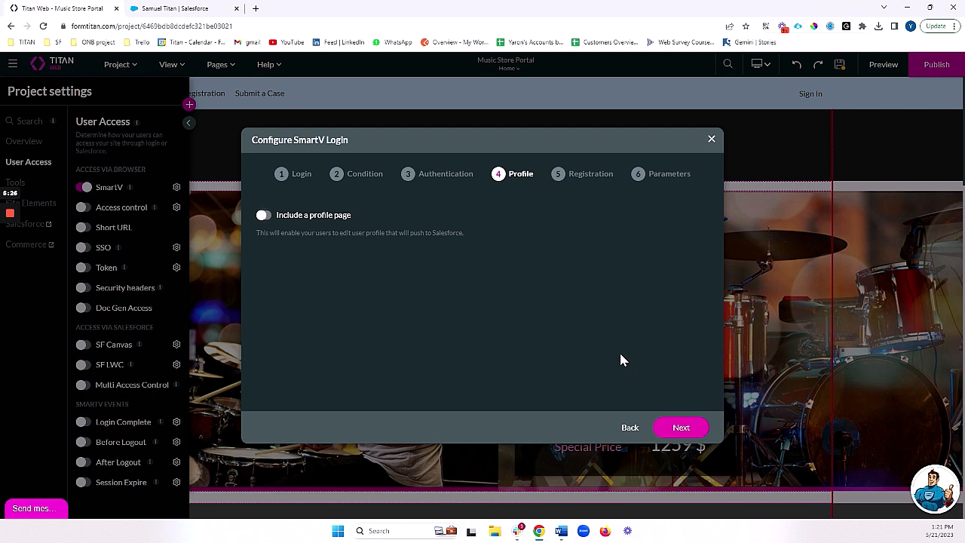
{"action": "mouse_move", "coordinate": [636, 347]}
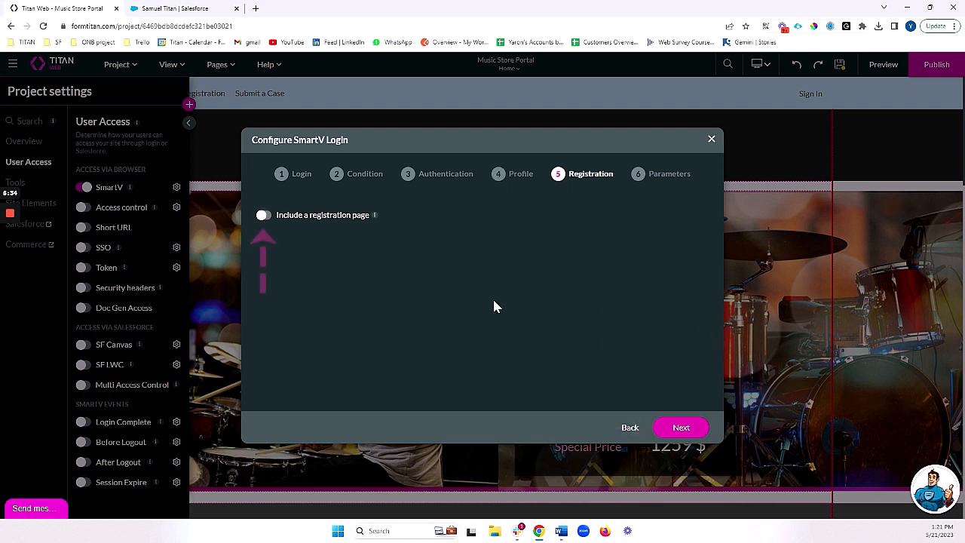
Include a registration page, trying Standard with Last Name and First Name fields
{"action": "left_click", "coordinate": [264, 214]}
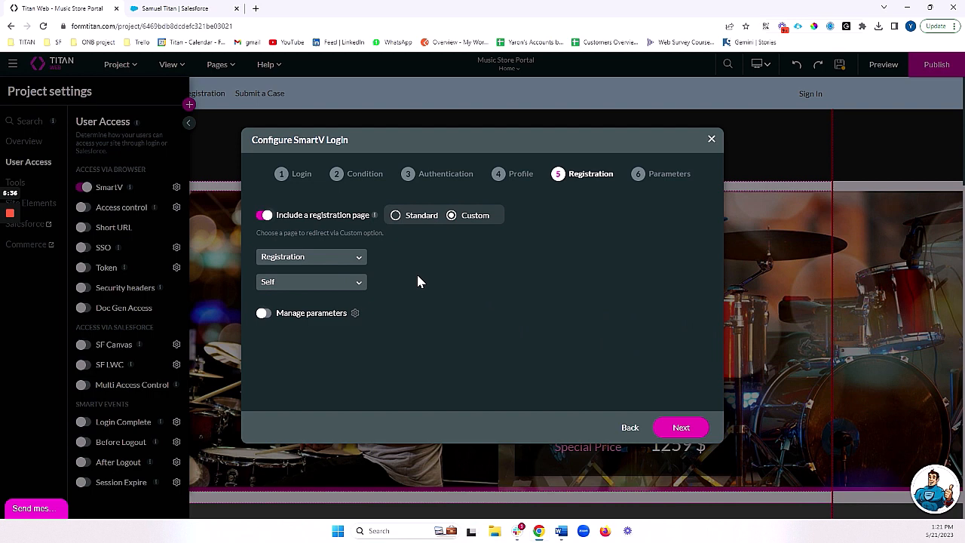
{"action": "mouse_move", "coordinate": [415, 292]}
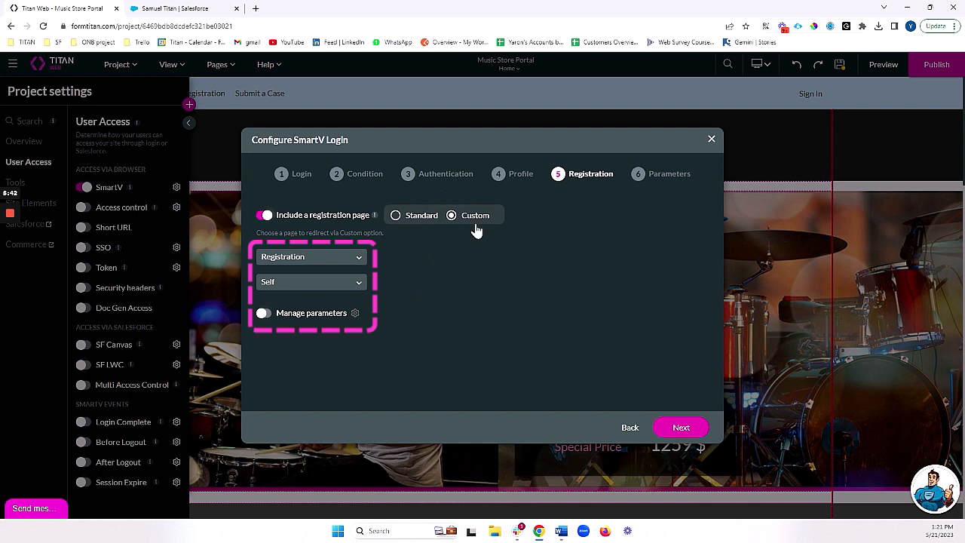
{"action": "mouse_move", "coordinate": [470, 232]}
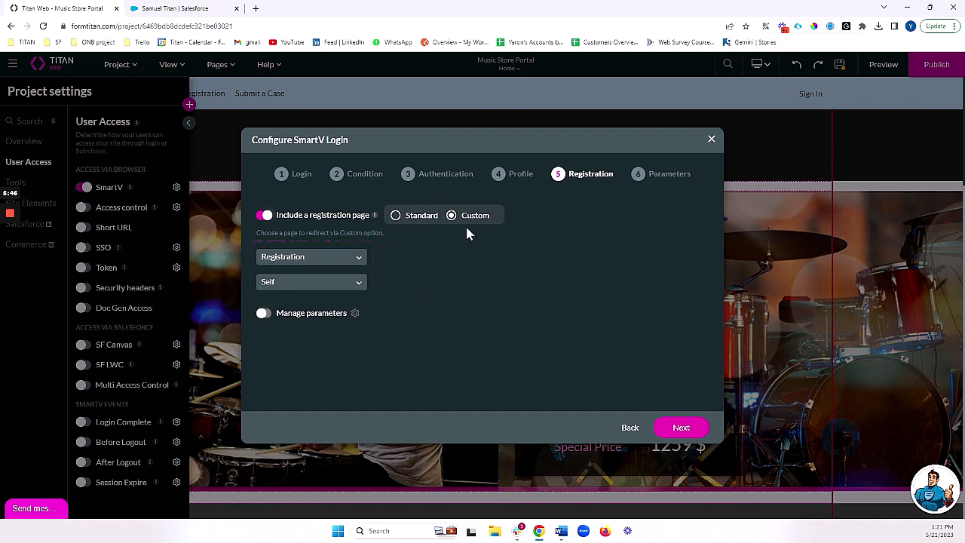
{"action": "left_click", "coordinate": [395, 214]}
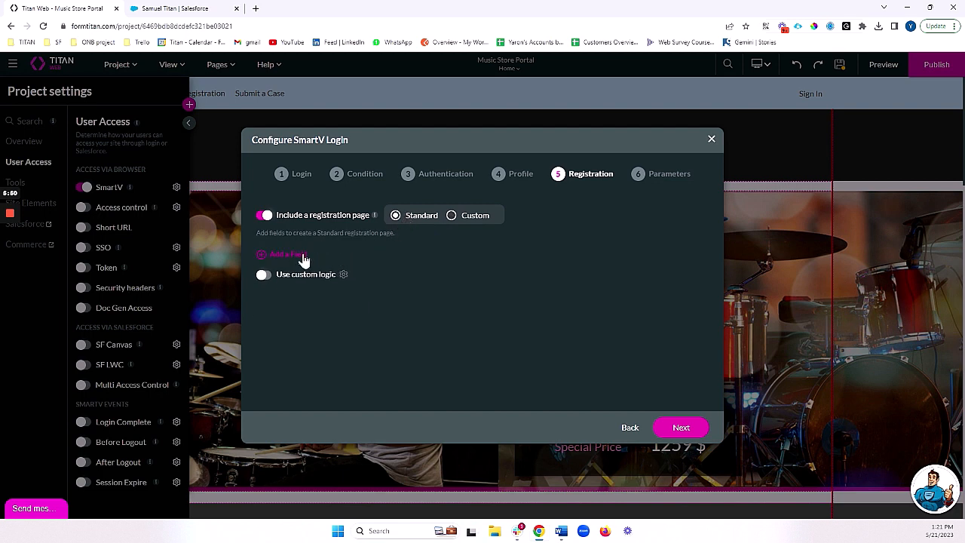
{"action": "left_click", "coordinate": [285, 253]}
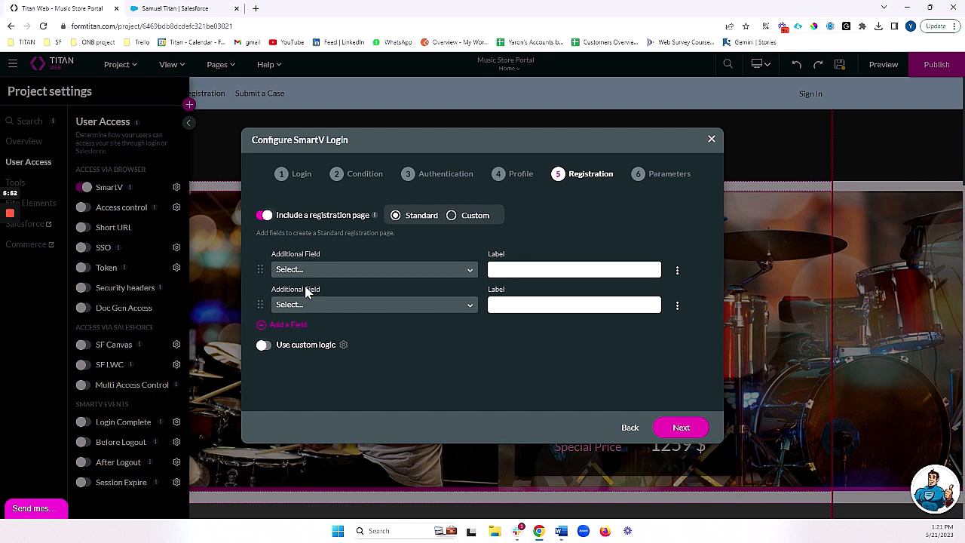
{"action": "left_click", "coordinate": [369, 269]}
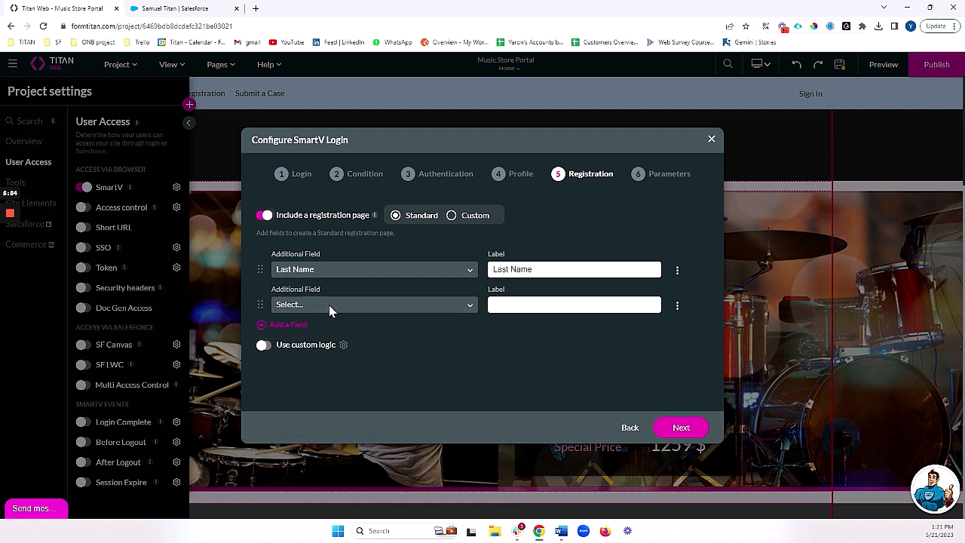
{"action": "left_click", "coordinate": [369, 304]}
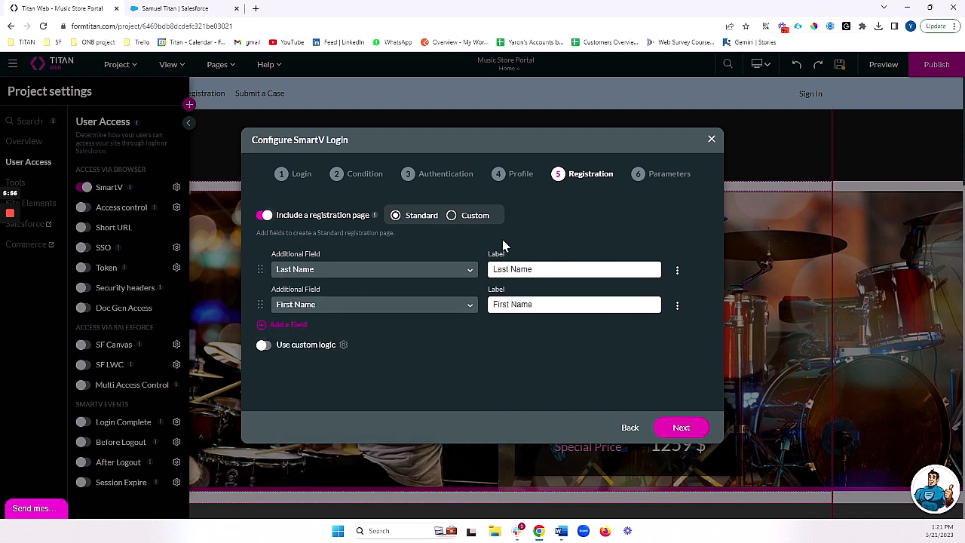
Switch back to a Custom Registration page with Self target and continue to Parameters
{"action": "left_click", "coordinate": [450, 214]}
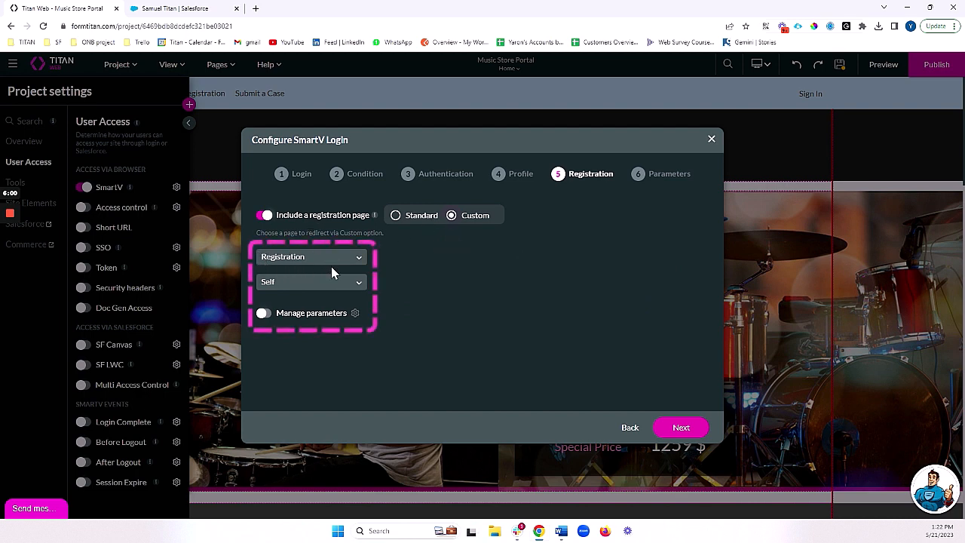
{"action": "mouse_move", "coordinate": [325, 270]}
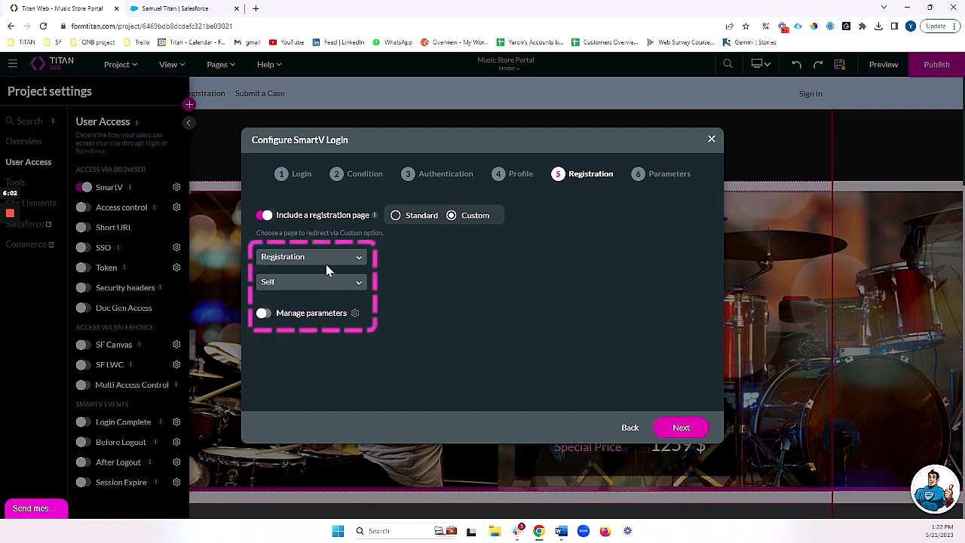
{"action": "mouse_move", "coordinate": [295, 270]}
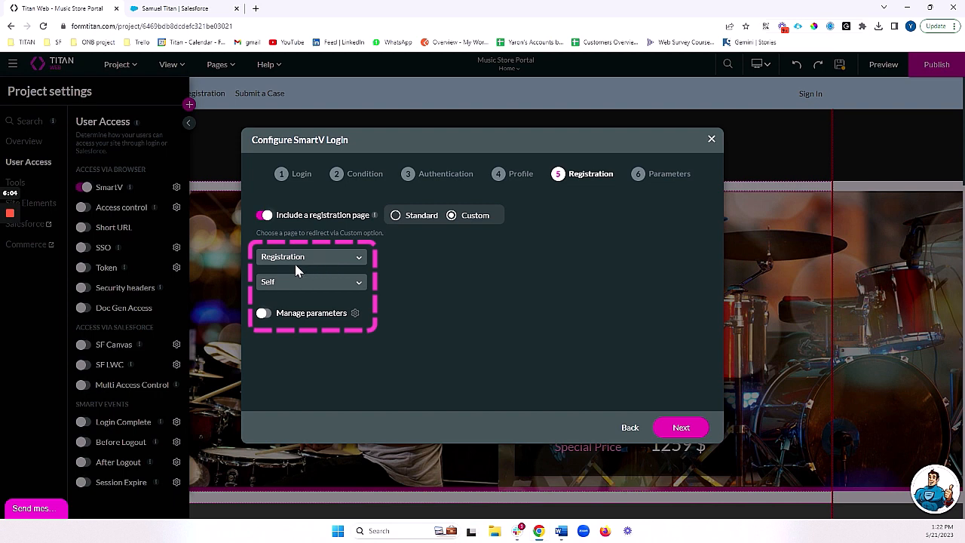
{"action": "left_click", "coordinate": [311, 256]}
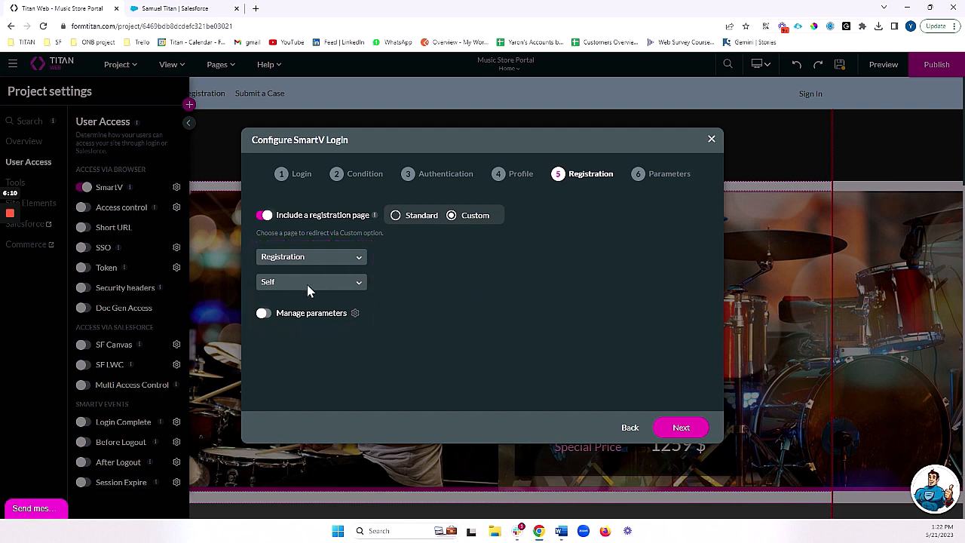
{"action": "left_click", "coordinate": [310, 282]}
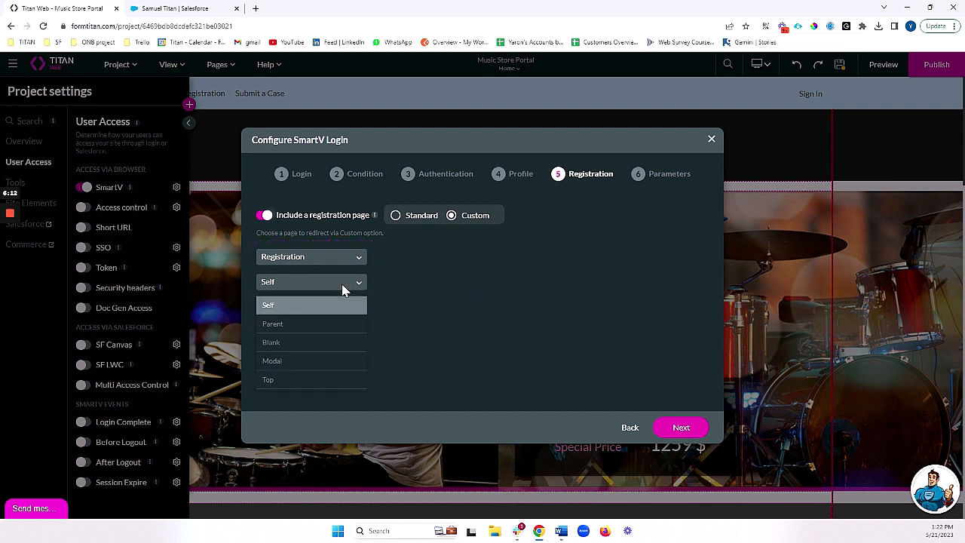
{"action": "mouse_move", "coordinate": [337, 343]}
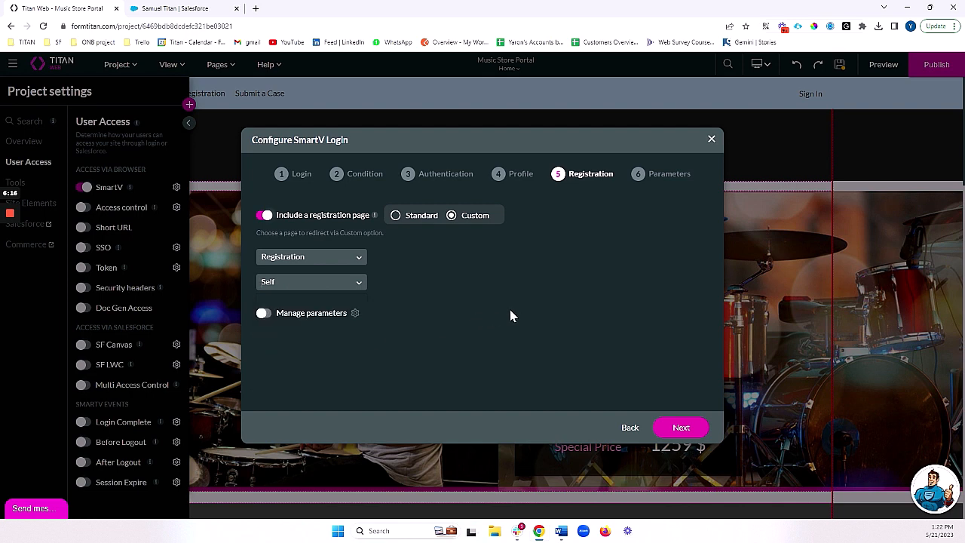
{"action": "left_click", "coordinate": [678, 428]}
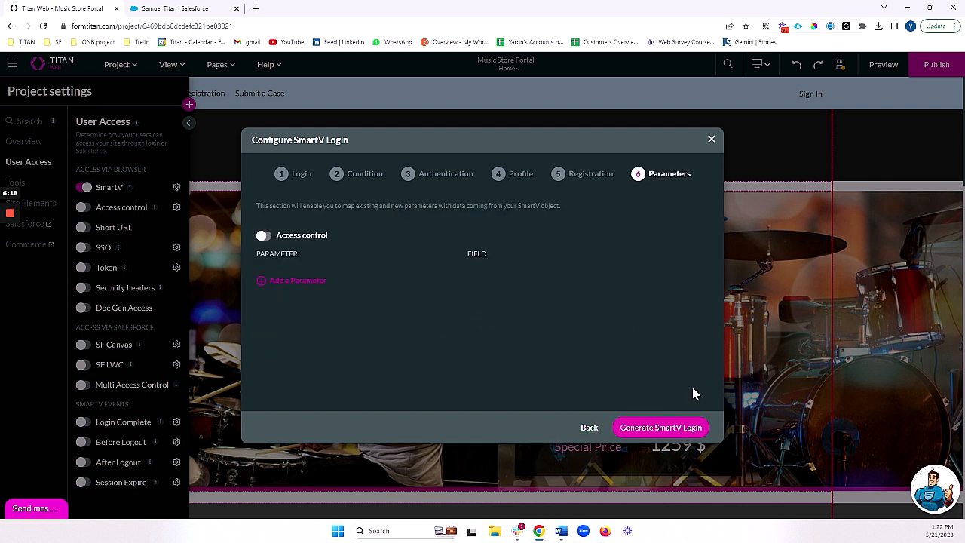
{"action": "mouse_move", "coordinate": [666, 324]}
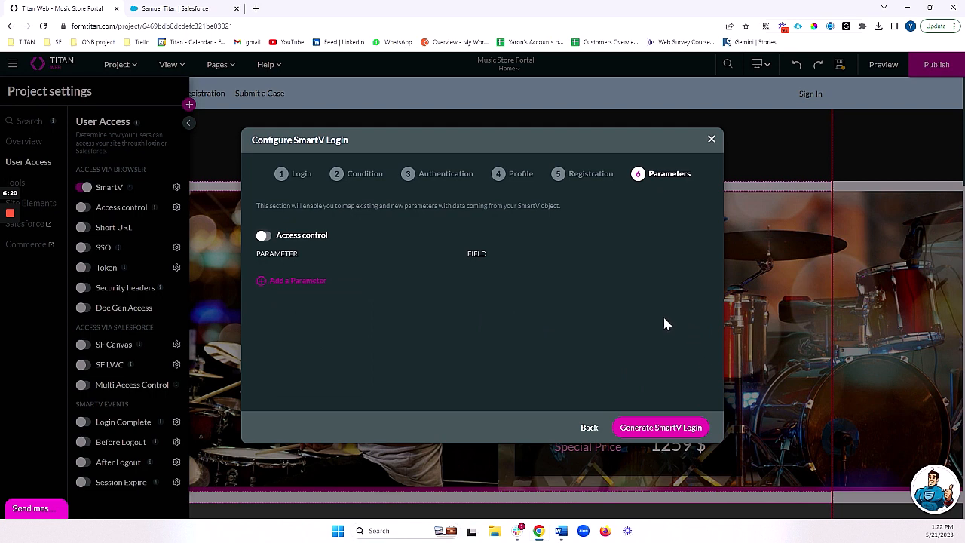
{"action": "mouse_move", "coordinate": [631, 326]}
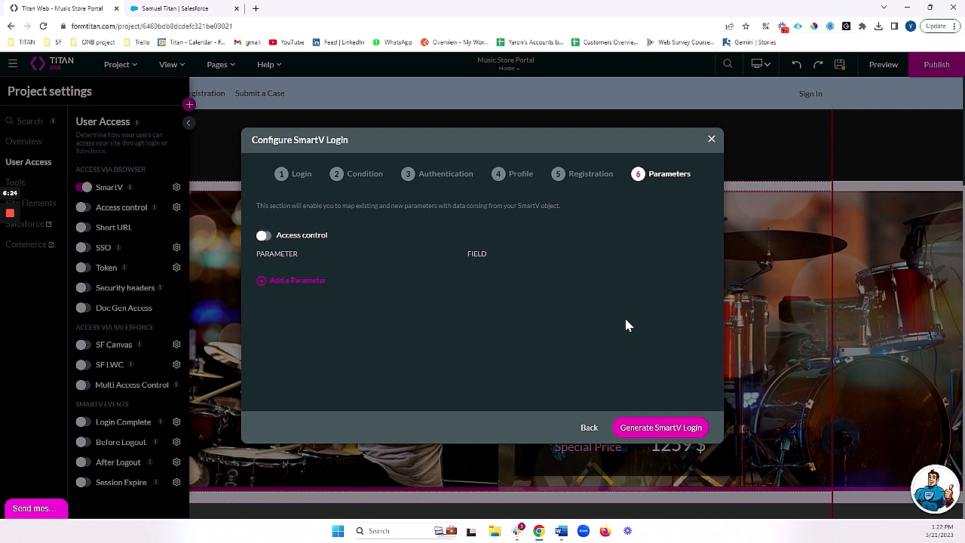
{"action": "mouse_move", "coordinate": [615, 309]}
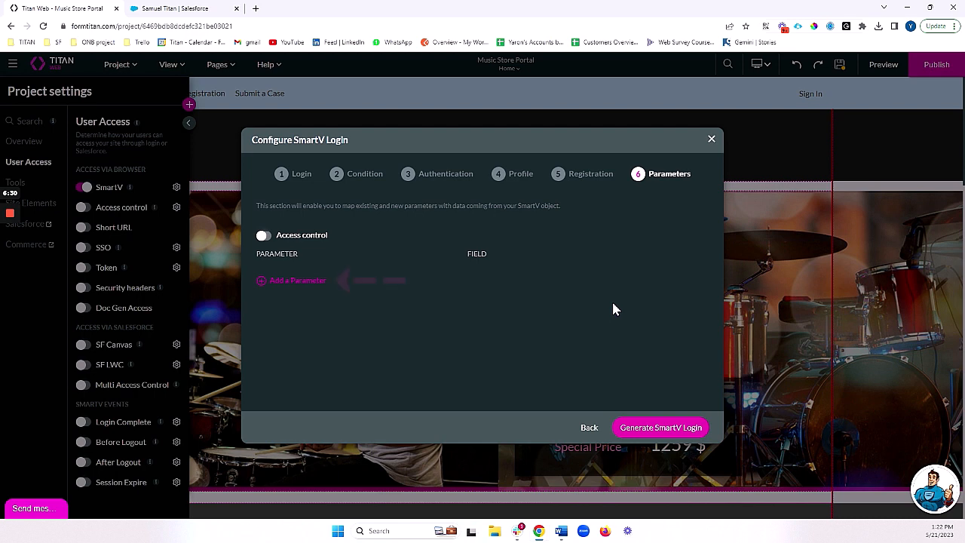
Map a full_name parameter to the Full Name field and generate the SmartV login
{"action": "left_click", "coordinate": [299, 279]}
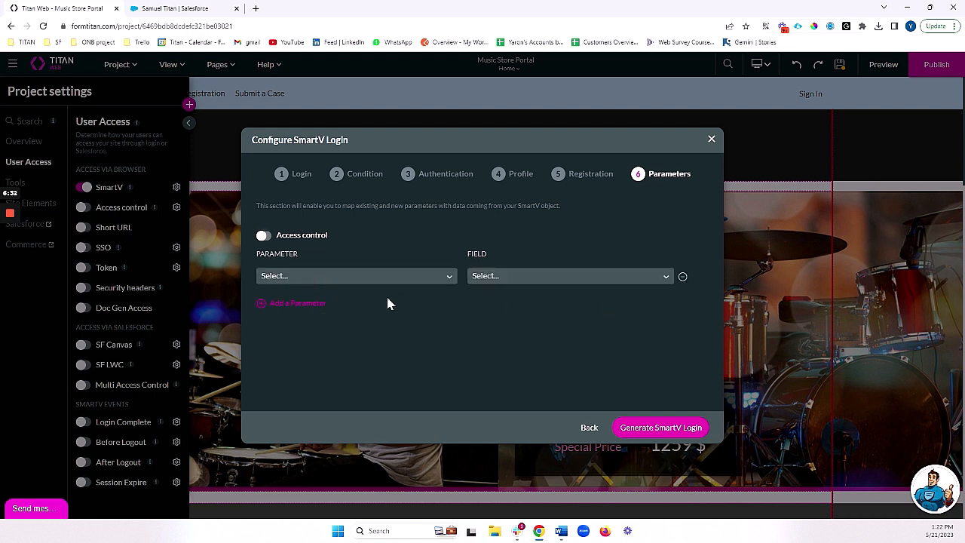
{"action": "mouse_move", "coordinate": [383, 282]}
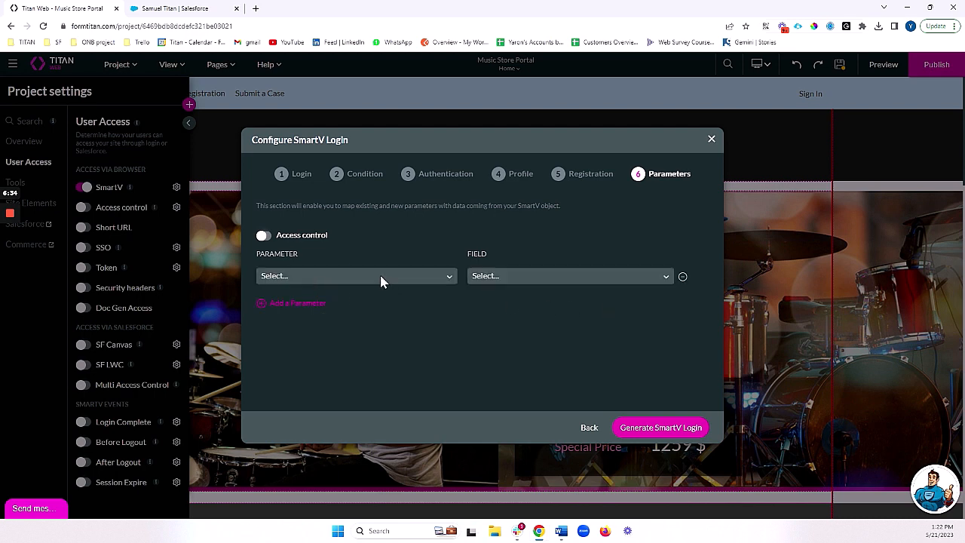
{"action": "left_click", "coordinate": [355, 275]}
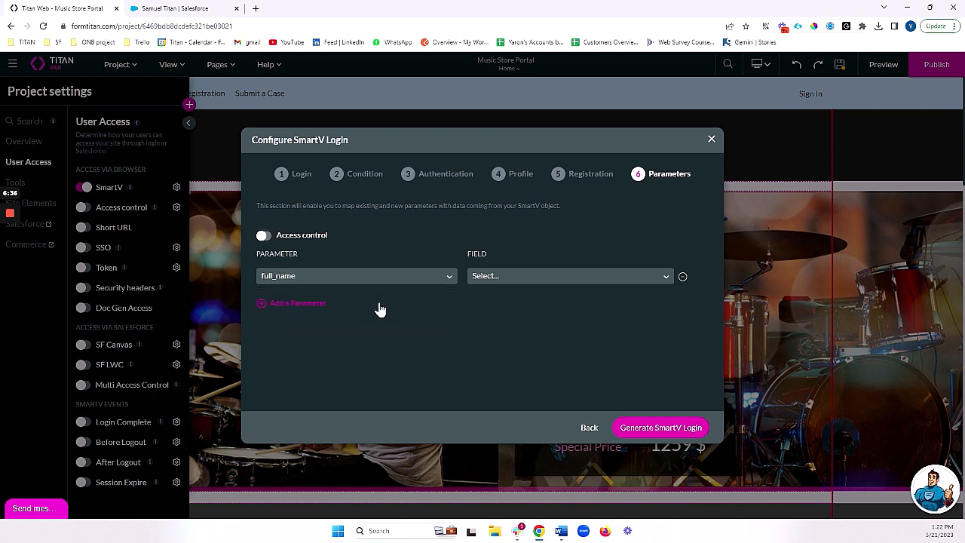
{"action": "mouse_move", "coordinate": [295, 292]}
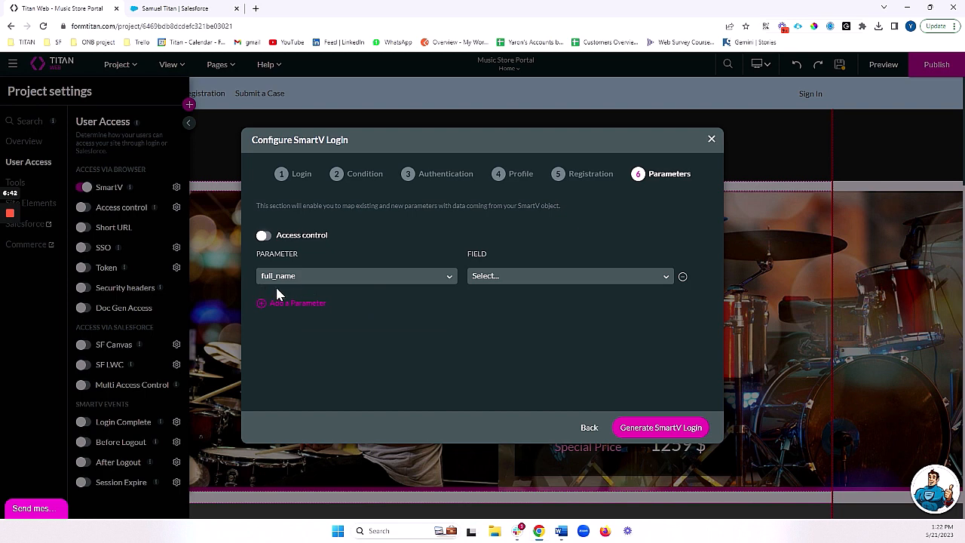
{"action": "mouse_move", "coordinate": [475, 283]}
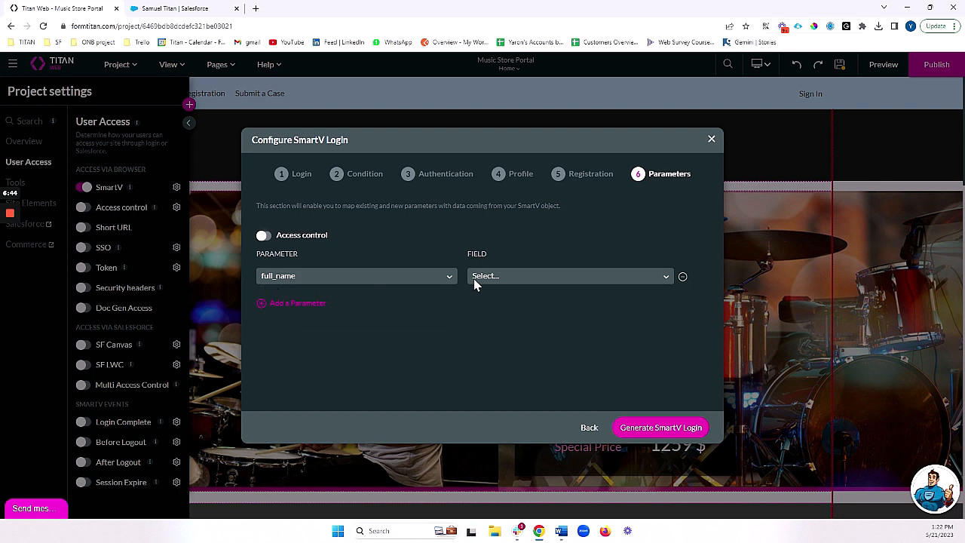
{"action": "left_click", "coordinate": [567, 274]}
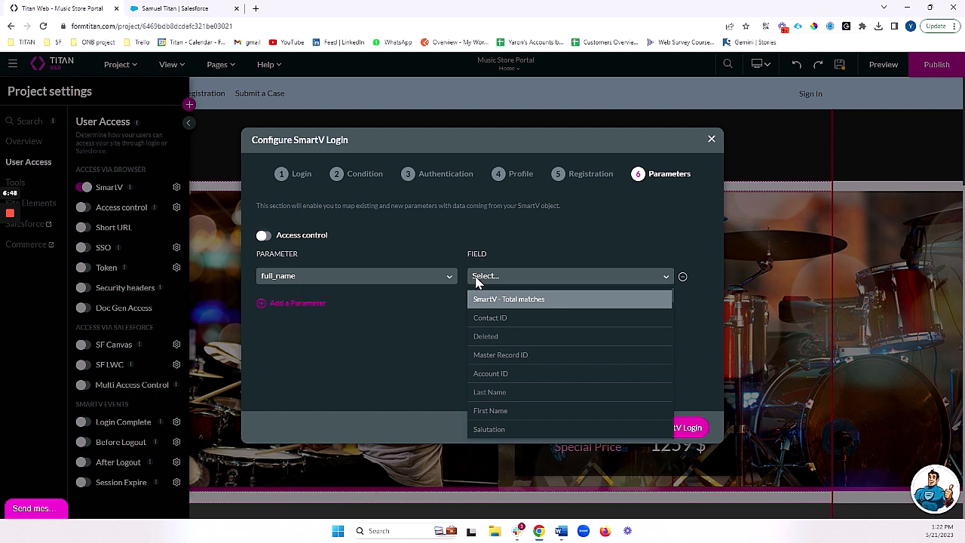
{"action": "type", "text": "fu"}
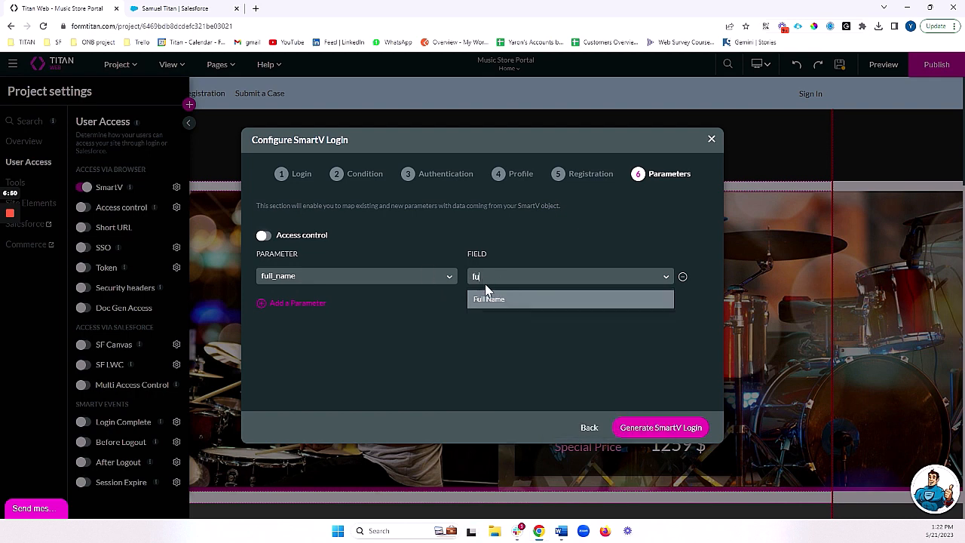
{"action": "left_click", "coordinate": [489, 299]}
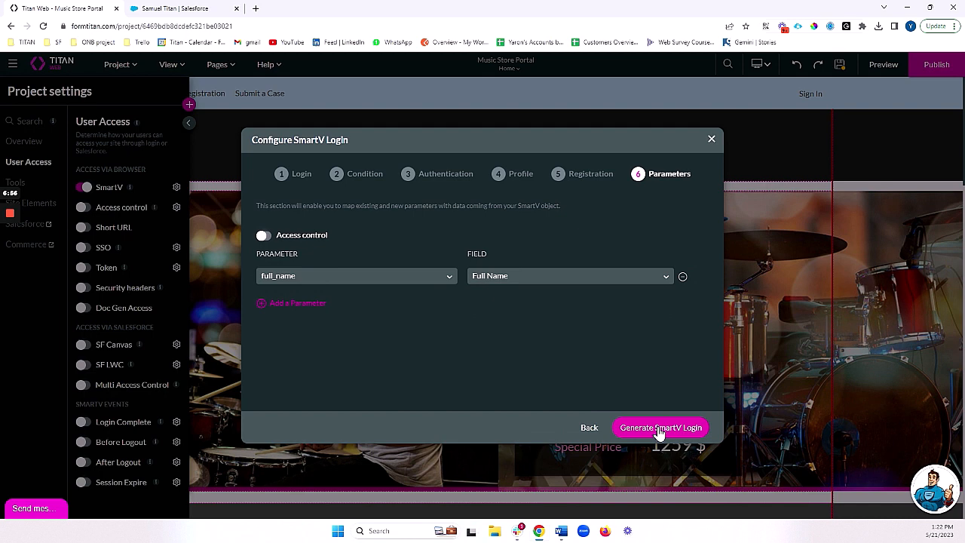
{"action": "left_click", "coordinate": [660, 428]}
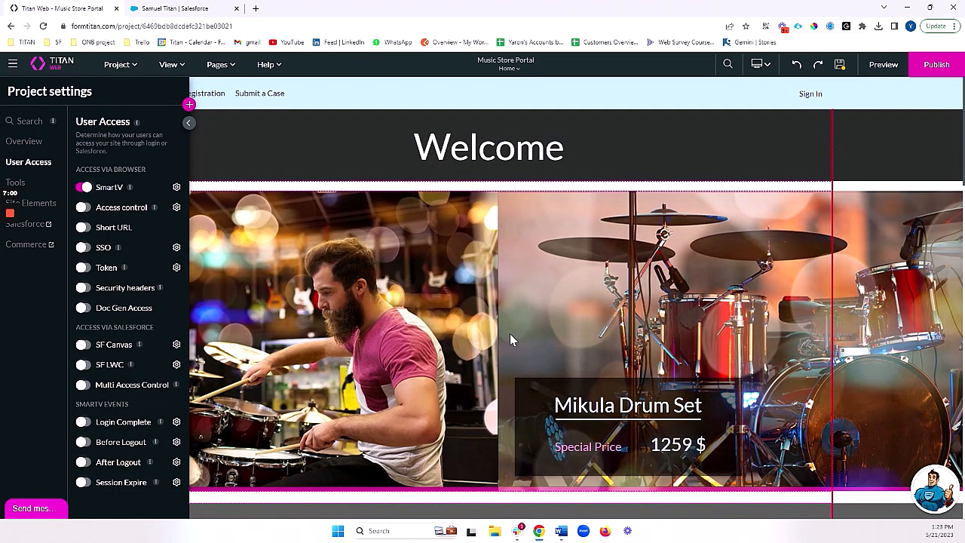
{"action": "mouse_move", "coordinate": [507, 359]}
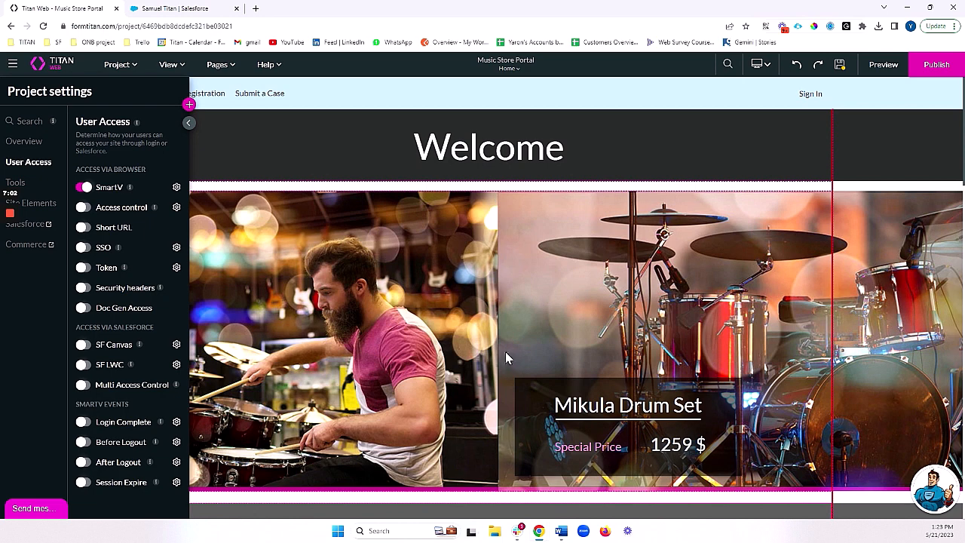
{"action": "mouse_move", "coordinate": [507, 326]}
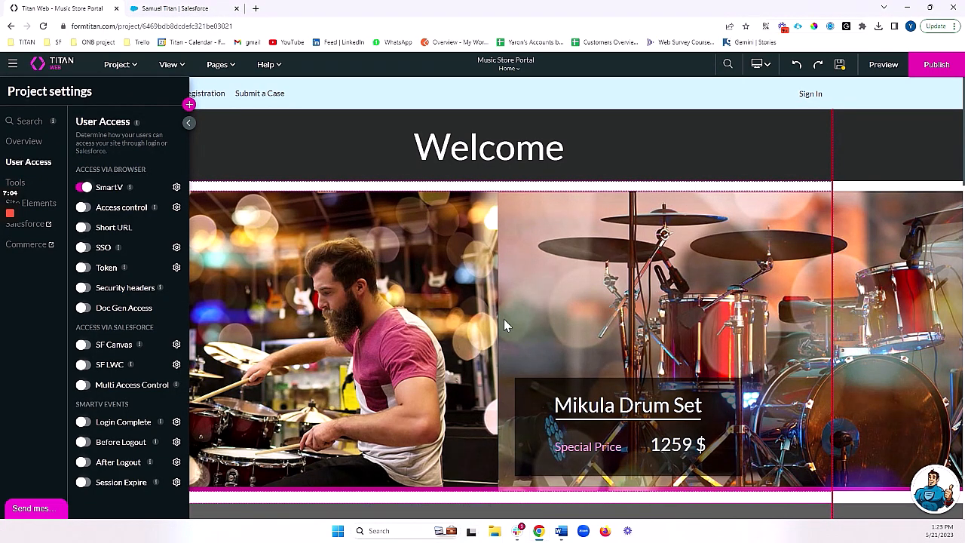
With the Welcome heading selected, reach the Custom Variables manager in Project settings > Tools
{"action": "left_click", "coordinate": [488, 148]}
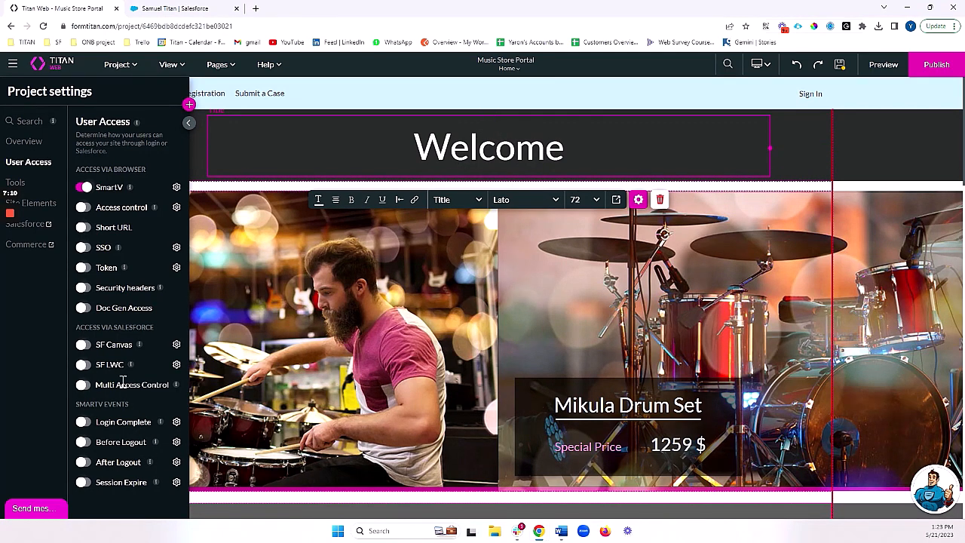
{"action": "left_click", "coordinate": [15, 180]}
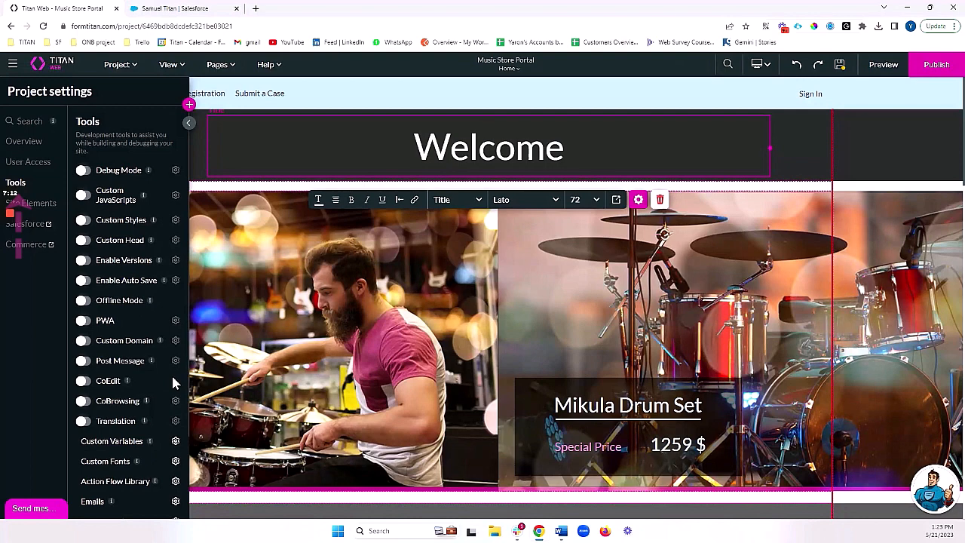
{"action": "left_click", "coordinate": [111, 440]}
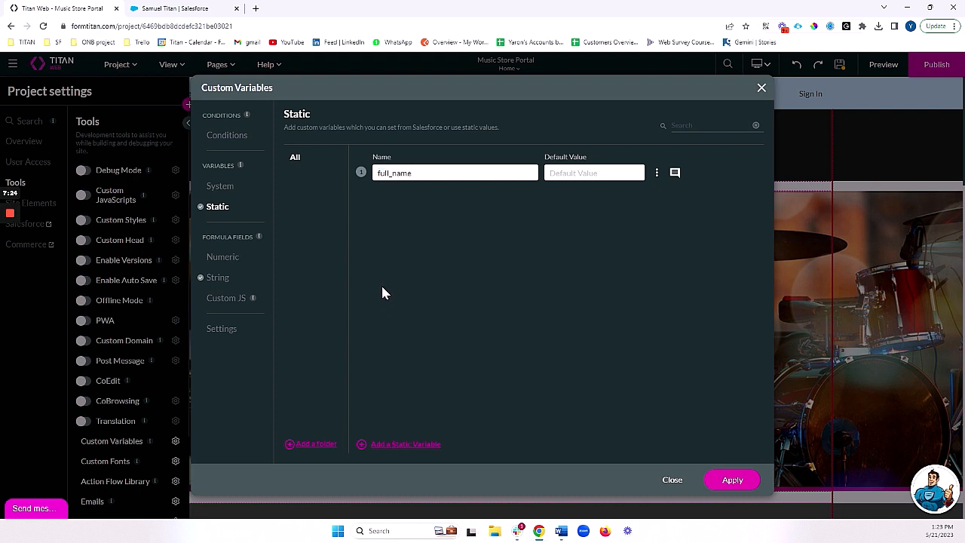
Configure the String welcome_msg formula alongside Static full_name and apply the changes
{"action": "left_click", "coordinate": [217, 277]}
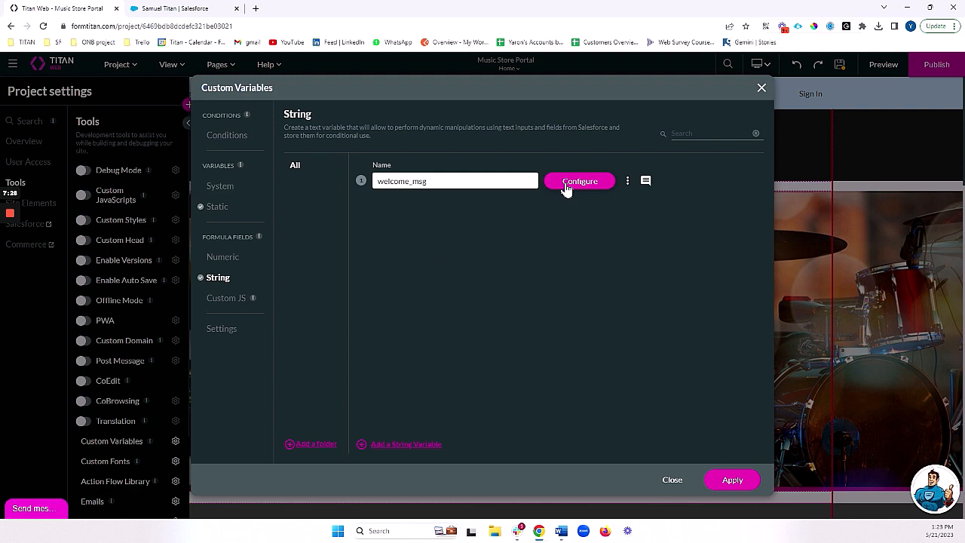
{"action": "left_click", "coordinate": [579, 181]}
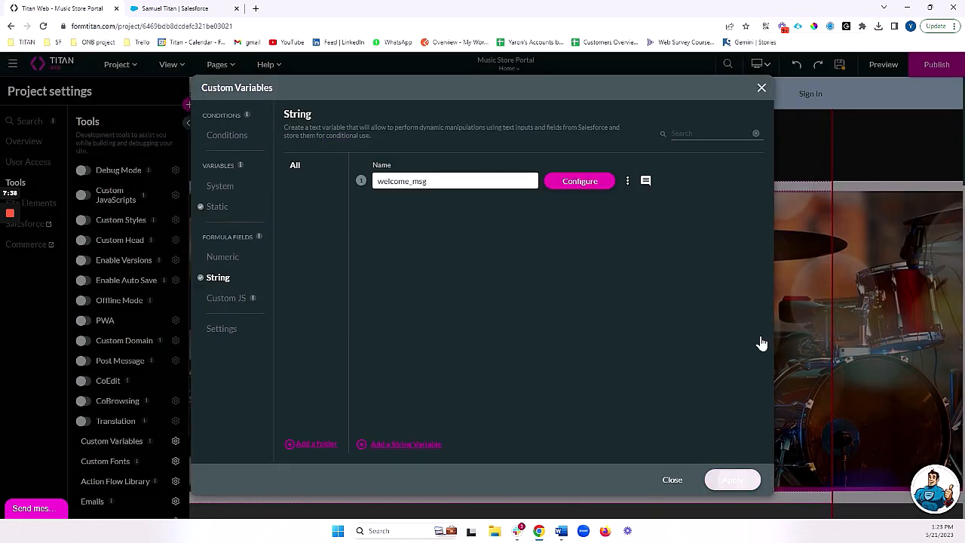
{"action": "left_click", "coordinate": [671, 480]}
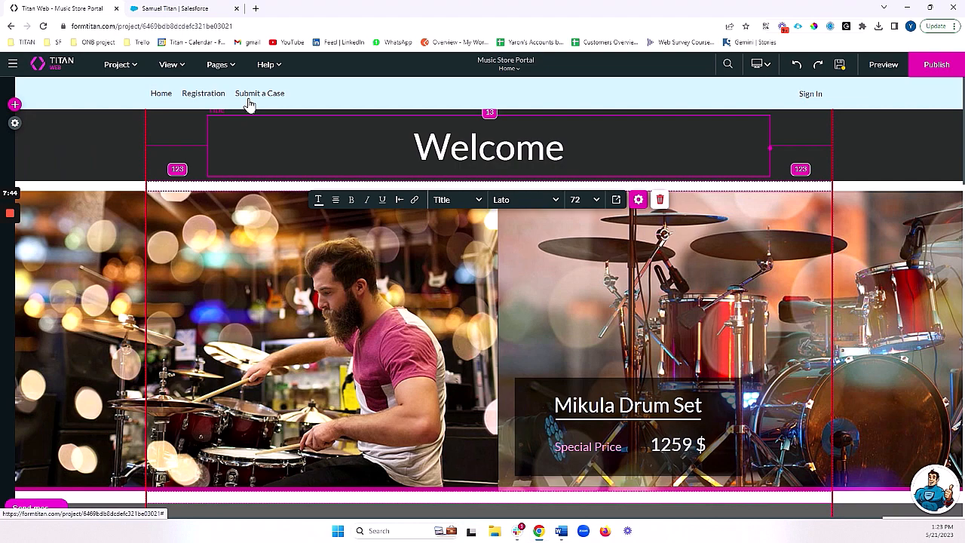
Go to the Registration page, leaving the home page despite unsaved changes
{"action": "left_click", "coordinate": [218, 63]}
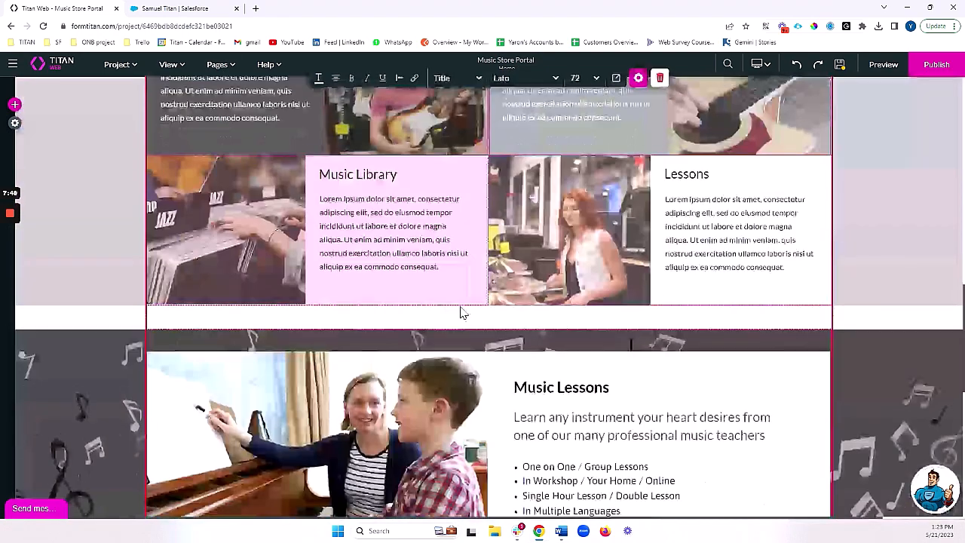
{"action": "left_click", "coordinate": [217, 64]}
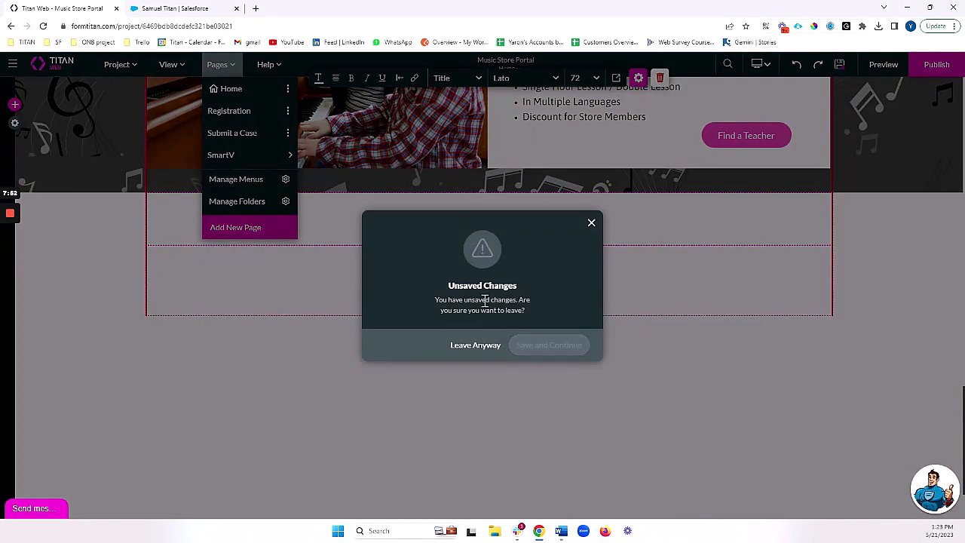
{"action": "mouse_move", "coordinate": [528, 312]}
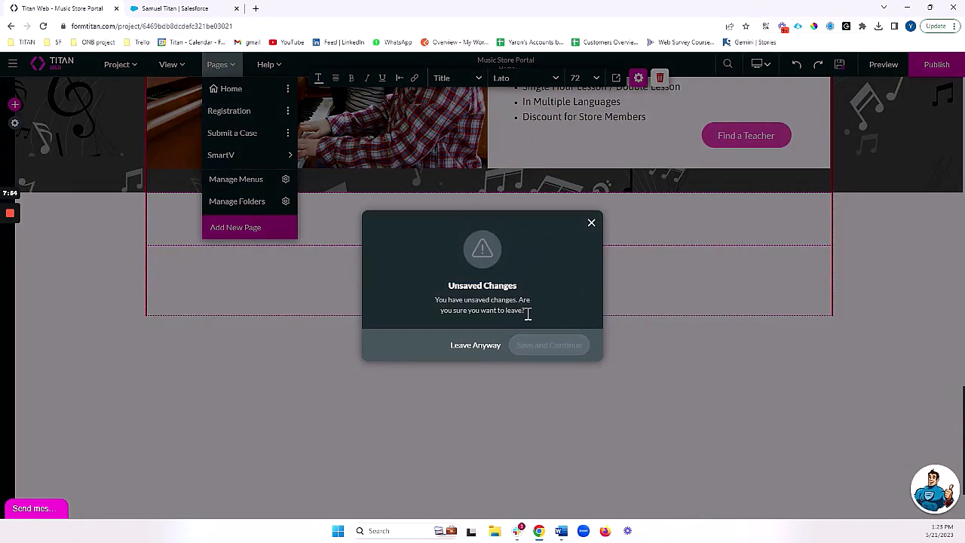
{"action": "left_click", "coordinate": [475, 344]}
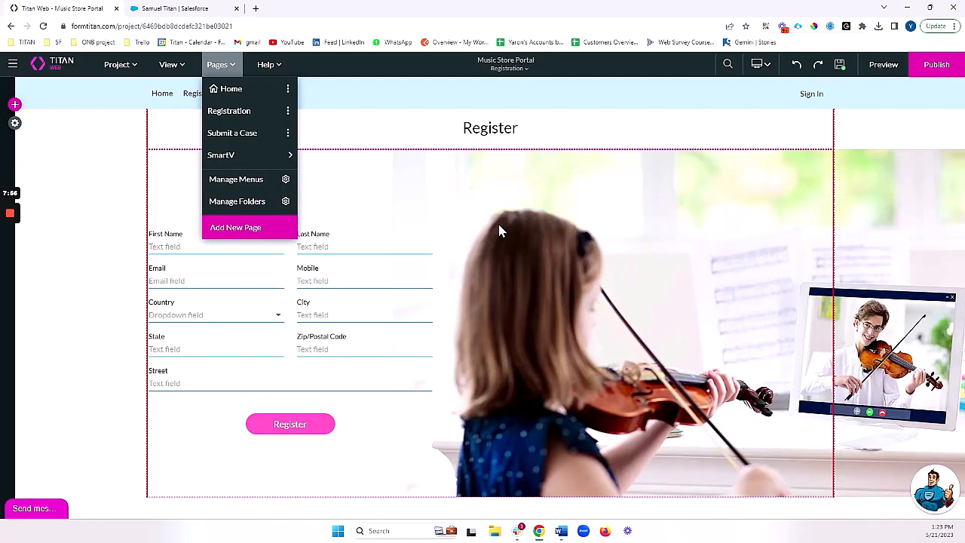
{"action": "mouse_move", "coordinate": [257, 142]}
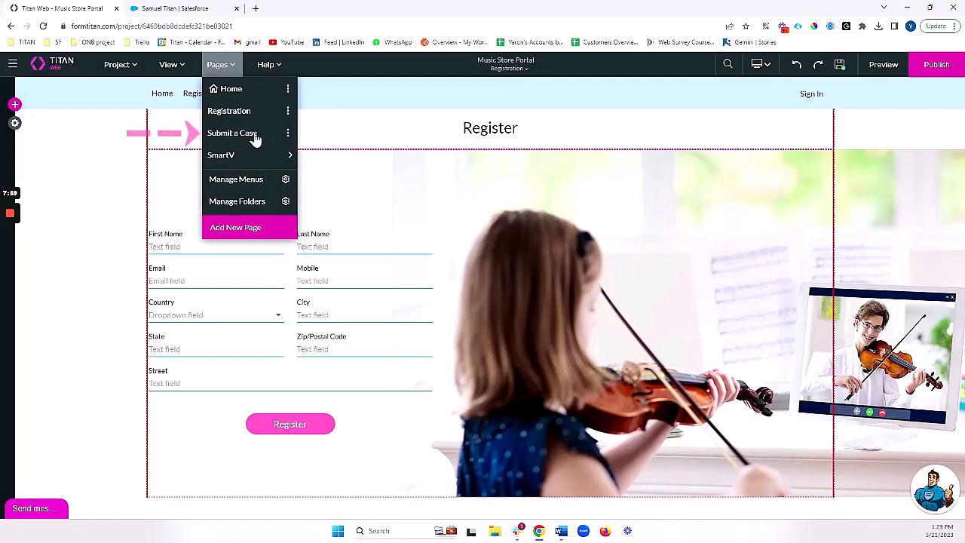
Move on to the Submit a Case page and bring up the site pages list
{"action": "left_click", "coordinate": [232, 133]}
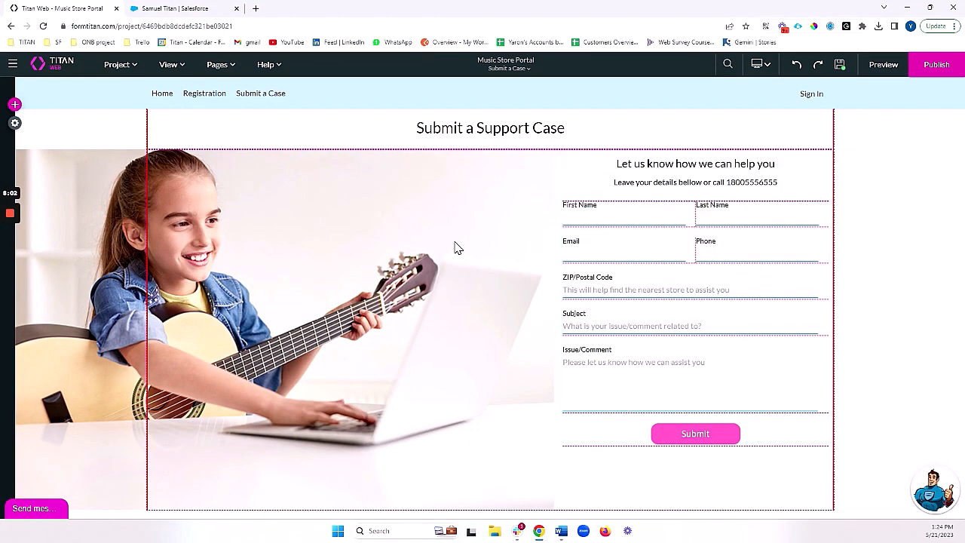
{"action": "mouse_move", "coordinate": [471, 235]}
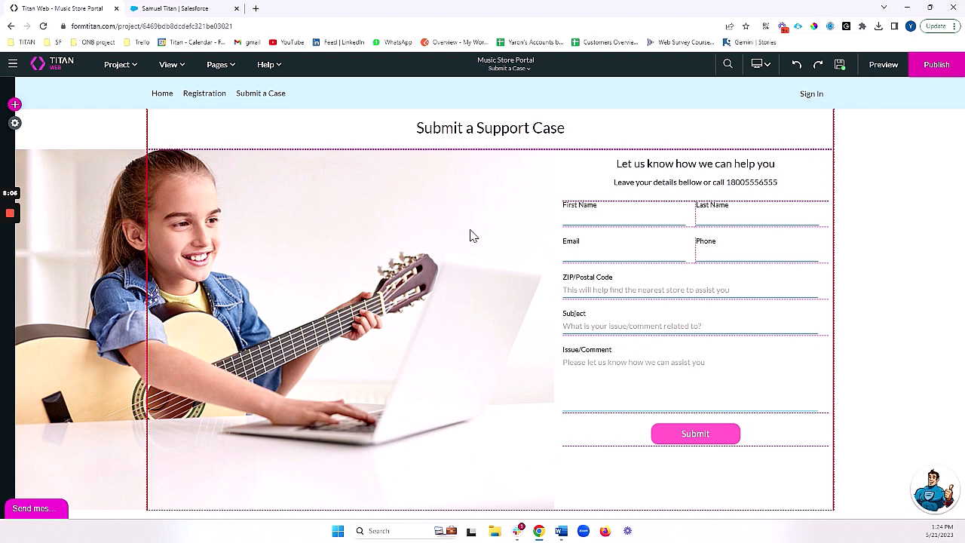
{"action": "left_click", "coordinate": [217, 63]}
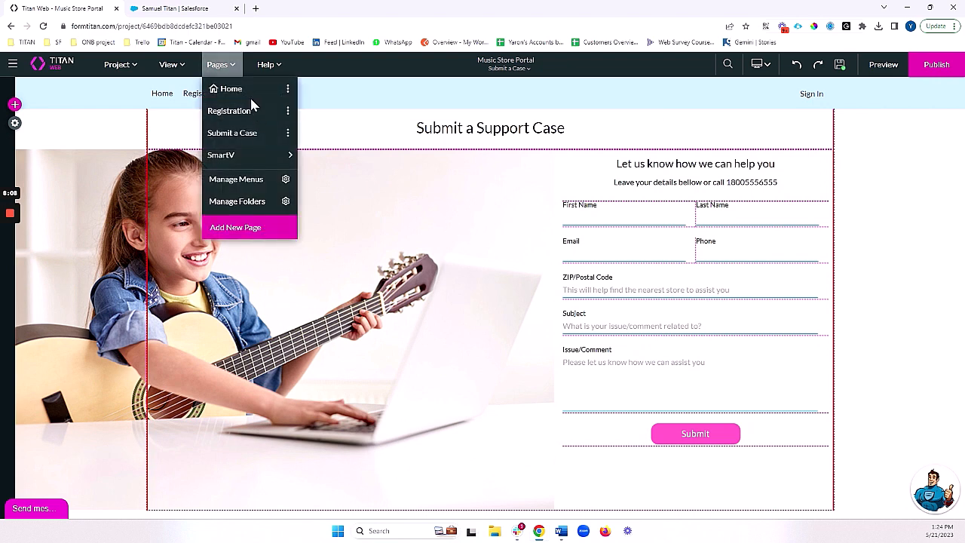
{"action": "mouse_move", "coordinate": [335, 145]}
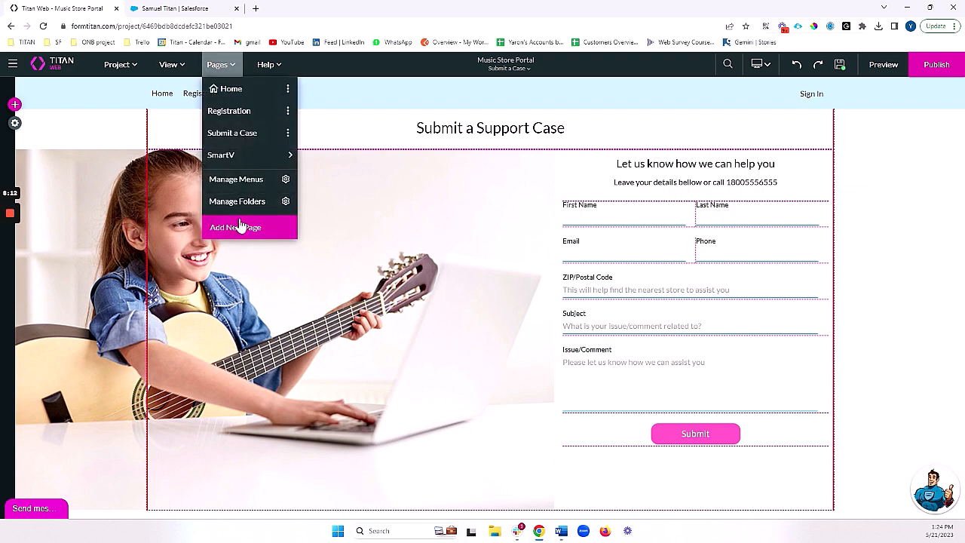
Add a new blank page, Page 4, to the project
{"action": "left_click", "coordinate": [235, 226]}
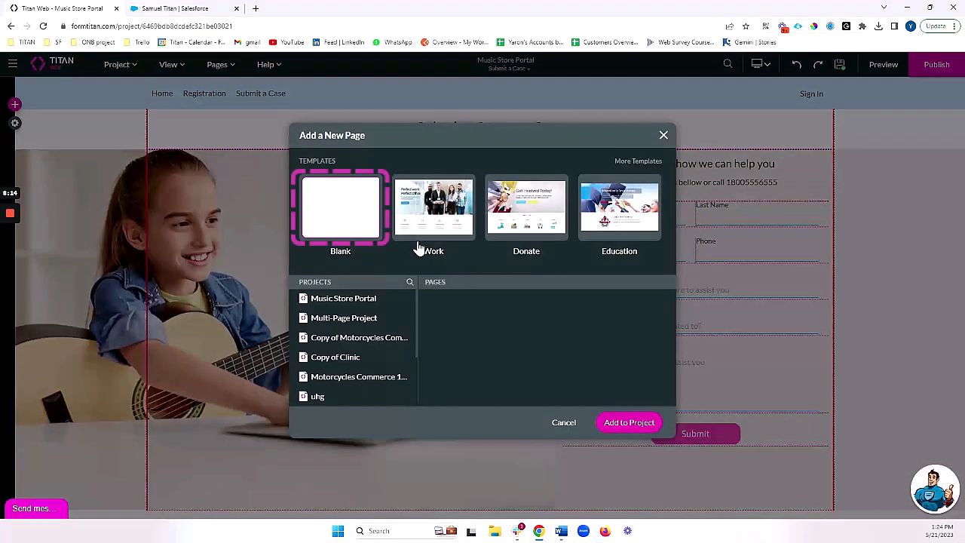
{"action": "left_click", "coordinate": [629, 422]}
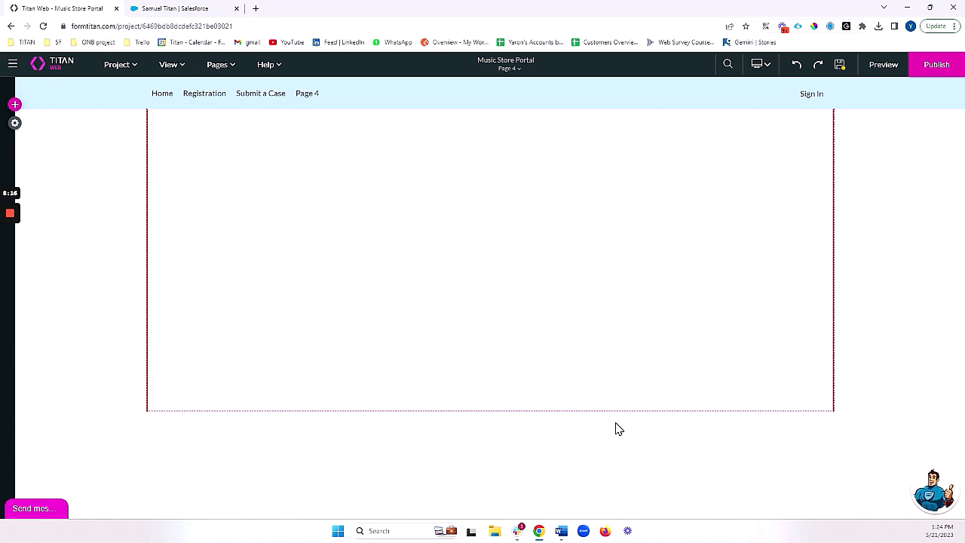
{"action": "mouse_move", "coordinate": [15, 105]}
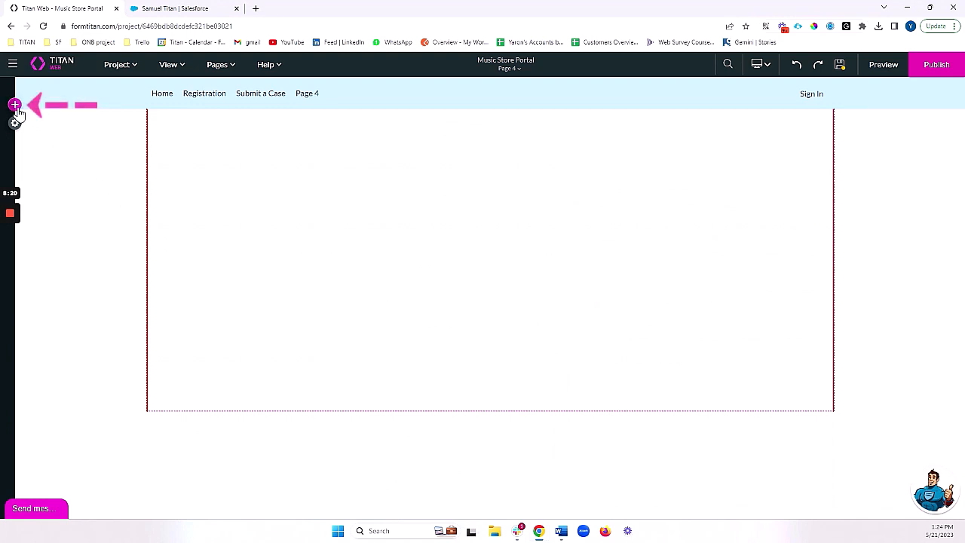
Add a table element sourced from Salesforce Case records and continue to Conditions
{"action": "left_click", "coordinate": [15, 106]}
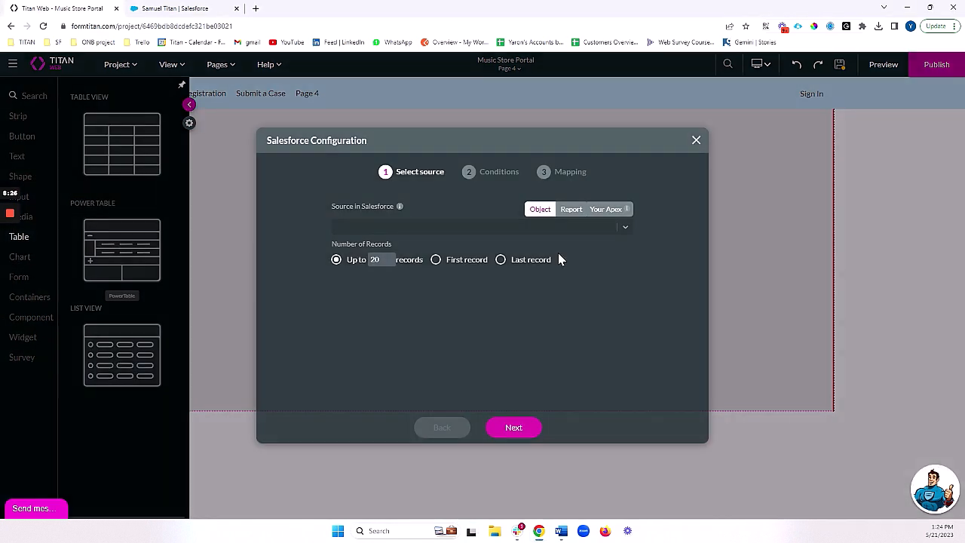
{"action": "type", "text": "case"}
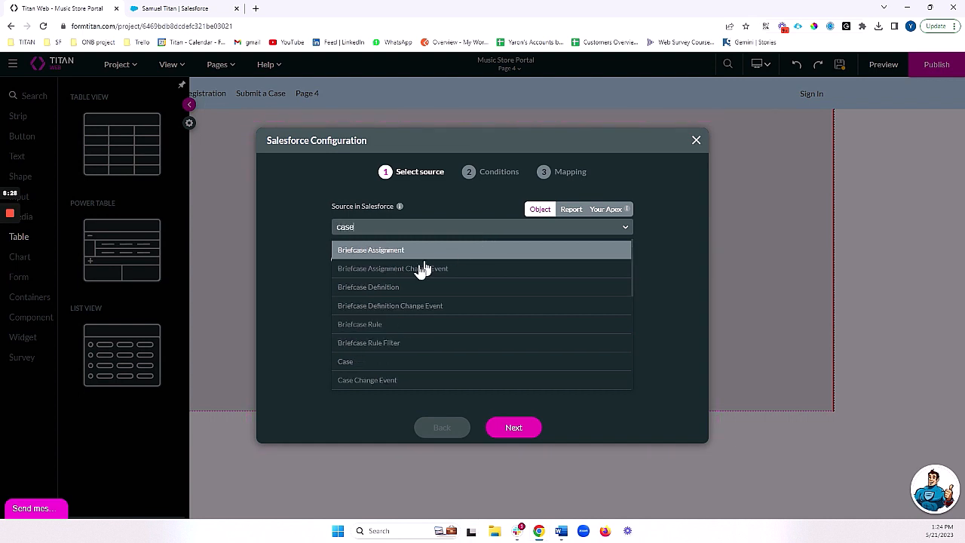
{"action": "left_click", "coordinate": [346, 362]}
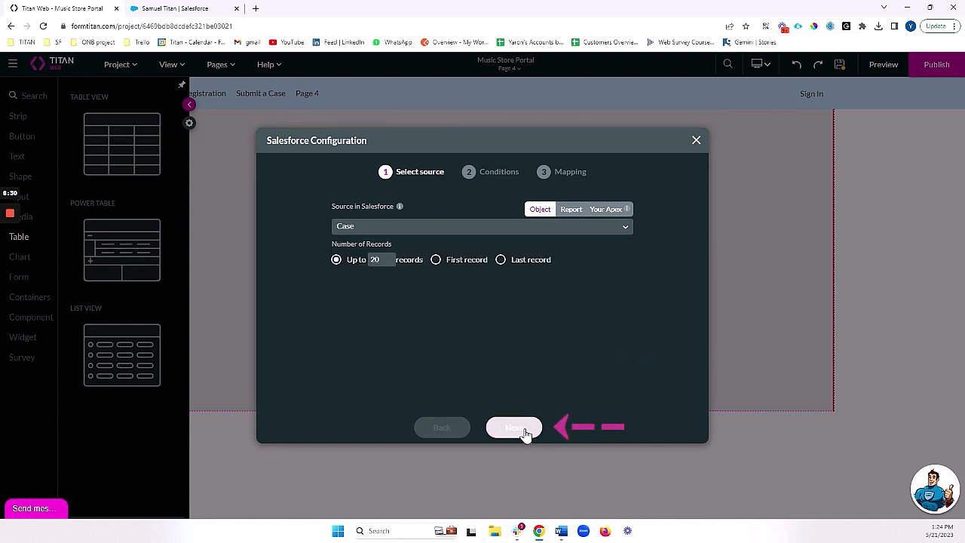
Filter cases where Contact ID Equals the Id field value and continue to column mapping
{"action": "left_click", "coordinate": [512, 428]}
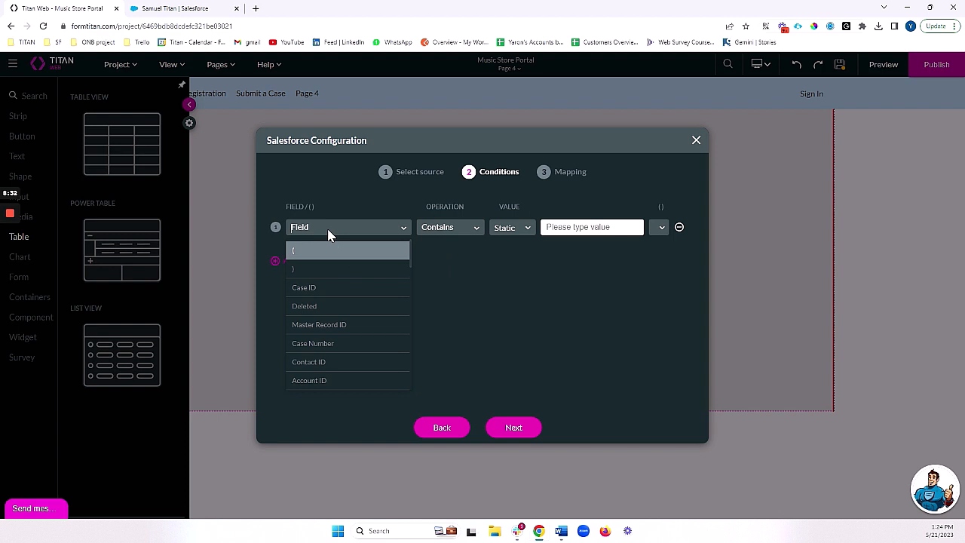
{"action": "left_click", "coordinate": [307, 362]}
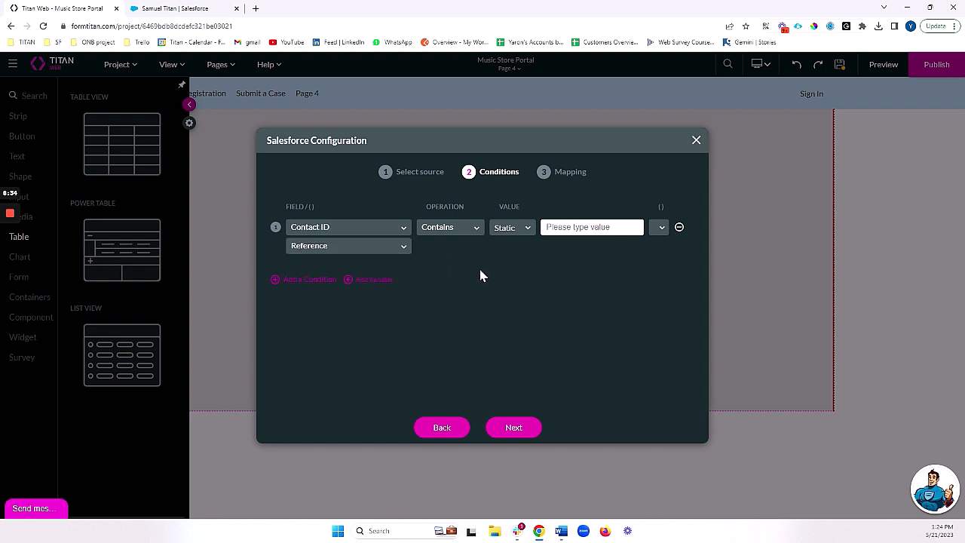
{"action": "left_click", "coordinate": [511, 226]}
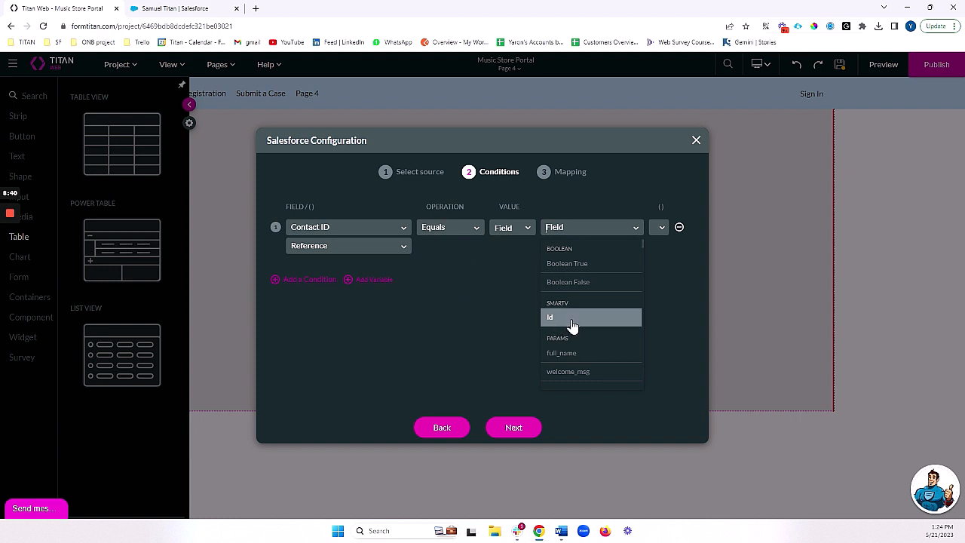
{"action": "left_click", "coordinate": [551, 317]}
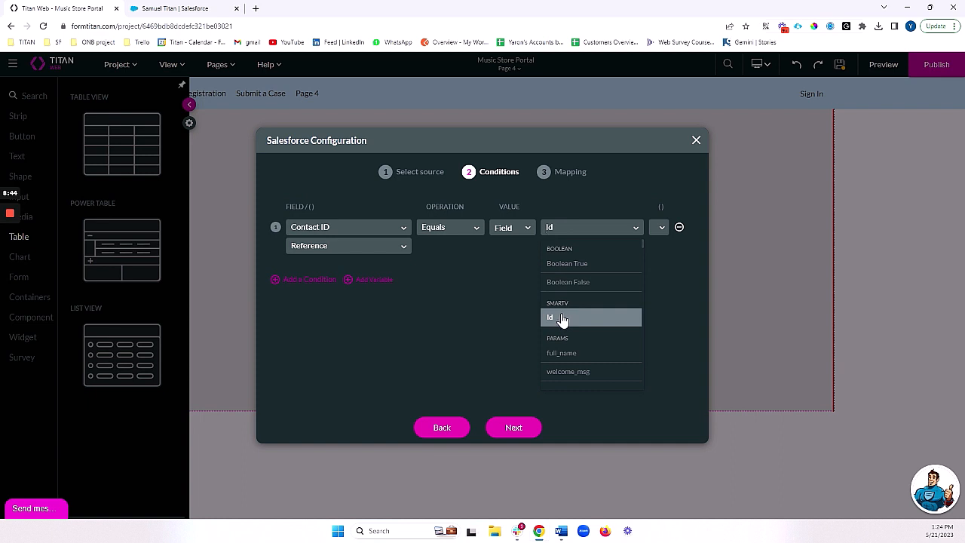
{"action": "left_click", "coordinate": [551, 316]}
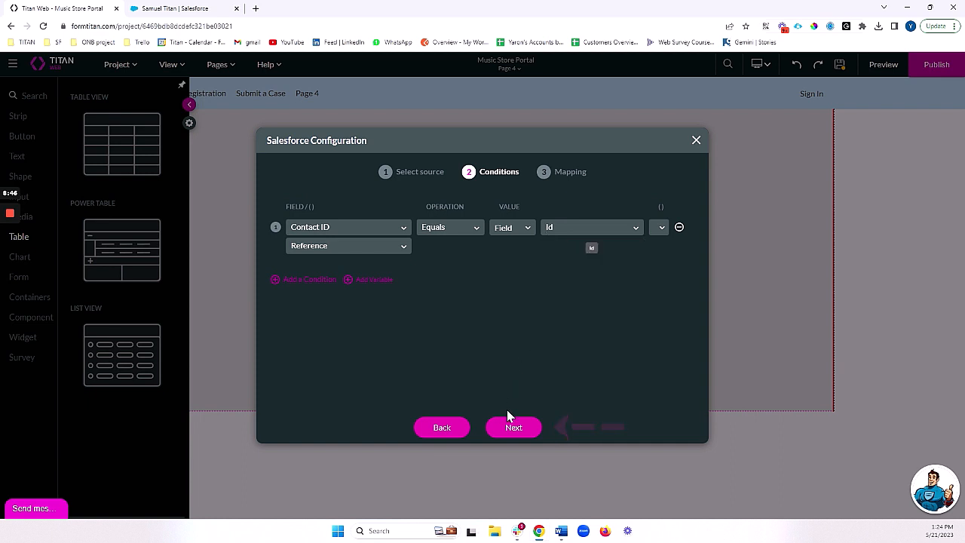
{"action": "left_click", "coordinate": [513, 426]}
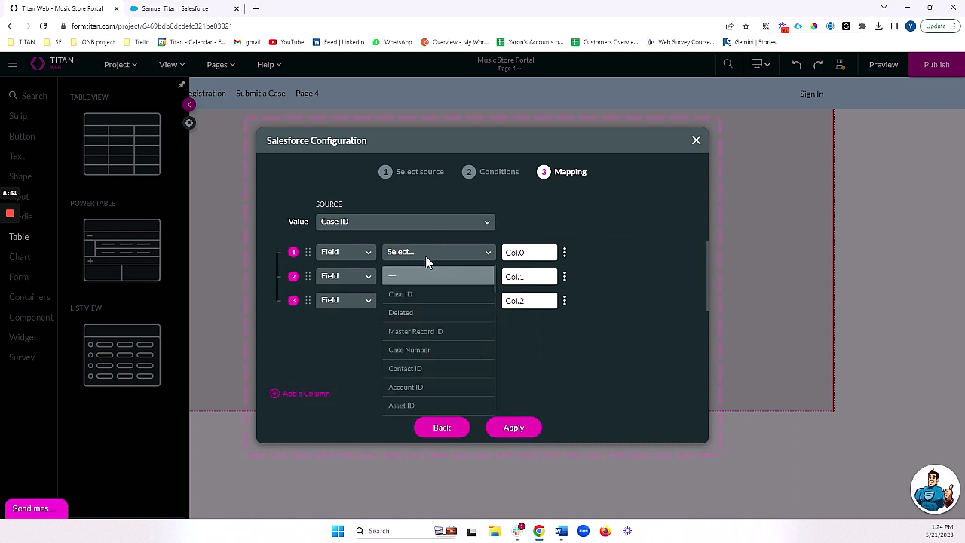
Map the first columns to Subject, Description and Created Date
{"action": "type", "text": "su"}
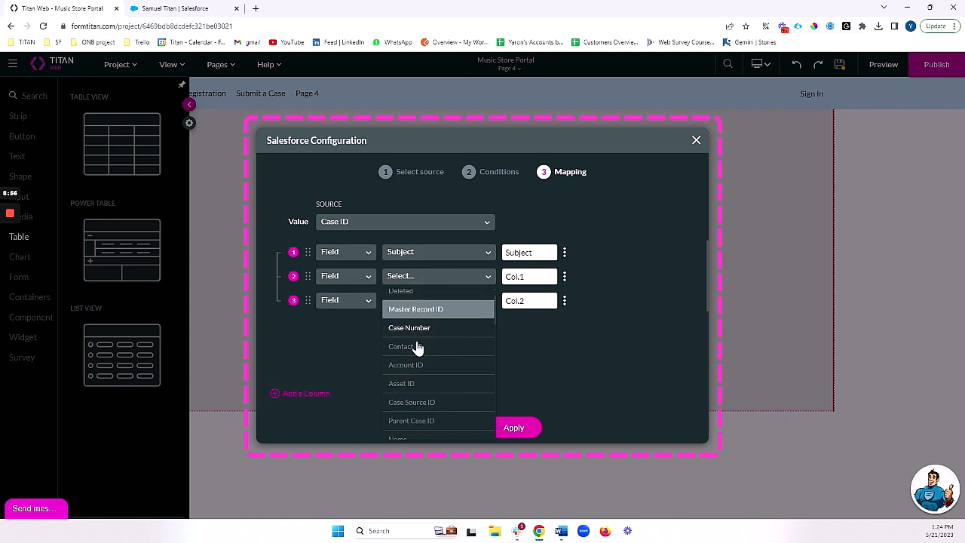
{"action": "left_click", "coordinate": [407, 274]}
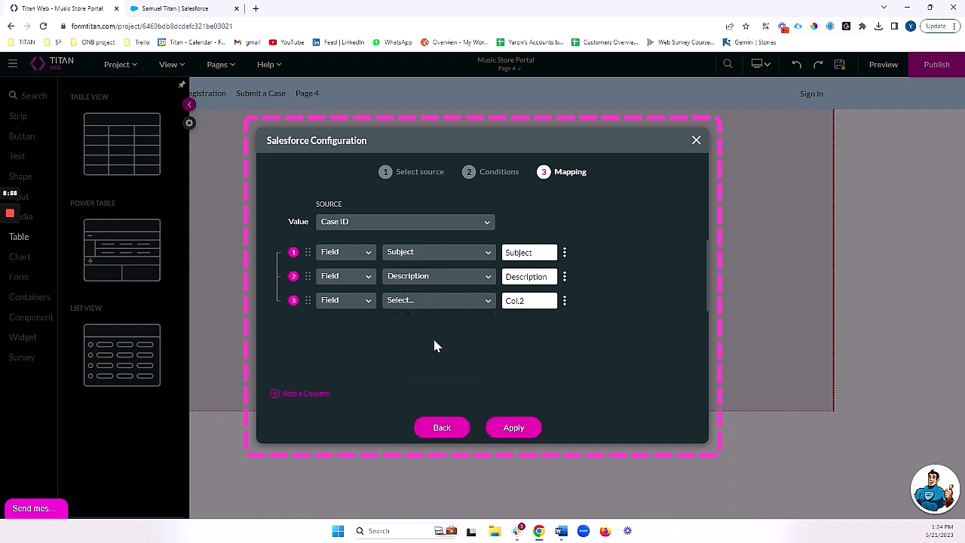
{"action": "type", "text": "crea"}
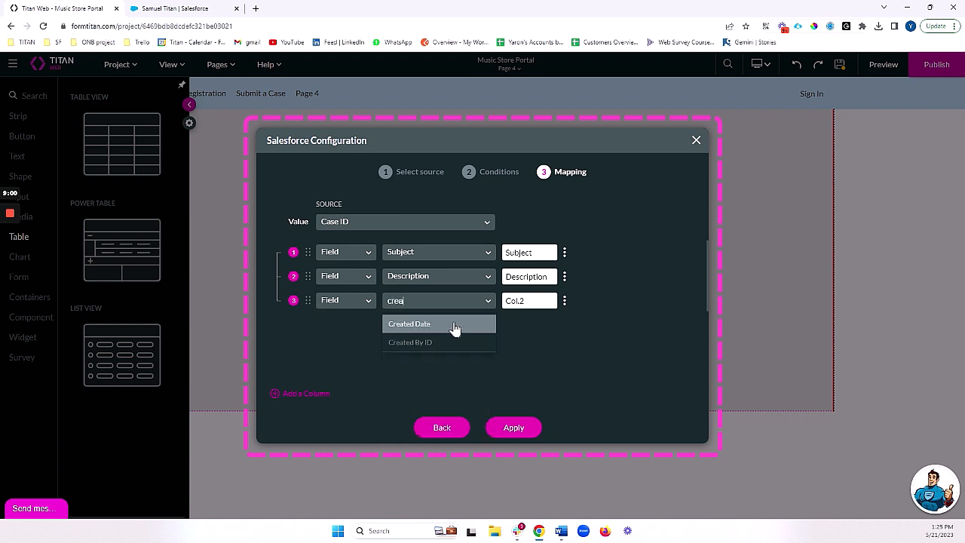
{"action": "left_click", "coordinate": [410, 322]}
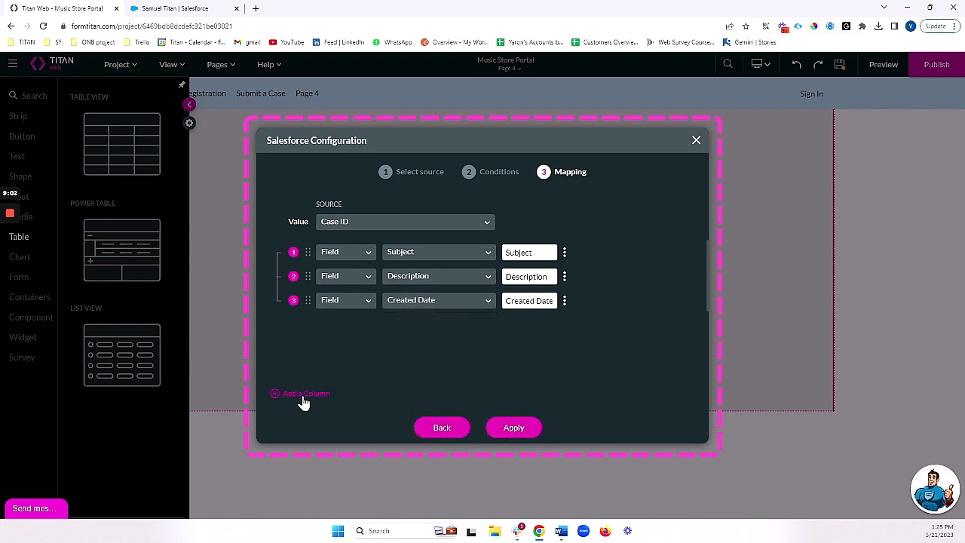
Add a Contact ID column showing the contact's FullName instead of the id
{"action": "type", "text": "cont"}
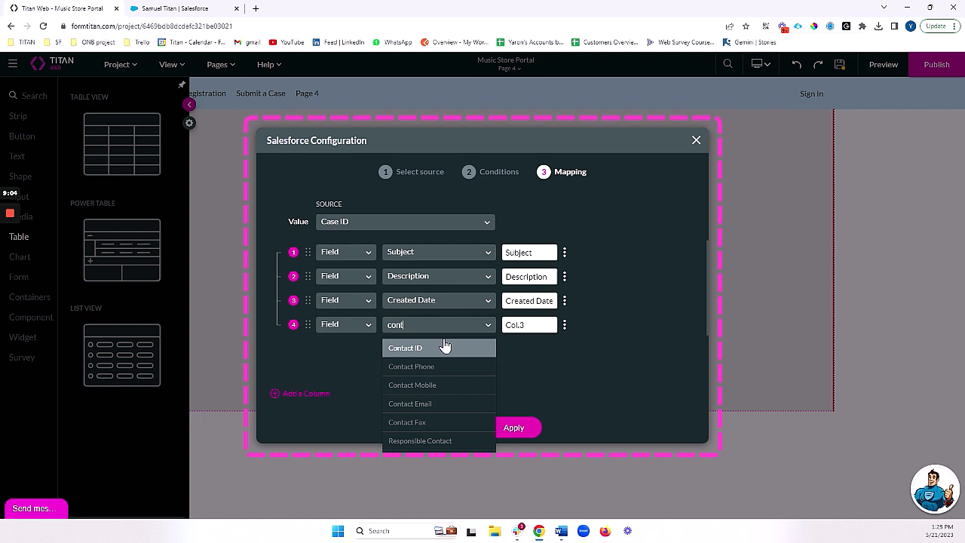
{"action": "left_click", "coordinate": [404, 347]}
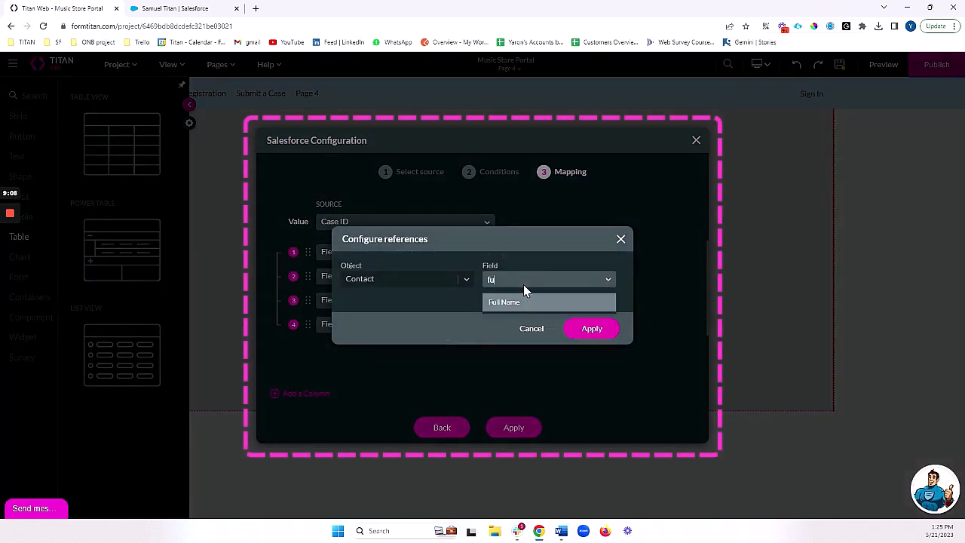
{"action": "left_click", "coordinate": [591, 328]}
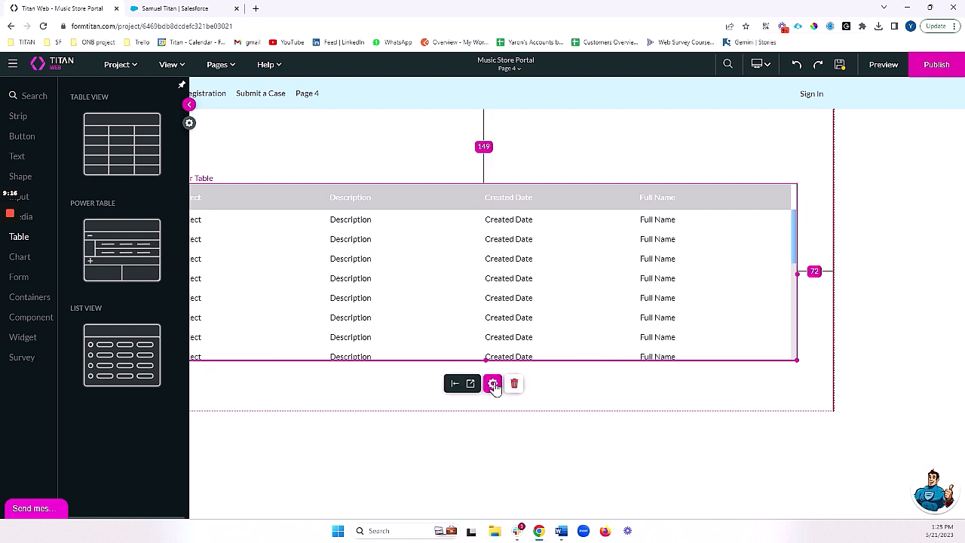
Enable Auto Grow for the case table under Interactivity
{"action": "left_click", "coordinate": [492, 385]}
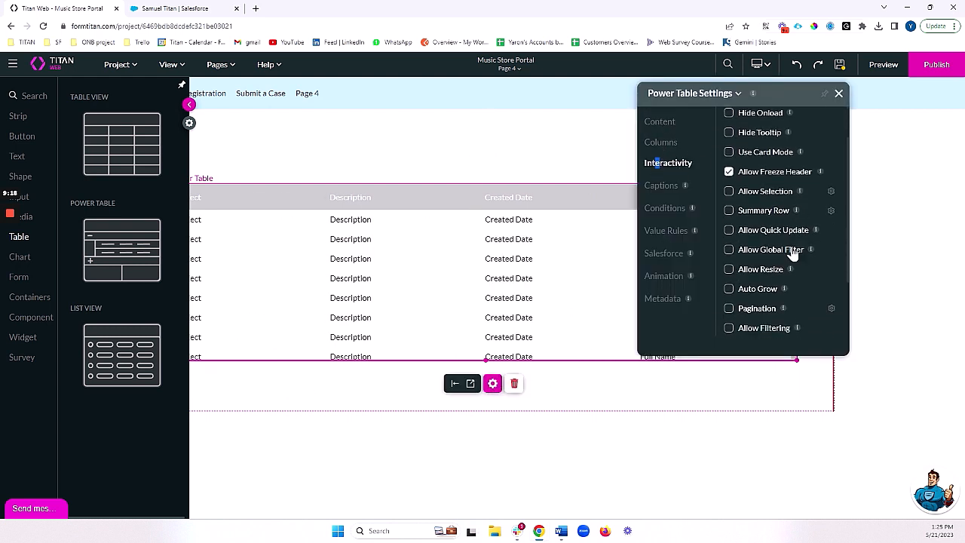
{"action": "left_click", "coordinate": [729, 288]}
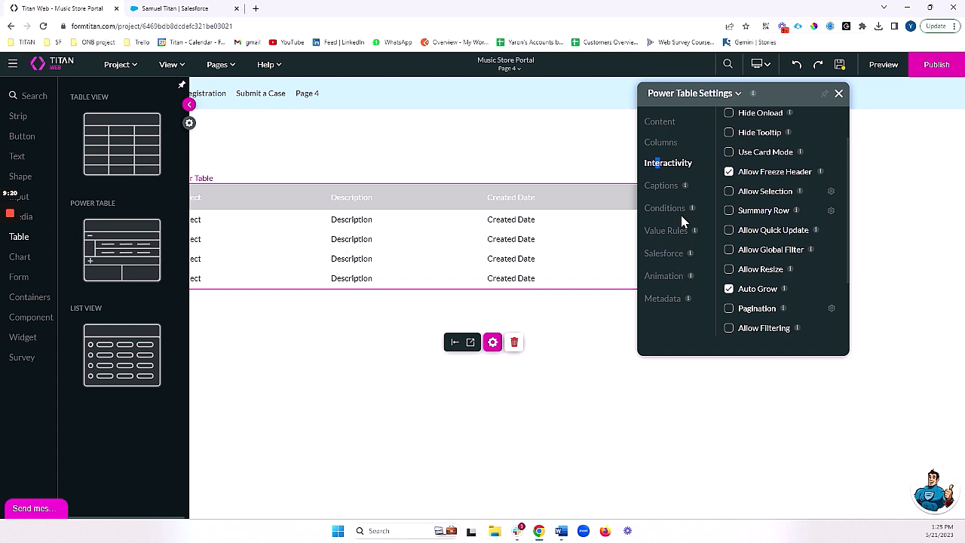
{"action": "left_click", "coordinate": [661, 142]}
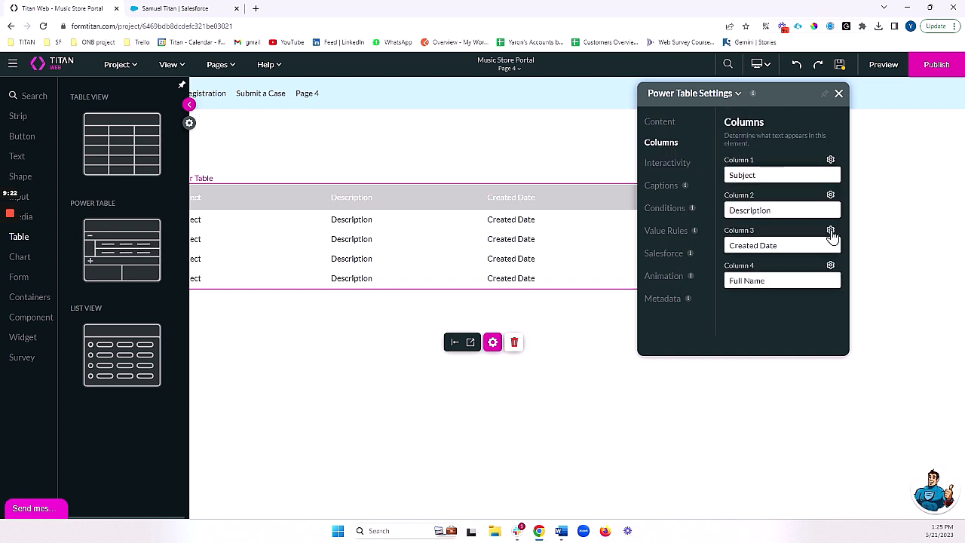
Format the Created Date column as MM/DD/YYYY HH:mm AM/PM
{"action": "left_click", "coordinate": [830, 229]}
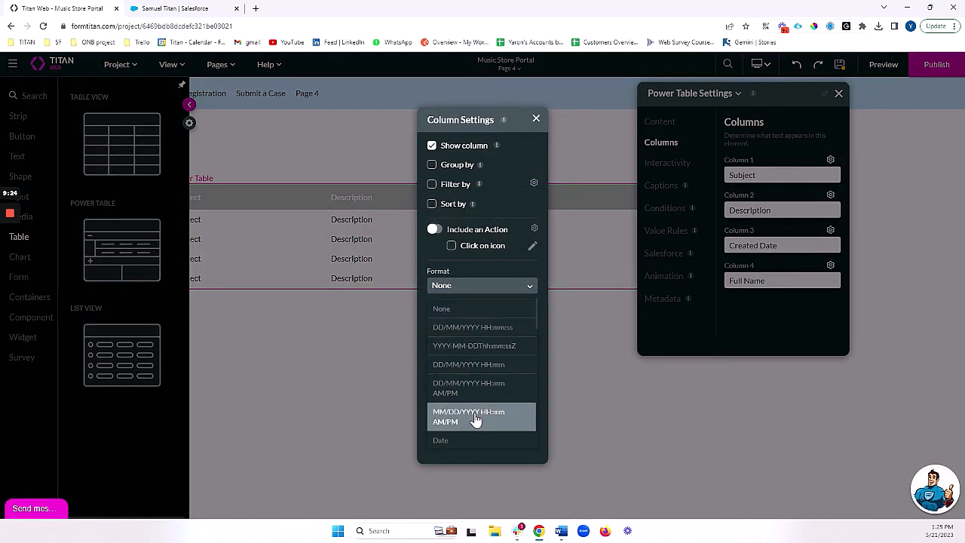
{"action": "left_click", "coordinate": [475, 416]}
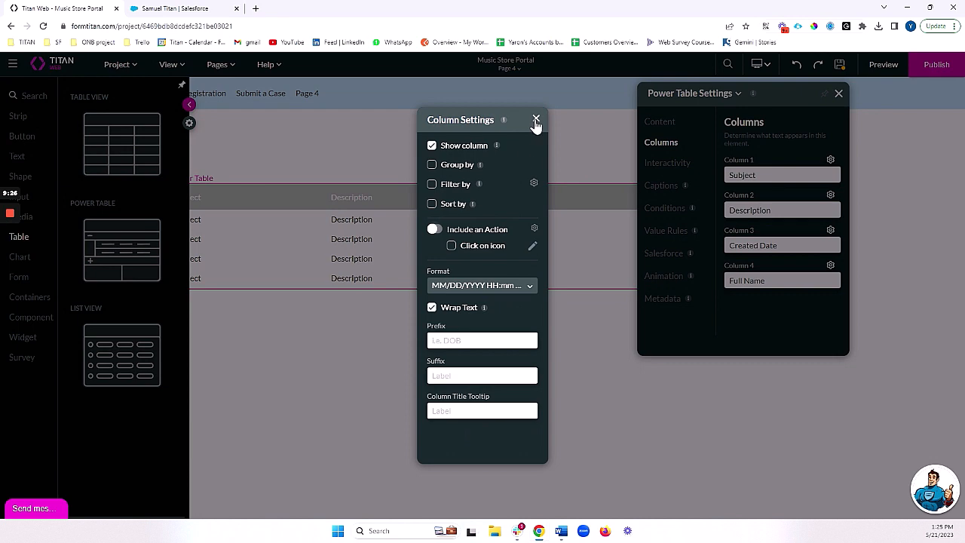
{"action": "left_click", "coordinate": [537, 121]}
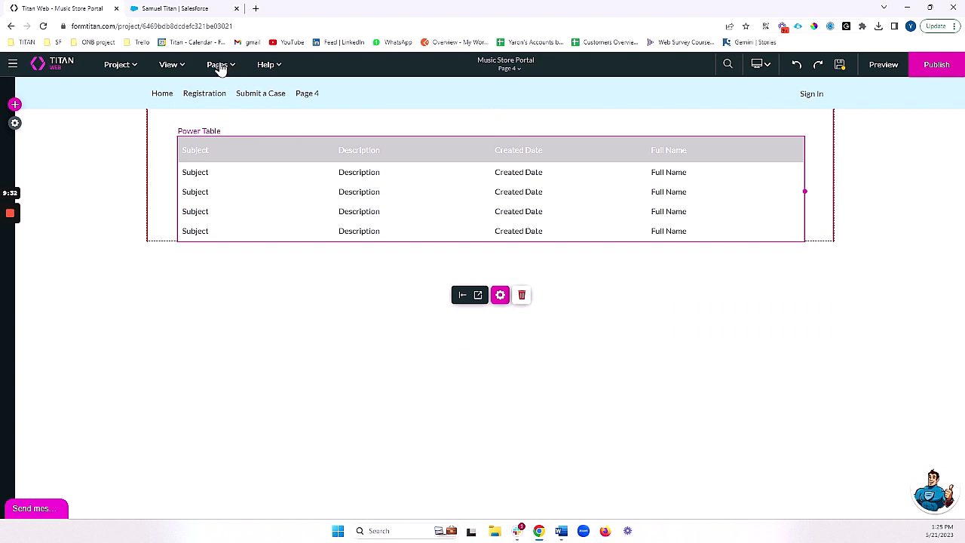
Change Page 4's Page Name to My Cases in its settings
{"action": "left_click", "coordinate": [217, 63]}
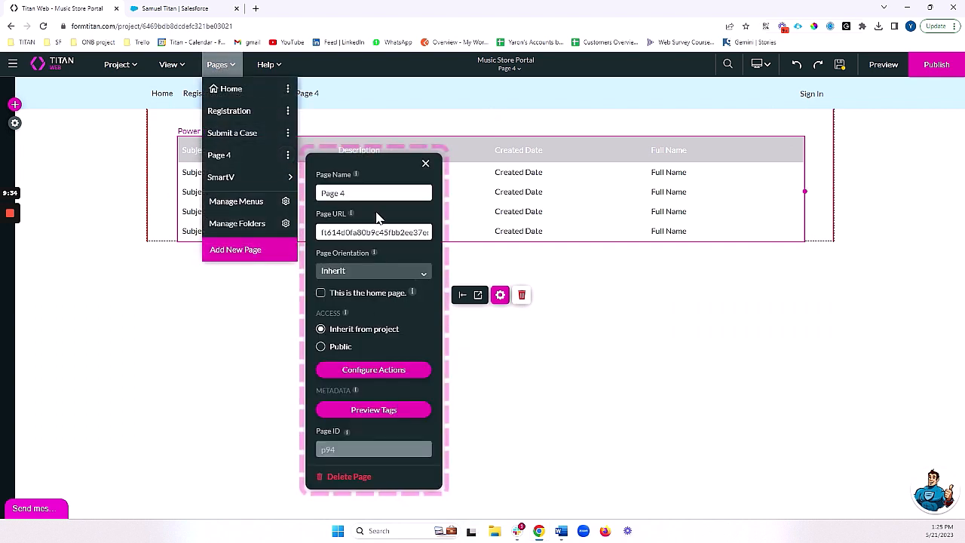
{"action": "type", "text": "Case"}
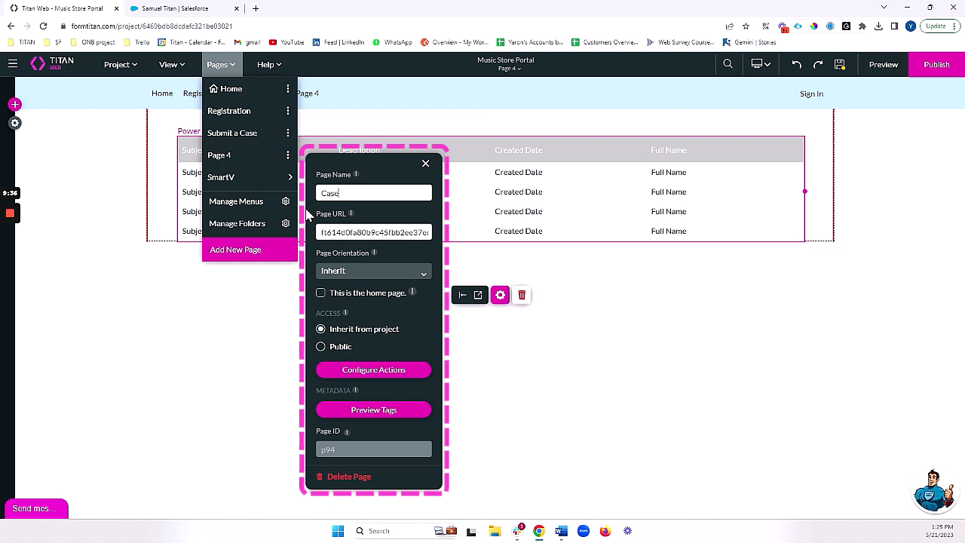
{"action": "type", "text": "My"}
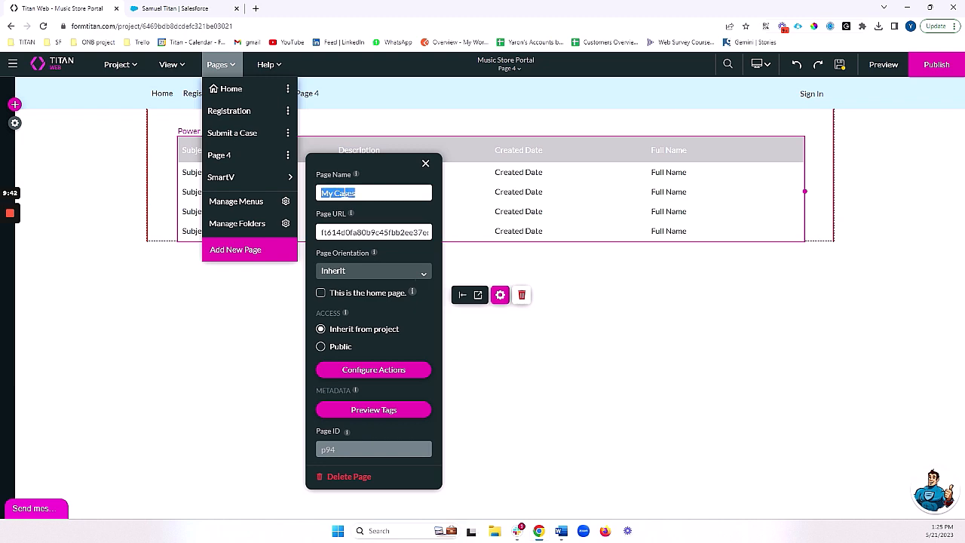
{"action": "left_click", "coordinate": [425, 163]}
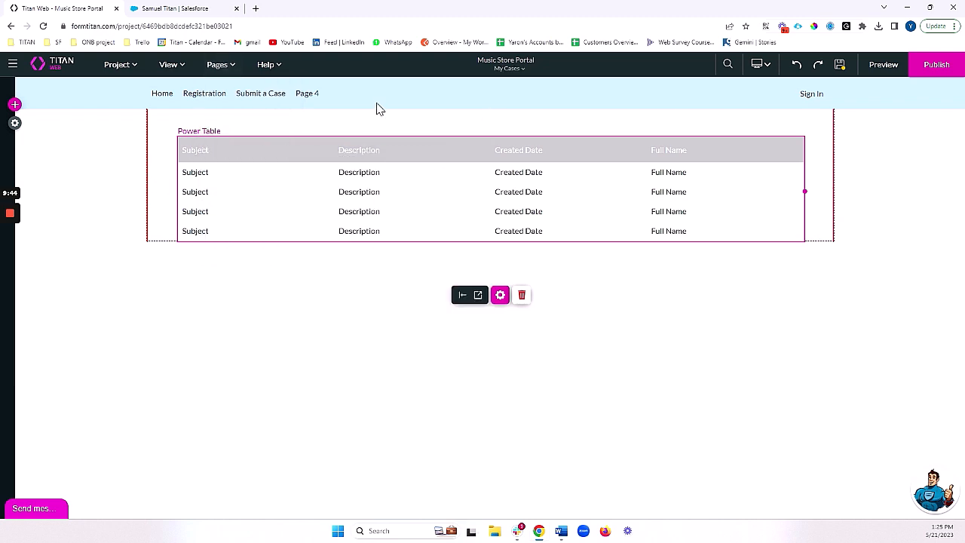
In Manage Menus, change the Page 4 header link to My Cases pointing at the My Cases page, and save
{"action": "left_click", "coordinate": [501, 294]}
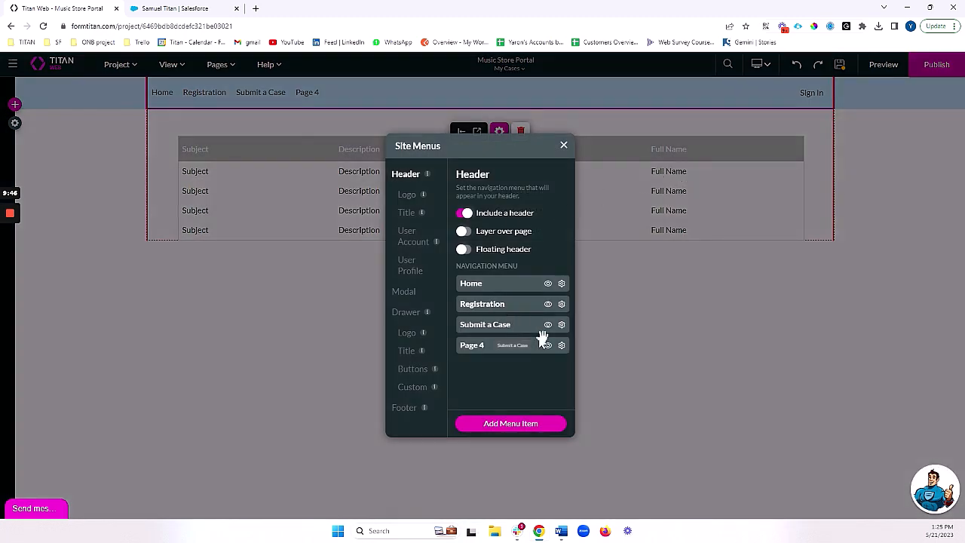
{"action": "left_click", "coordinate": [561, 344]}
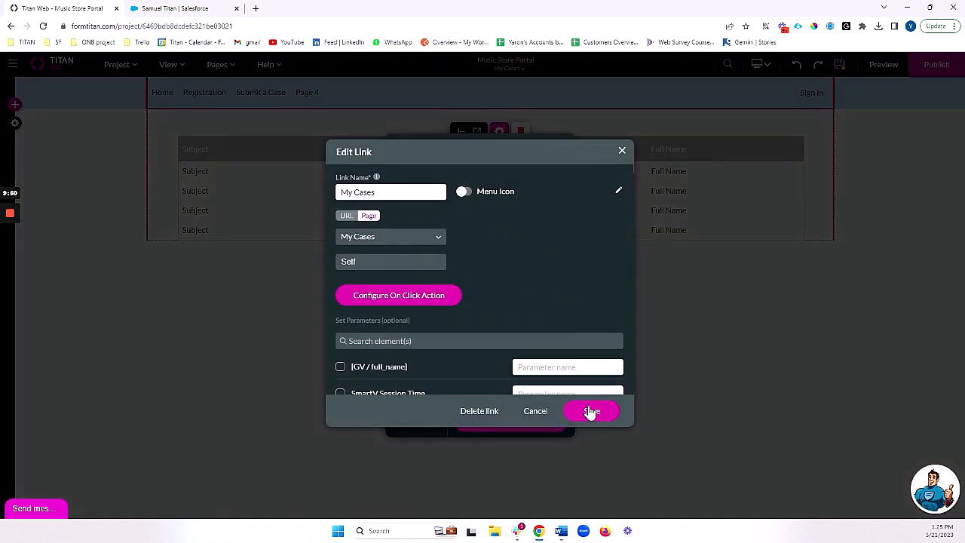
{"action": "left_click", "coordinate": [591, 410]}
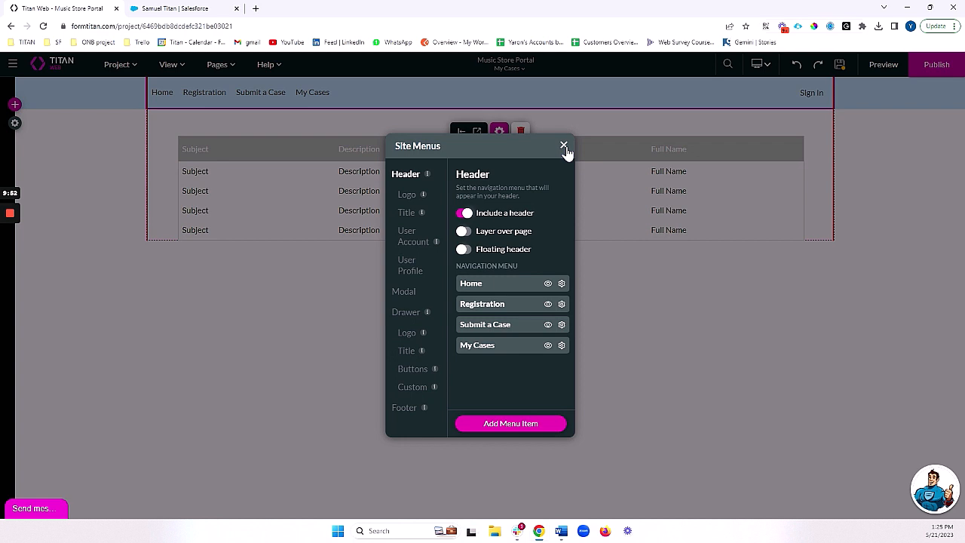
{"action": "left_click", "coordinate": [564, 145]}
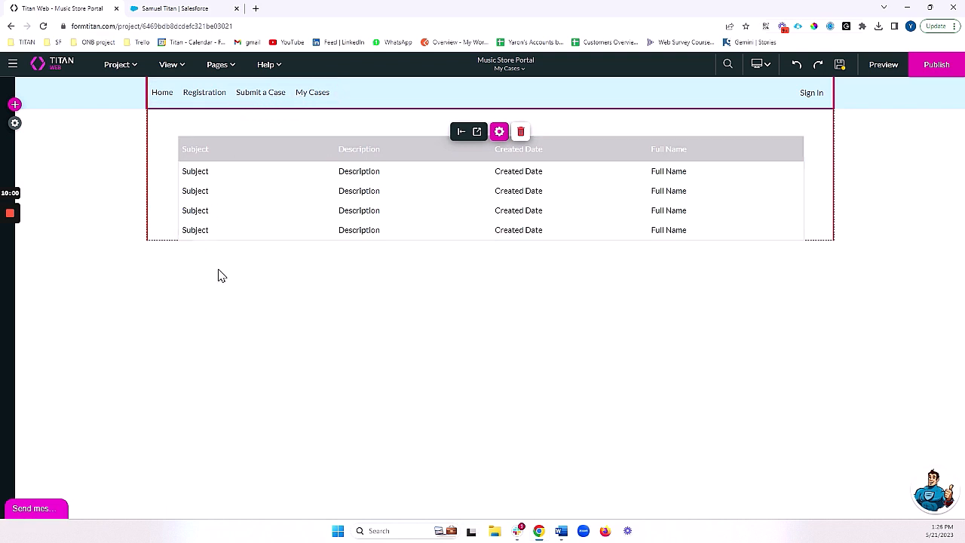
{"action": "mouse_move", "coordinate": [265, 262]}
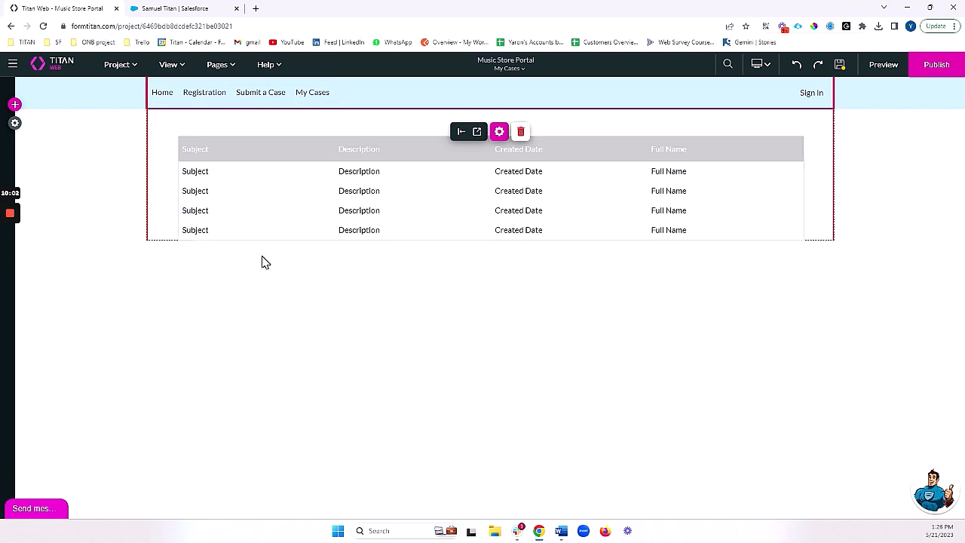
{"action": "mouse_move", "coordinate": [258, 254]}
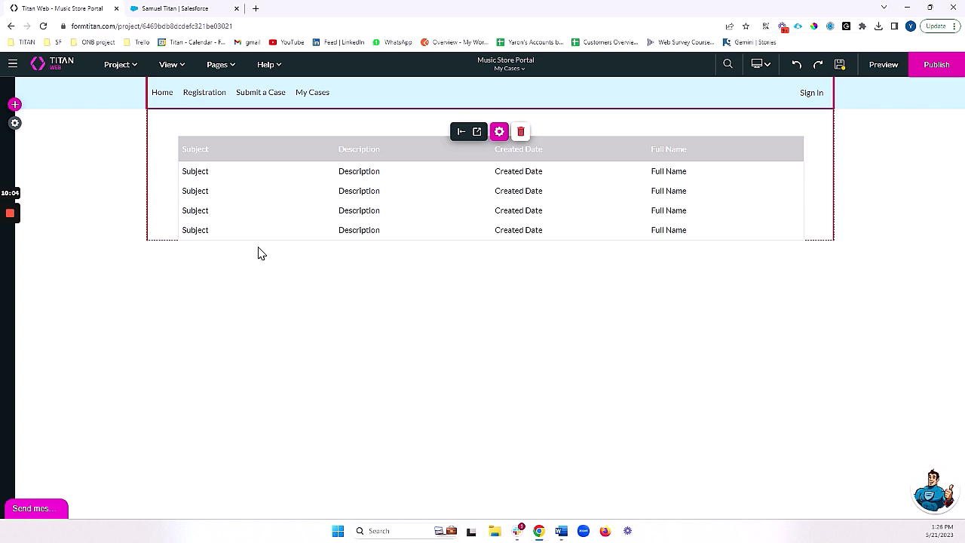
{"action": "left_click", "coordinate": [218, 63]}
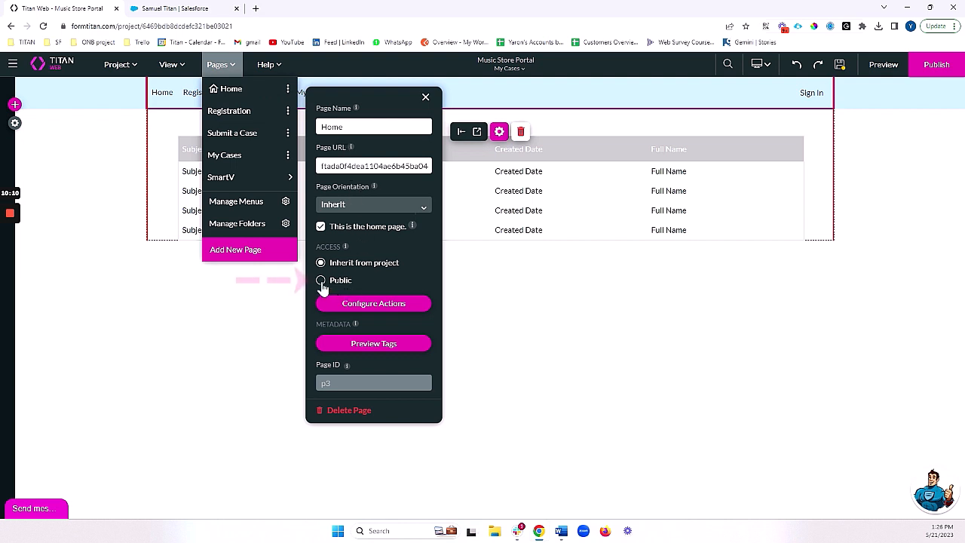
{"action": "left_click", "coordinate": [320, 279]}
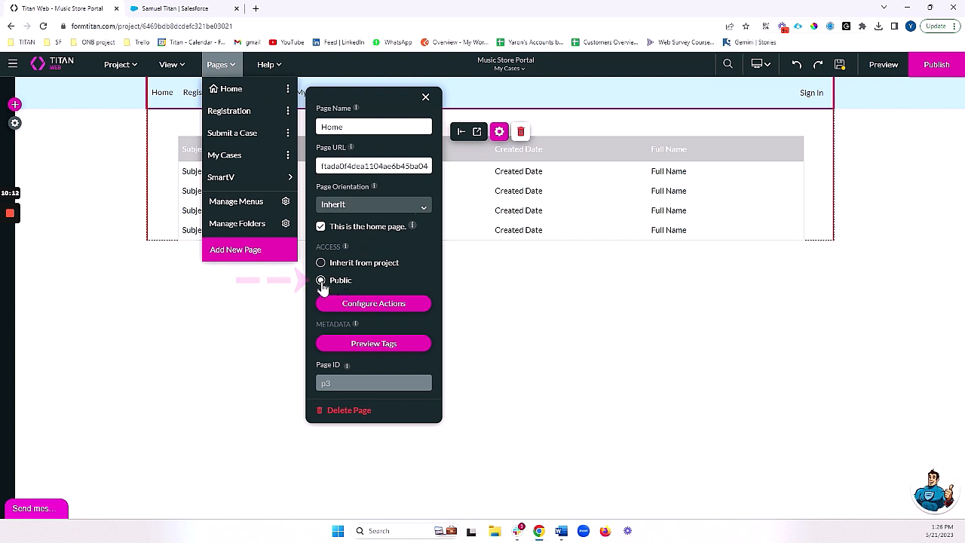
{"action": "left_click", "coordinate": [320, 279]}
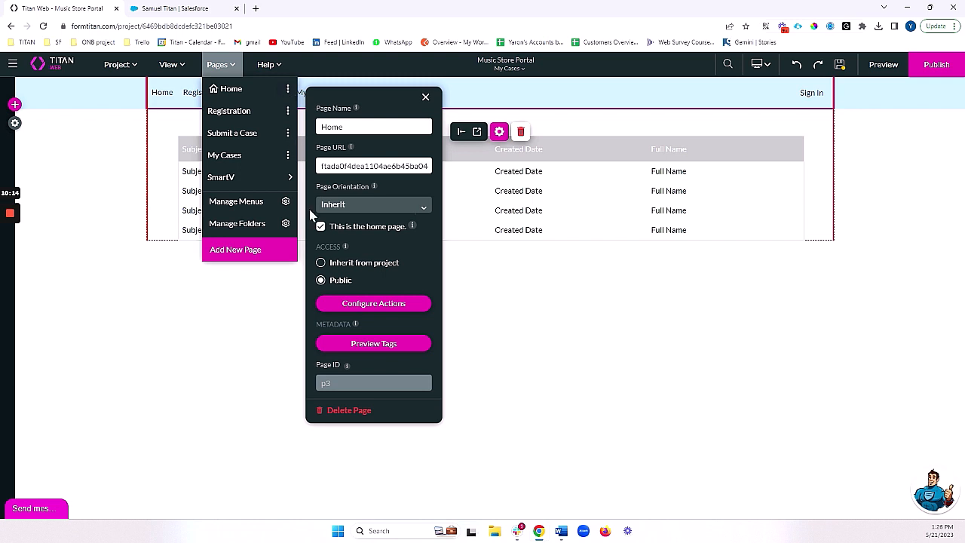
{"action": "mouse_move", "coordinate": [300, 134]}
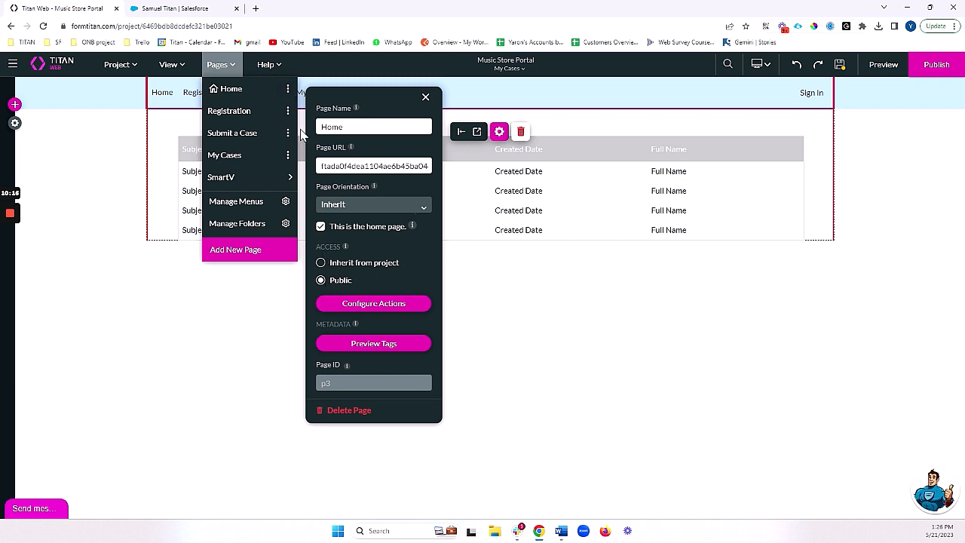
{"action": "left_click", "coordinate": [230, 111]}
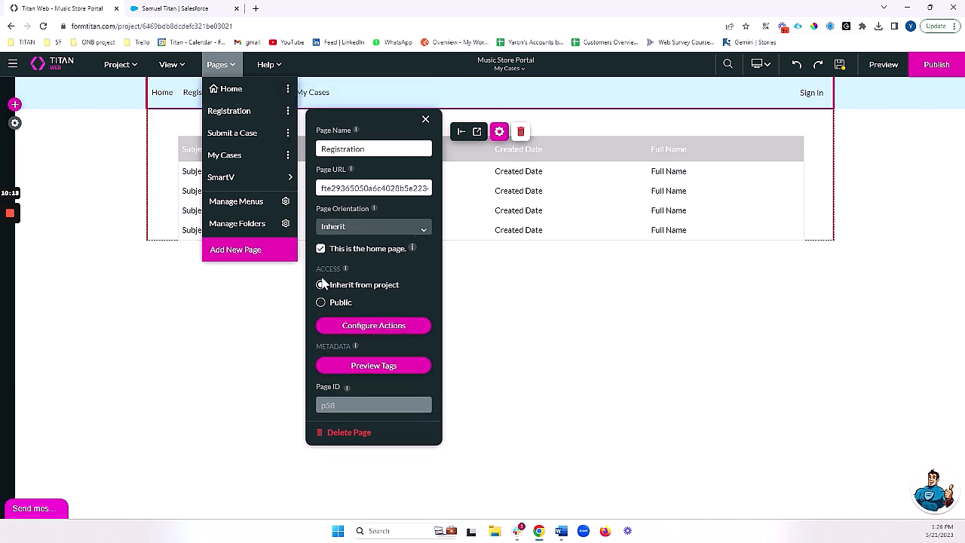
{"action": "left_click", "coordinate": [320, 283]}
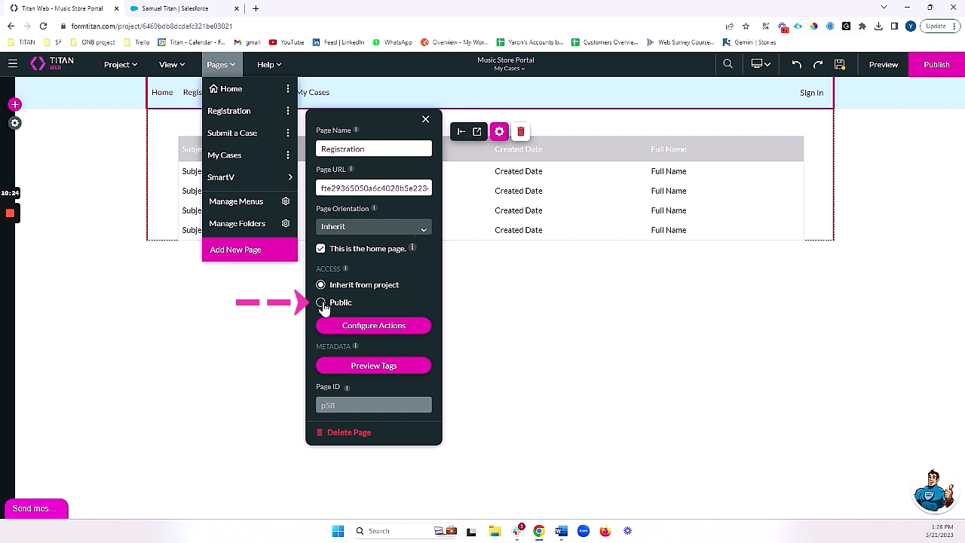
{"action": "left_click", "coordinate": [321, 301]}
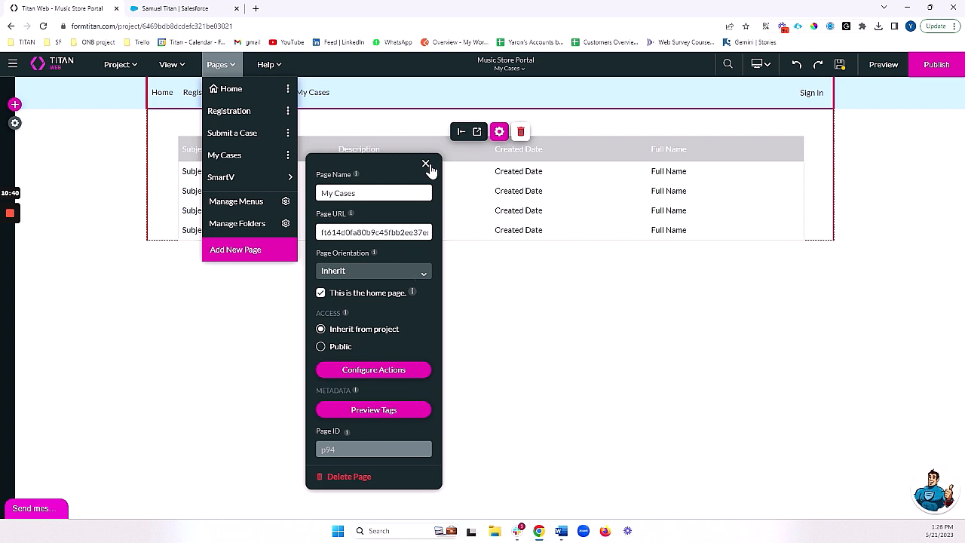
{"action": "left_click", "coordinate": [425, 164]}
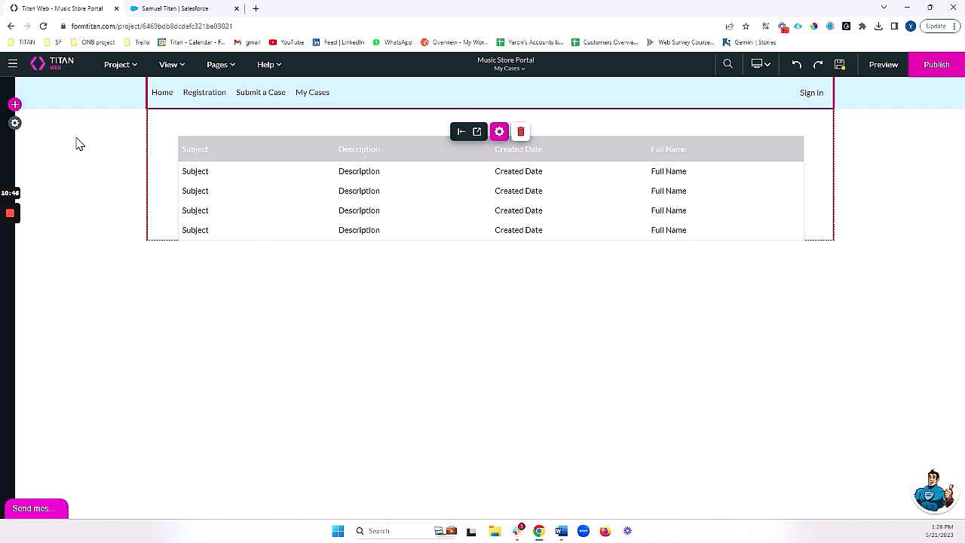
{"action": "left_click", "coordinate": [510, 68]}
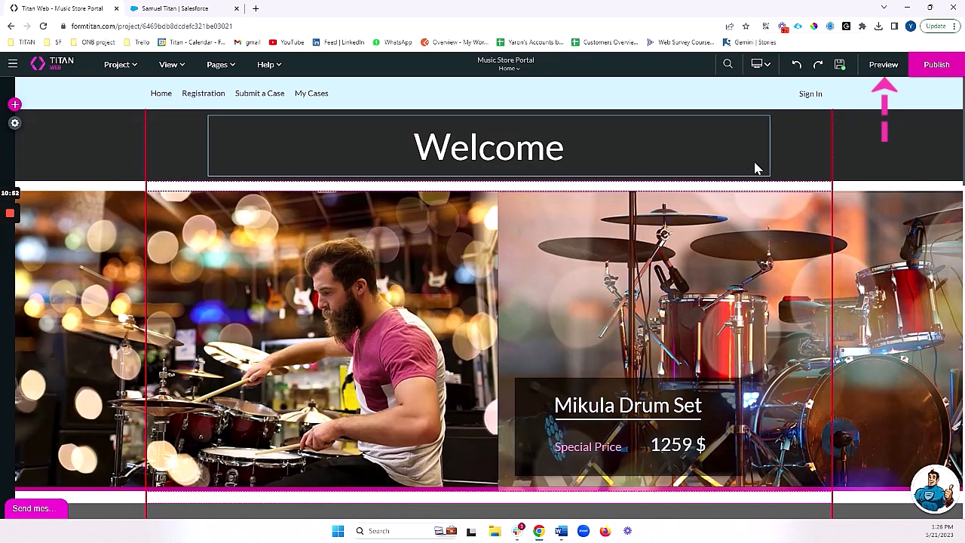
Preview the portal and scroll through the Welcome page
{"action": "left_click", "coordinate": [883, 64]}
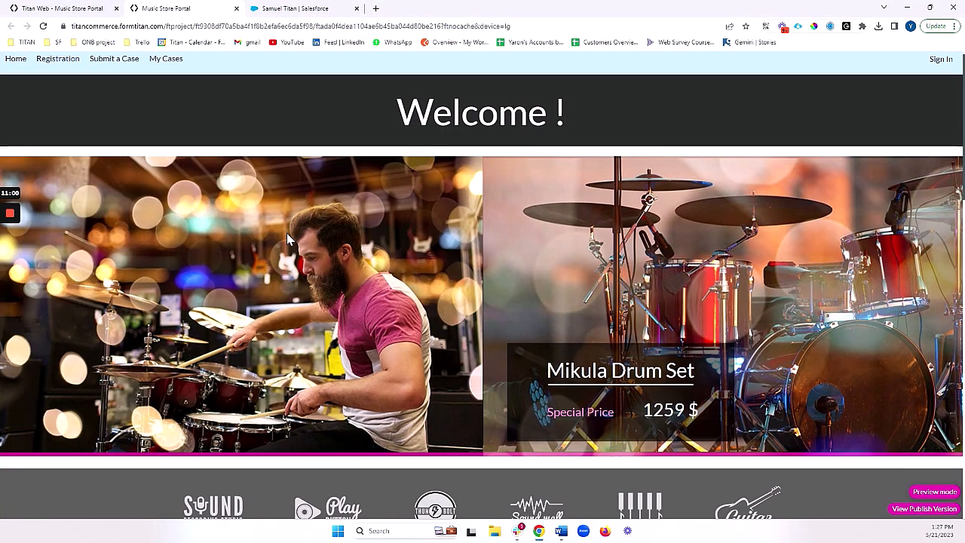
{"action": "scroll", "scroll_direction": "down", "scroll_amount": 3}
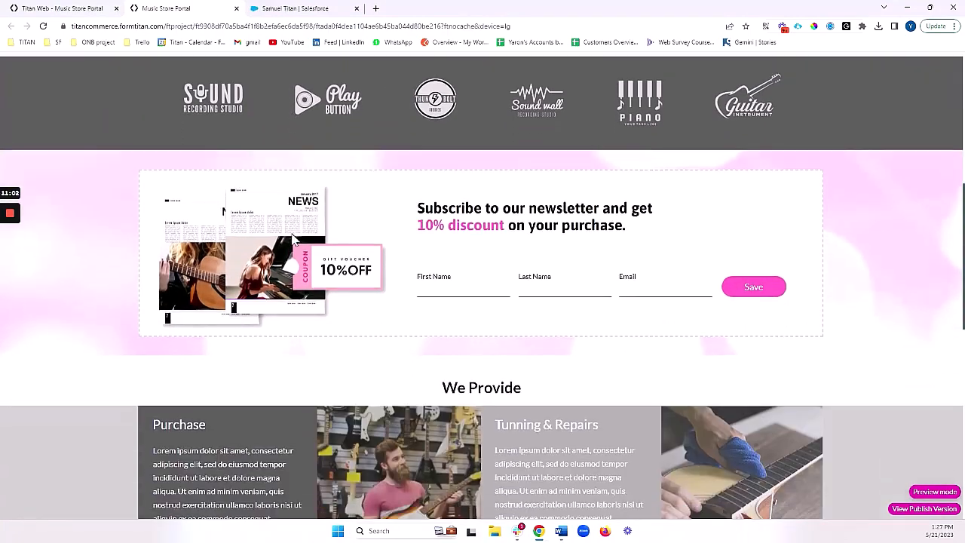
{"action": "scroll", "scroll_direction": "down", "scroll_amount": 3}
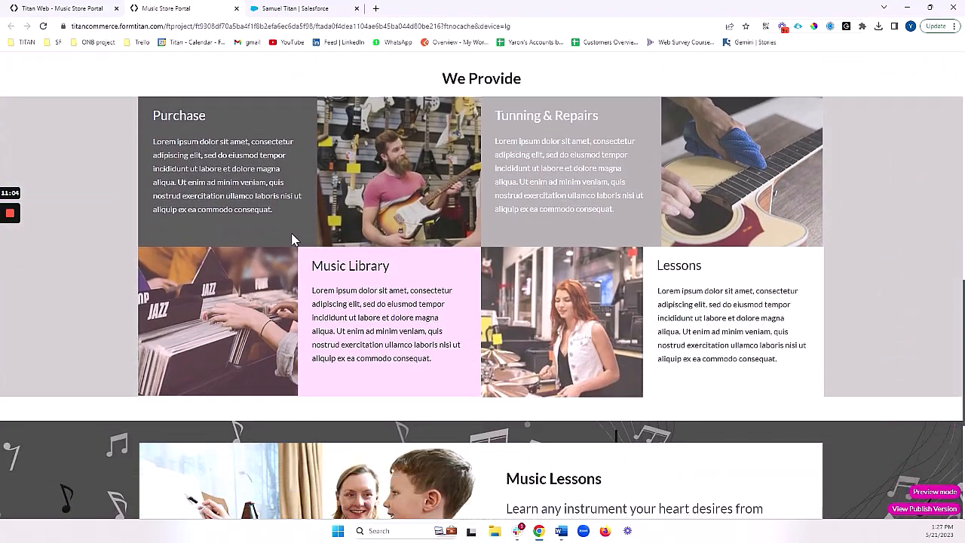
{"action": "scroll", "scroll_direction": "down", "scroll_amount": 3}
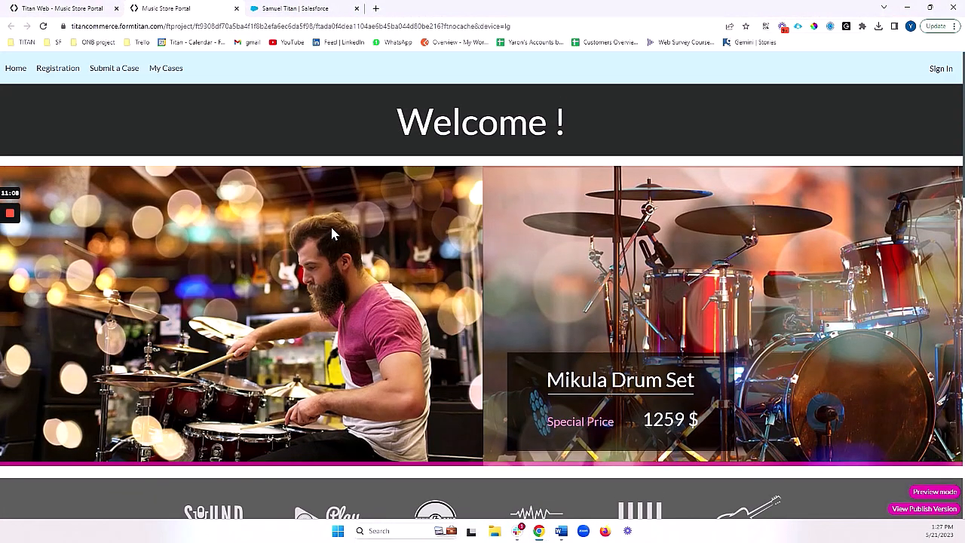
{"action": "double_click", "coordinate": [428, 122]}
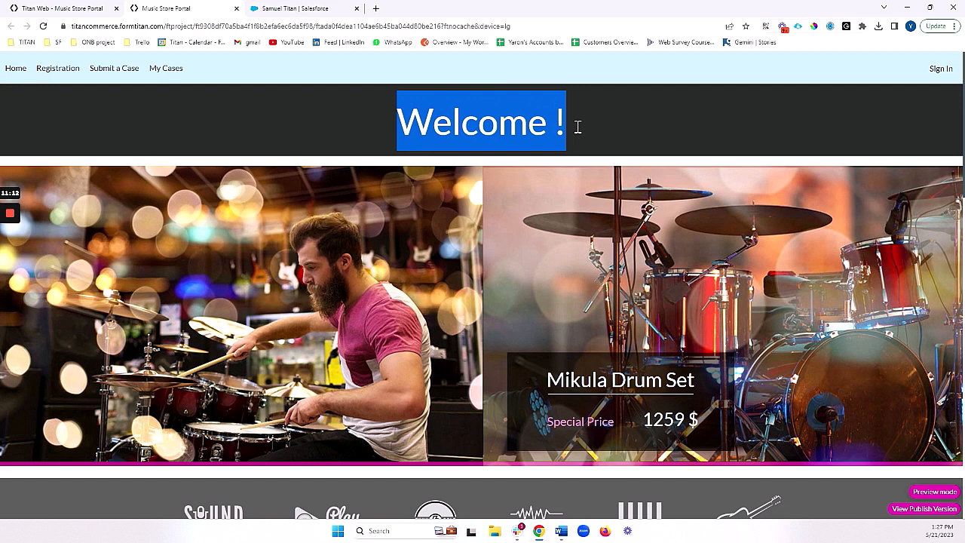
{"action": "mouse_move", "coordinate": [135, 141]}
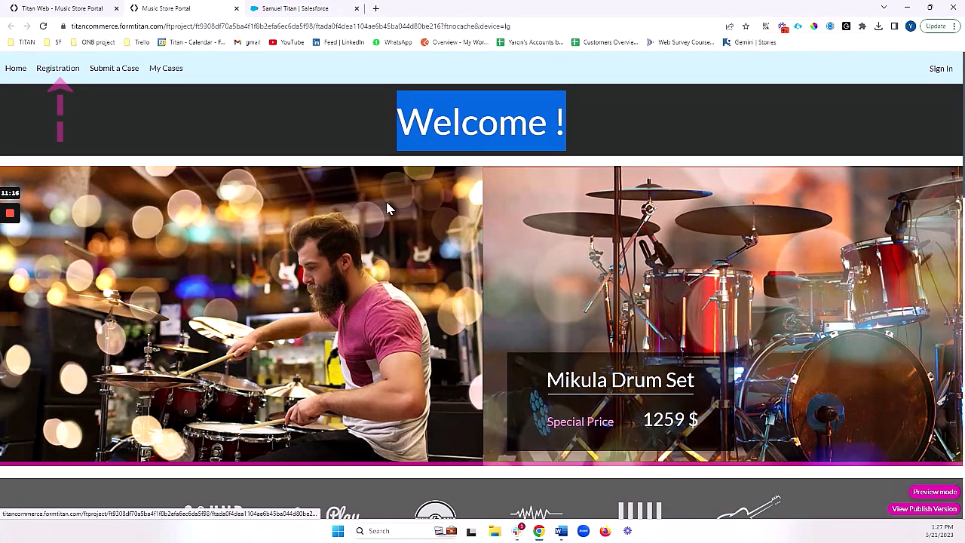
Browse via Registration and My Cases to the Log In page asking for Email and Last Name
{"action": "left_click", "coordinate": [57, 68]}
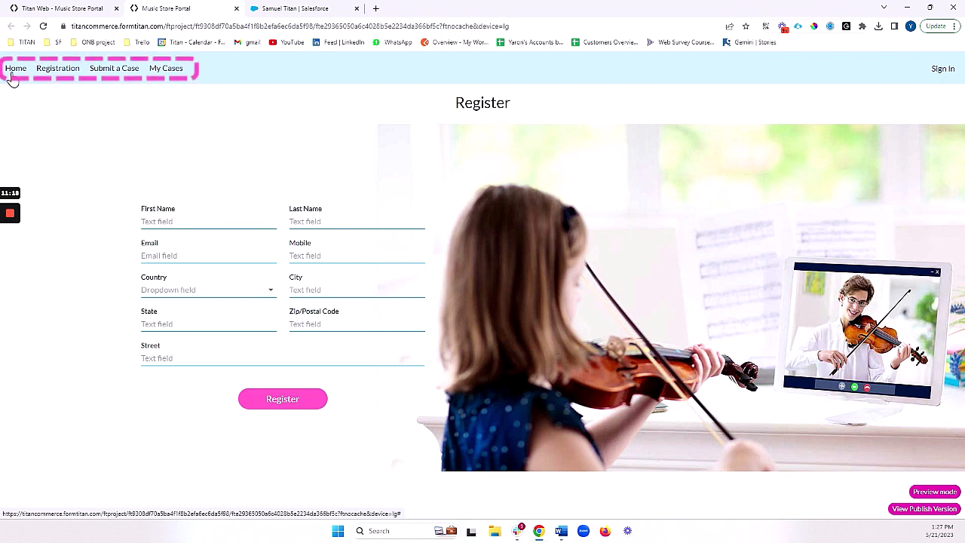
{"action": "mouse_move", "coordinate": [128, 76]}
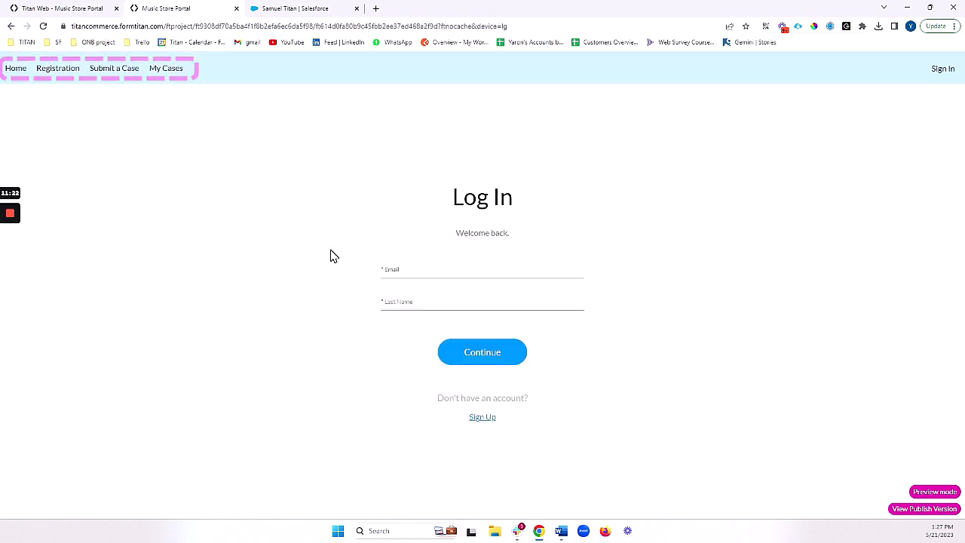
{"action": "left_click", "coordinate": [482, 301]}
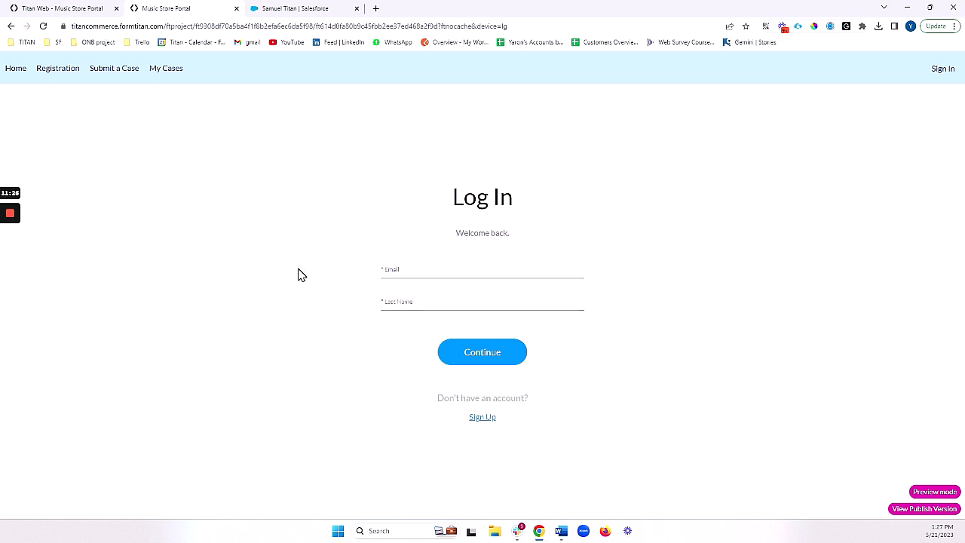
{"action": "mouse_move", "coordinate": [362, 353]}
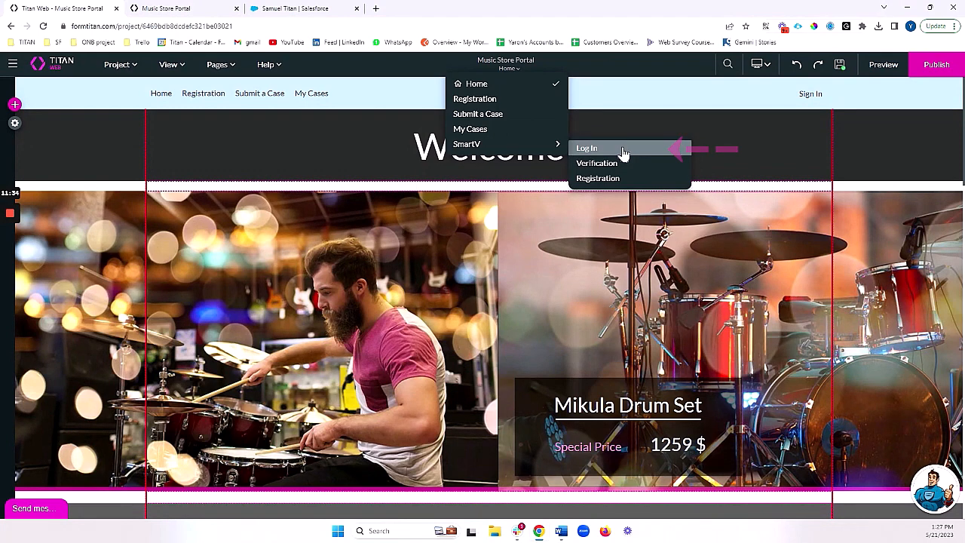
Switch to the SmartV Log In page and give its title a new font with a teal fill
{"action": "left_click", "coordinate": [586, 148]}
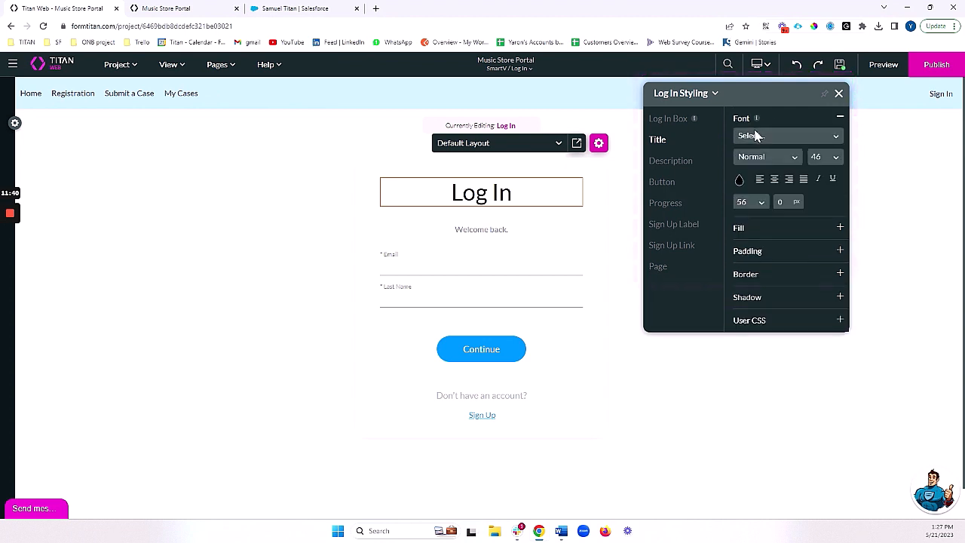
{"action": "left_click", "coordinate": [787, 136]}
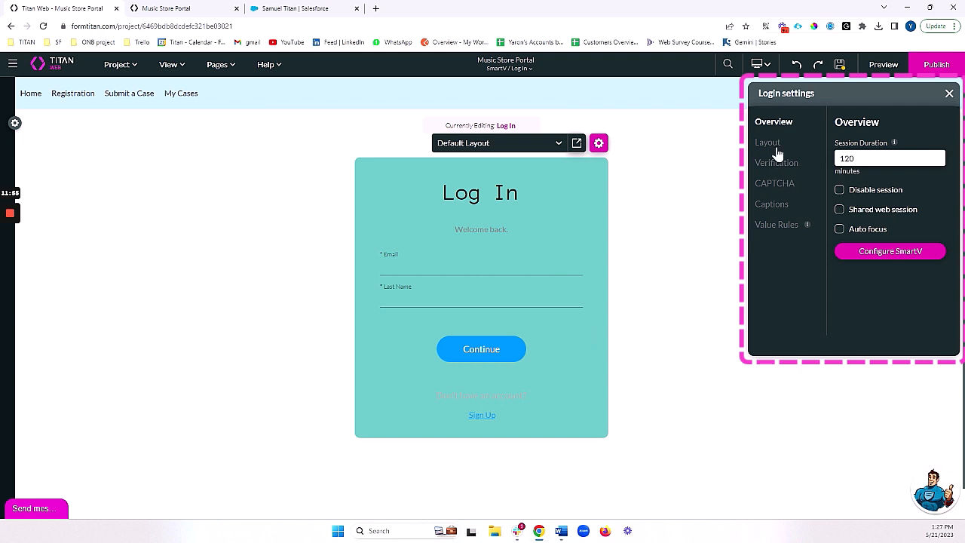
Review Session Duration, the login layout options and the Verification settings with two-factor enabled
{"action": "left_click", "coordinate": [888, 159]}
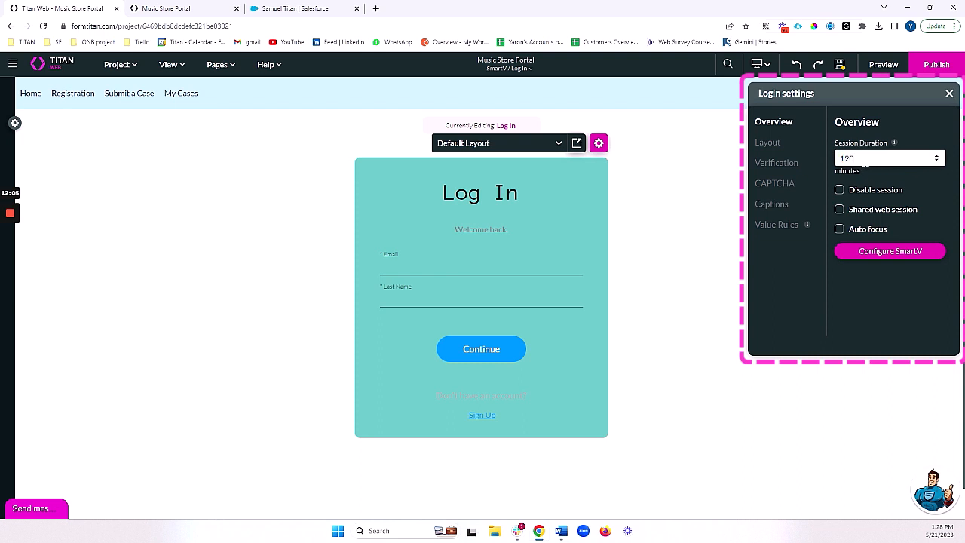
{"action": "left_click", "coordinate": [882, 158]}
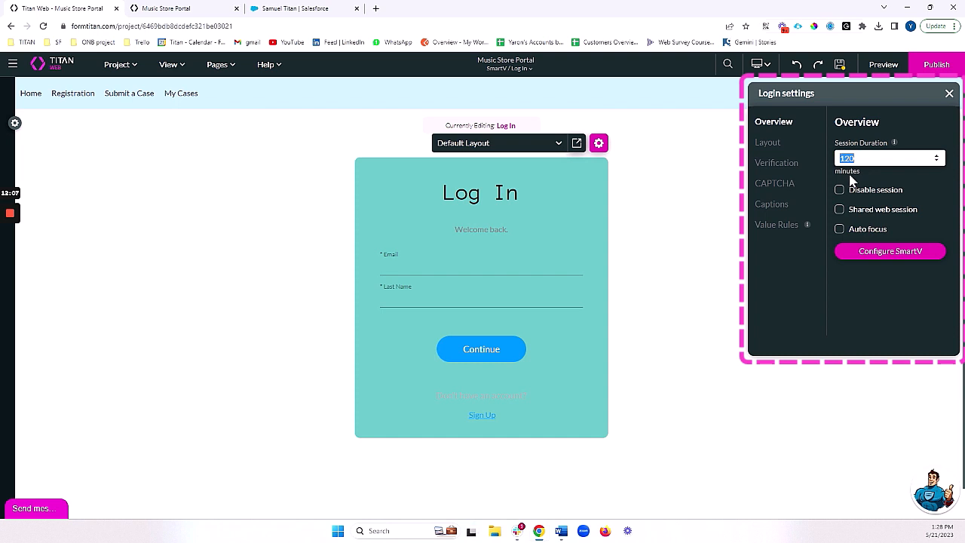
{"action": "mouse_move", "coordinate": [887, 196]}
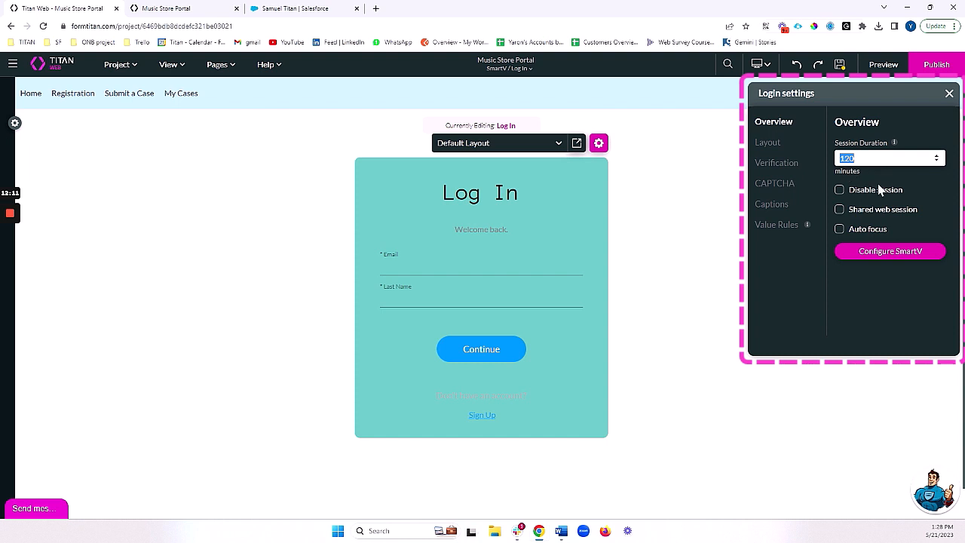
{"action": "mouse_move", "coordinate": [862, 196]}
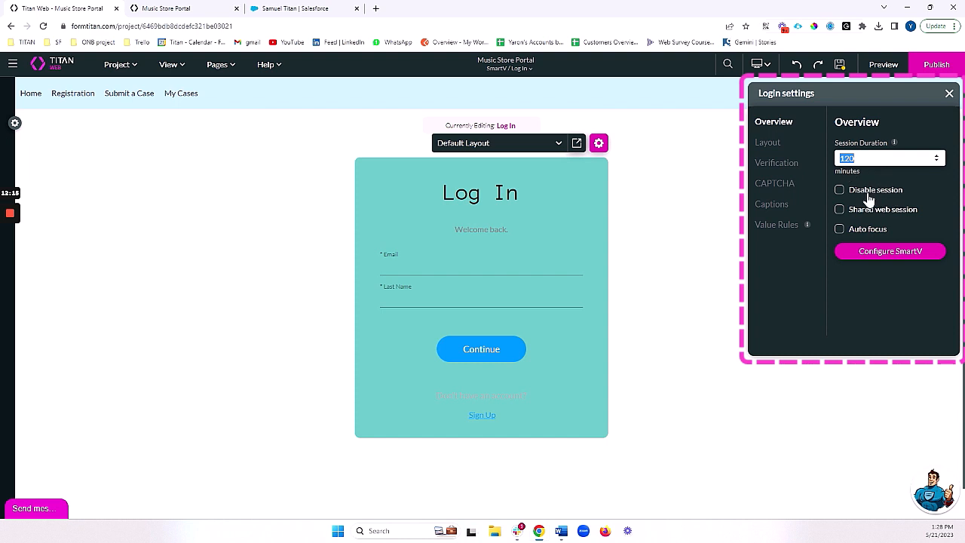
{"action": "mouse_move", "coordinate": [935, 204]}
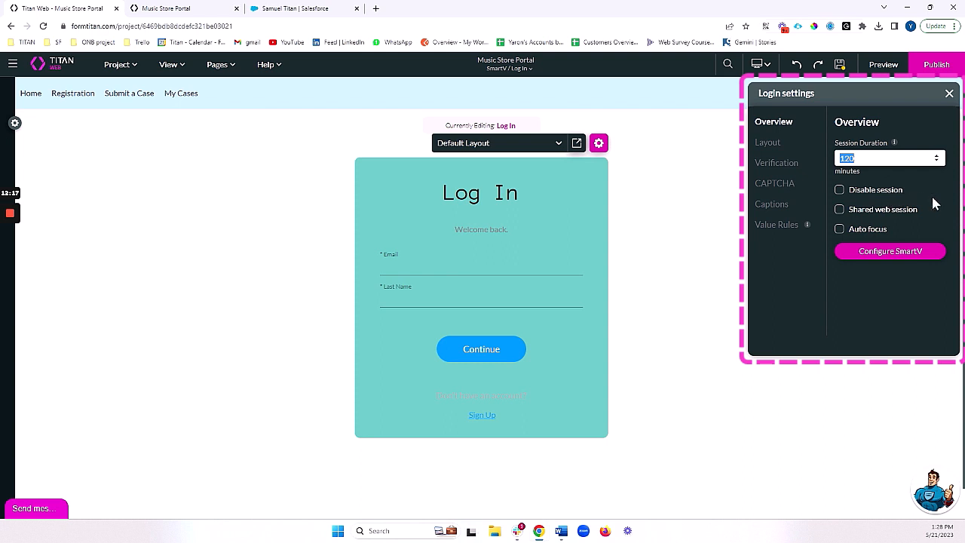
{"action": "mouse_move", "coordinate": [902, 219]}
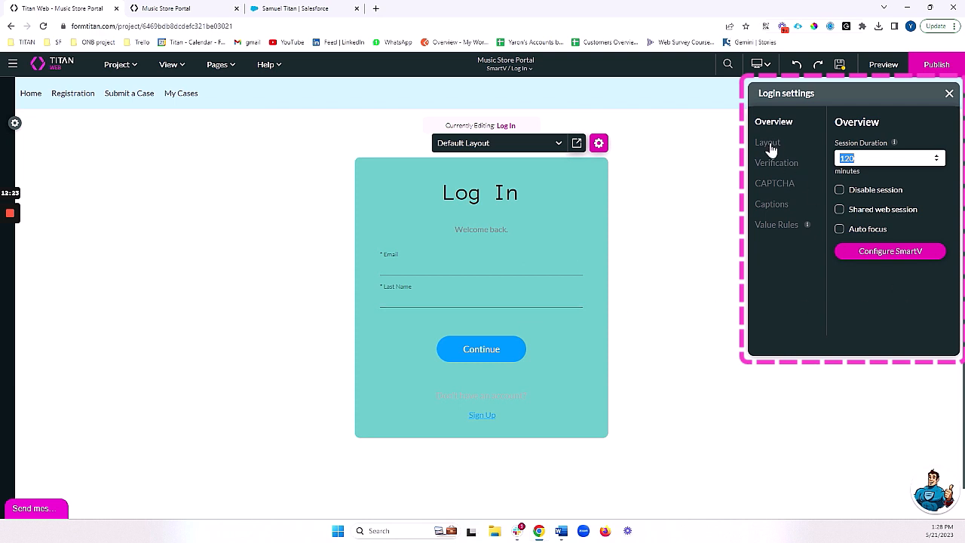
{"action": "left_click", "coordinate": [768, 142]}
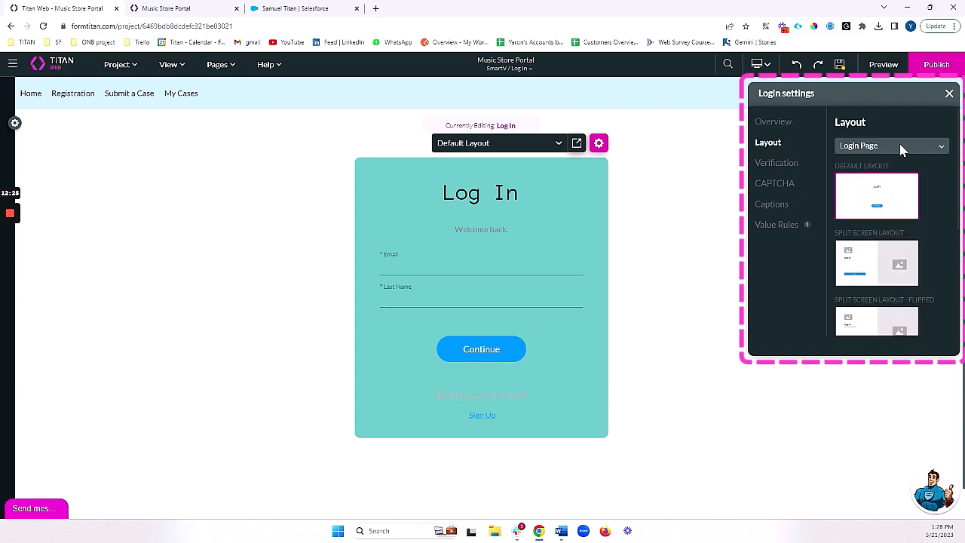
{"action": "left_click", "coordinate": [877, 263]}
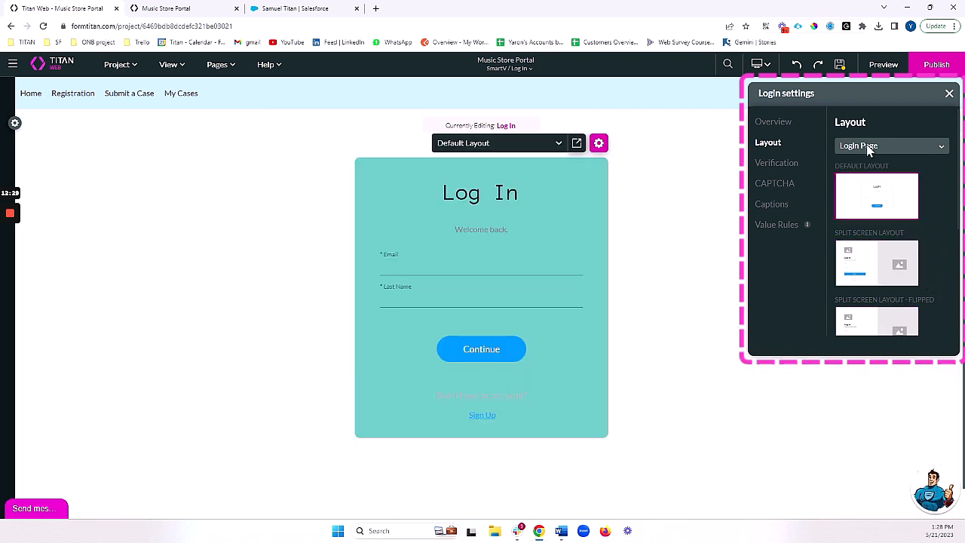
{"action": "left_click", "coordinate": [776, 163]}
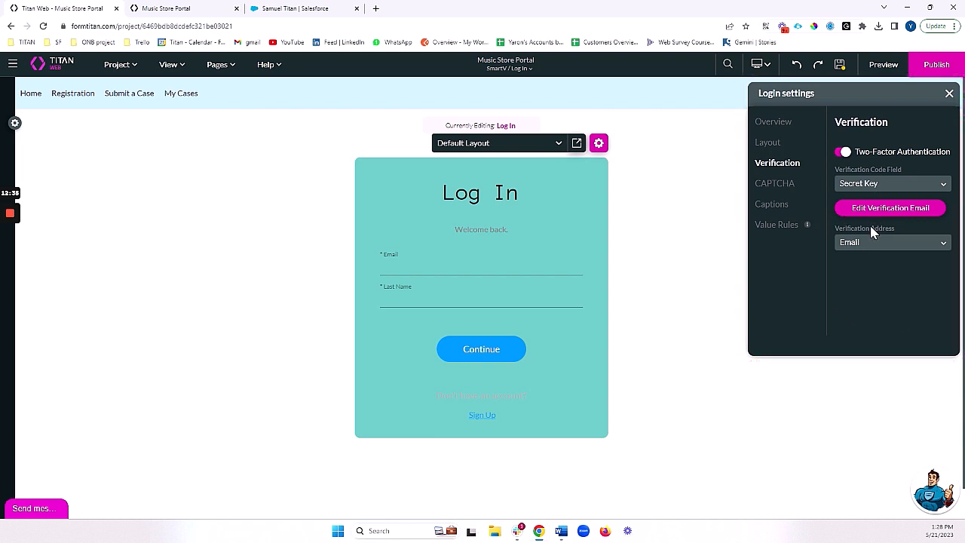
{"action": "left_click", "coordinate": [510, 70]}
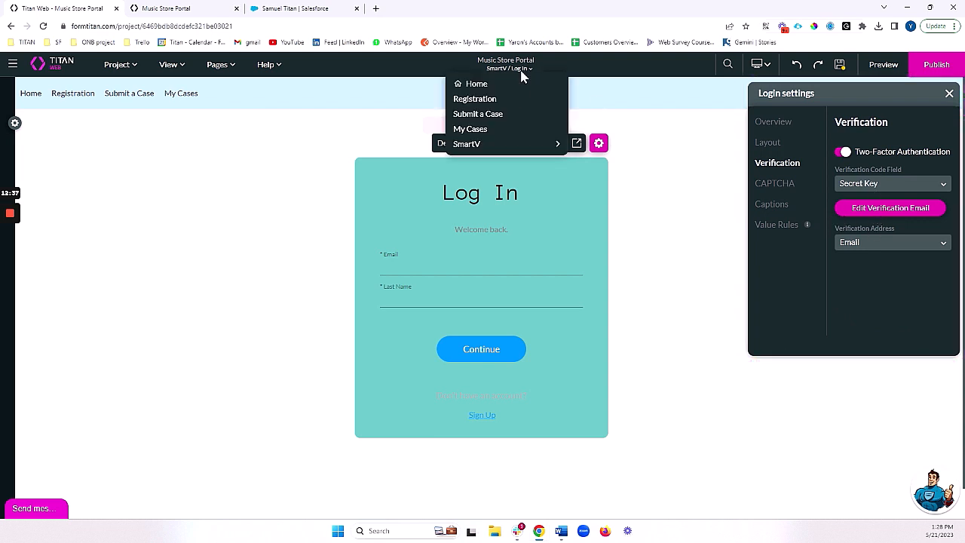
Preview the portal, visit the Sign Up registration form, then return to the Log In page
{"action": "left_click", "coordinate": [576, 143]}
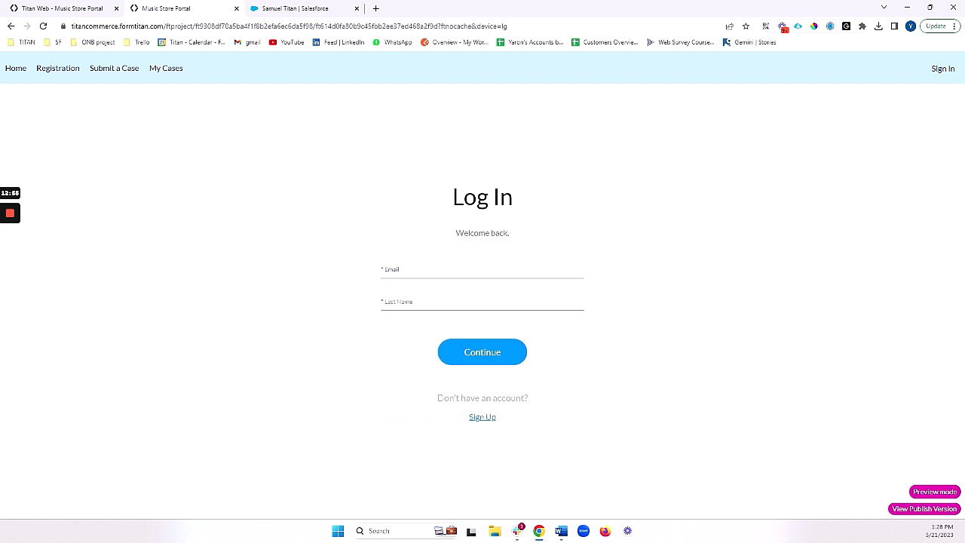
{"action": "double_click", "coordinate": [482, 398]}
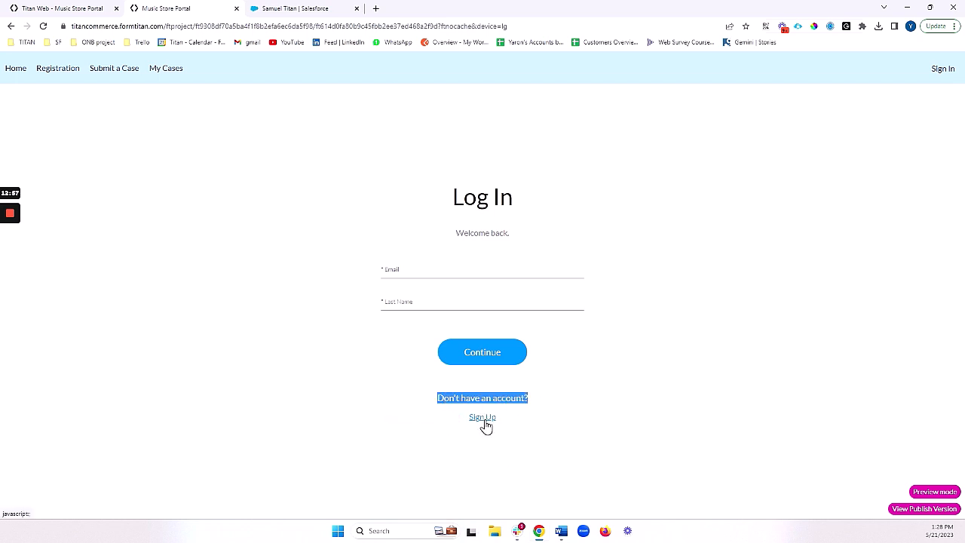
{"action": "left_click", "coordinate": [482, 416]}
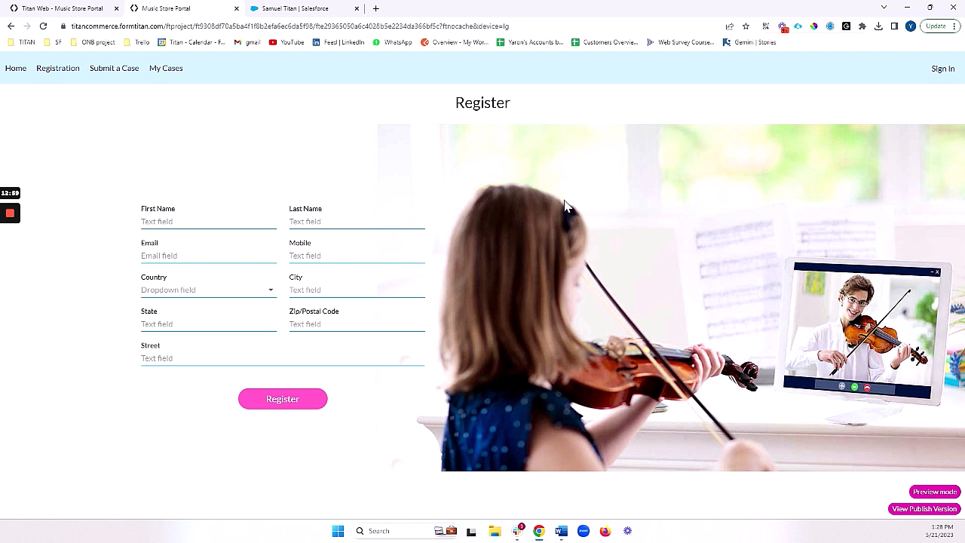
{"action": "mouse_move", "coordinate": [473, 273]}
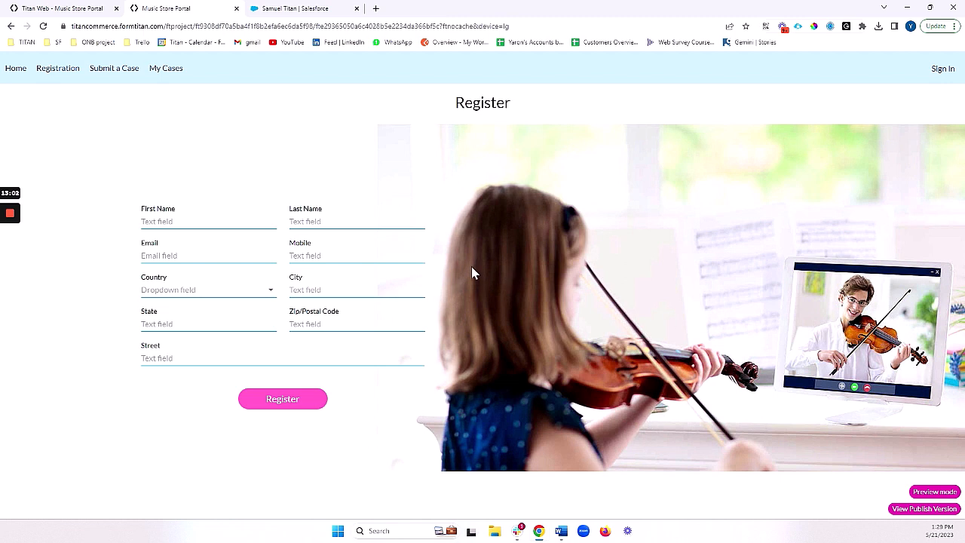
{"action": "mouse_move", "coordinate": [473, 244]}
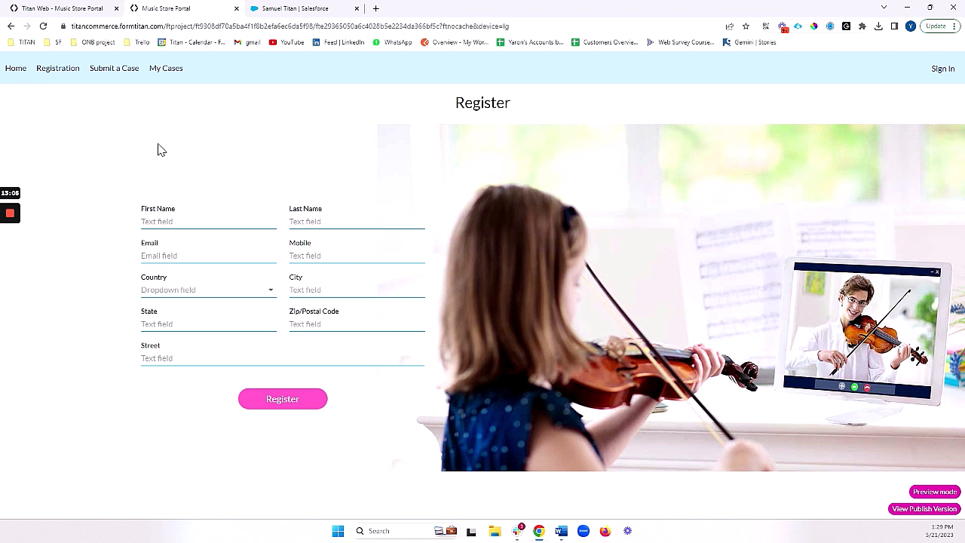
{"action": "left_click", "coordinate": [943, 70]}
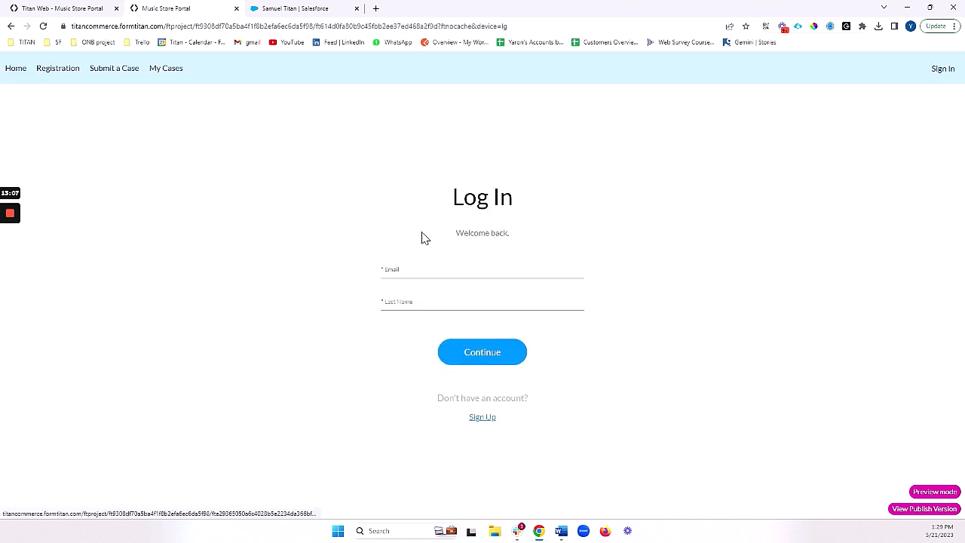
Enter the email and last name 'Titan' on the Log In form and continue to the code request
{"action": "left_click", "coordinate": [483, 272]}
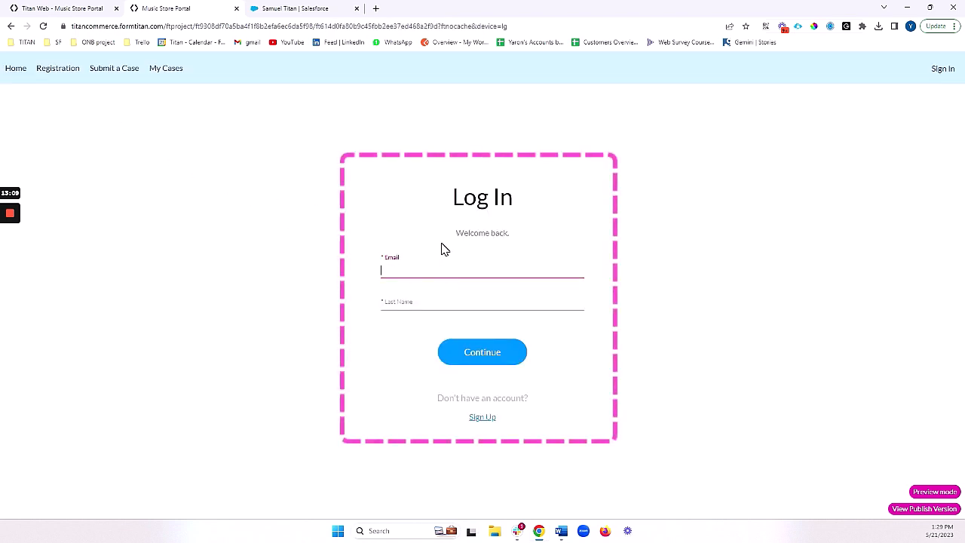
{"action": "left_click", "coordinate": [301, 9]}
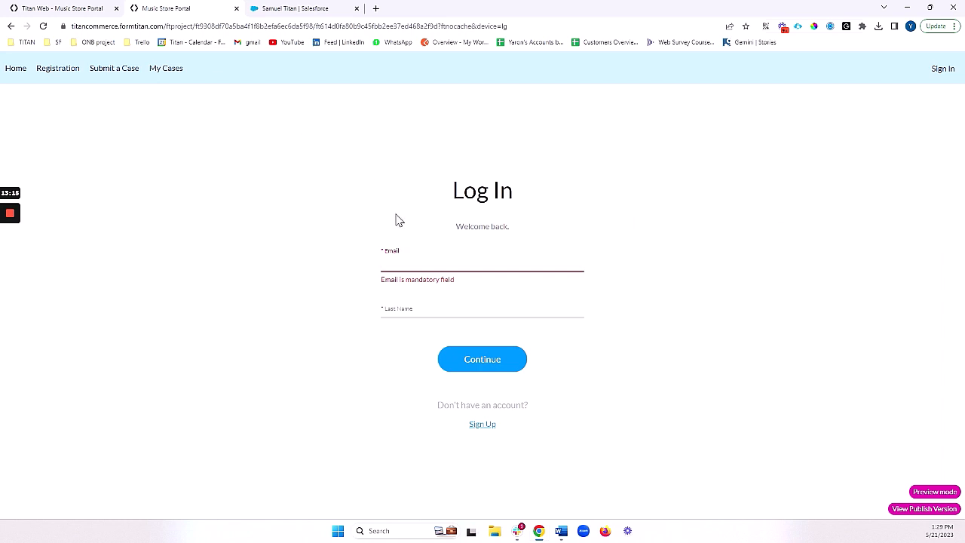
{"action": "type", "text": "T"}
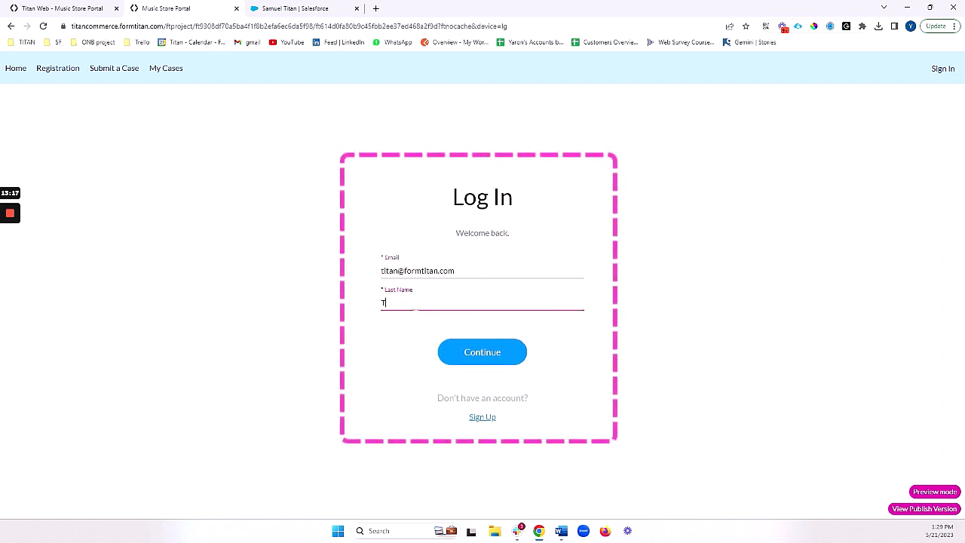
{"action": "type", "text": "itan"}
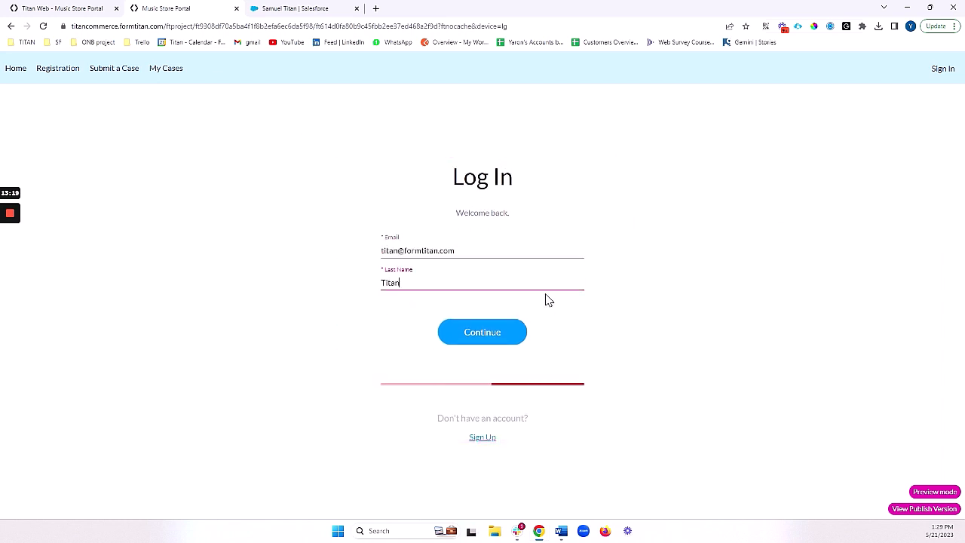
{"action": "left_click", "coordinate": [483, 331]}
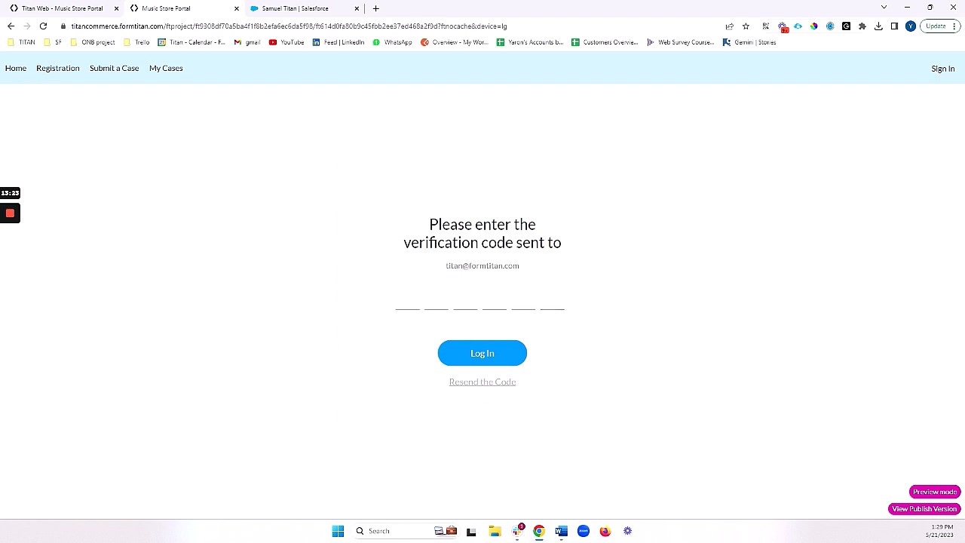
{"action": "left_click", "coordinate": [490, 9]}
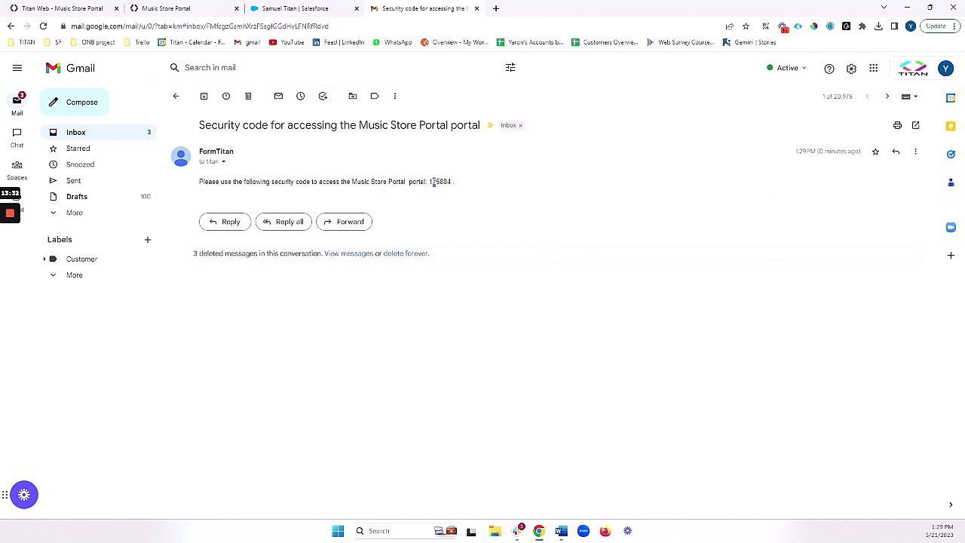
Select the six-digit security code in the Gmail message and return to Titan Web
{"action": "right_click", "coordinate": [440, 181]}
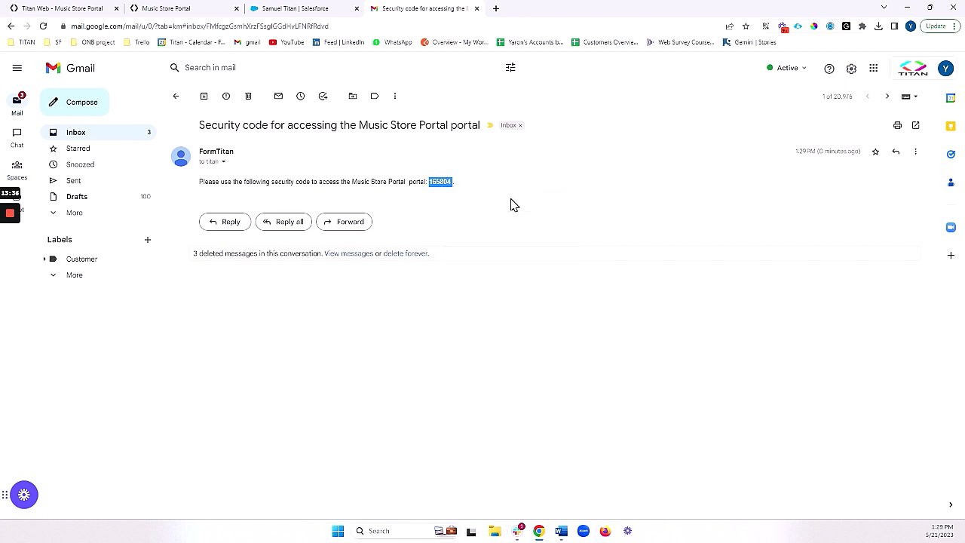
{"action": "left_click", "coordinate": [60, 9]}
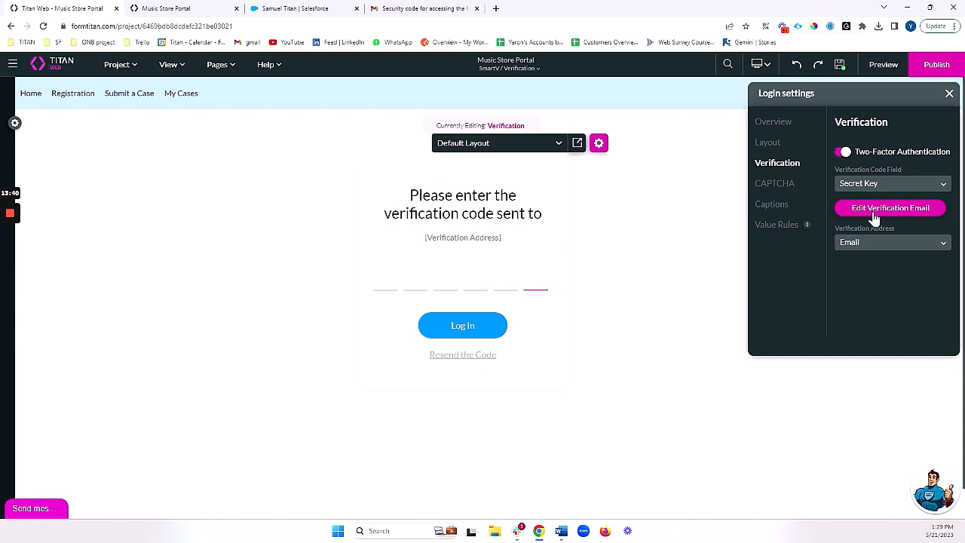
Review the Edit Verification Email template and close it
{"action": "left_click", "coordinate": [890, 208]}
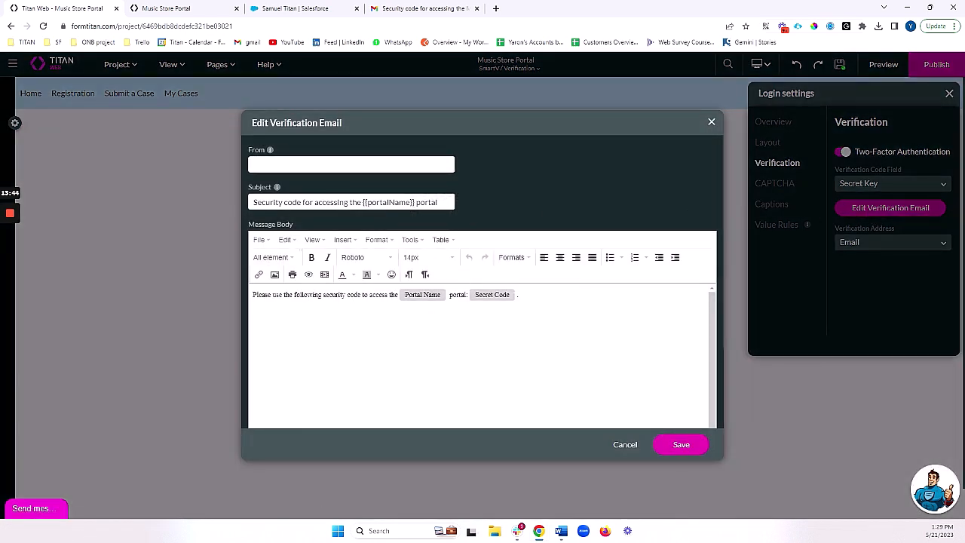
{"action": "mouse_move", "coordinate": [711, 122]}
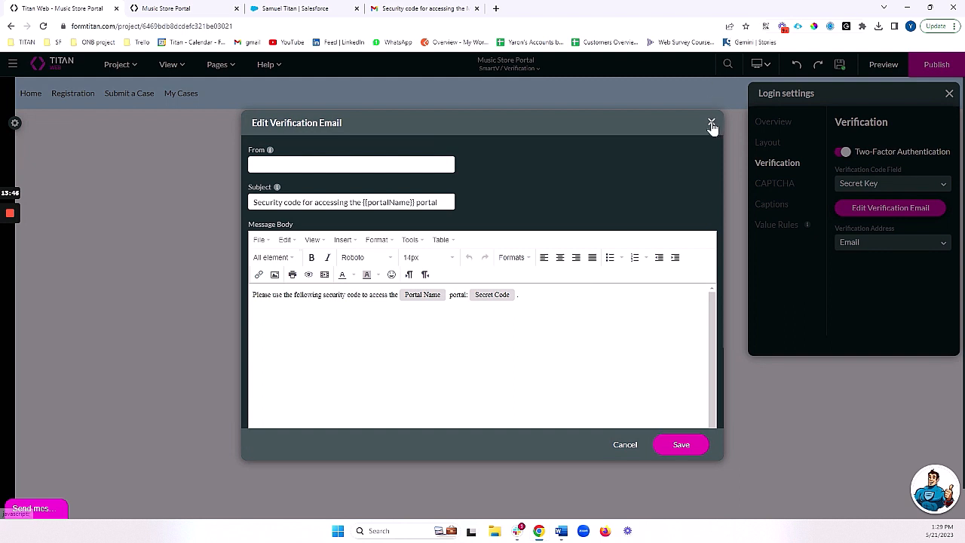
{"action": "left_click", "coordinate": [712, 122]}
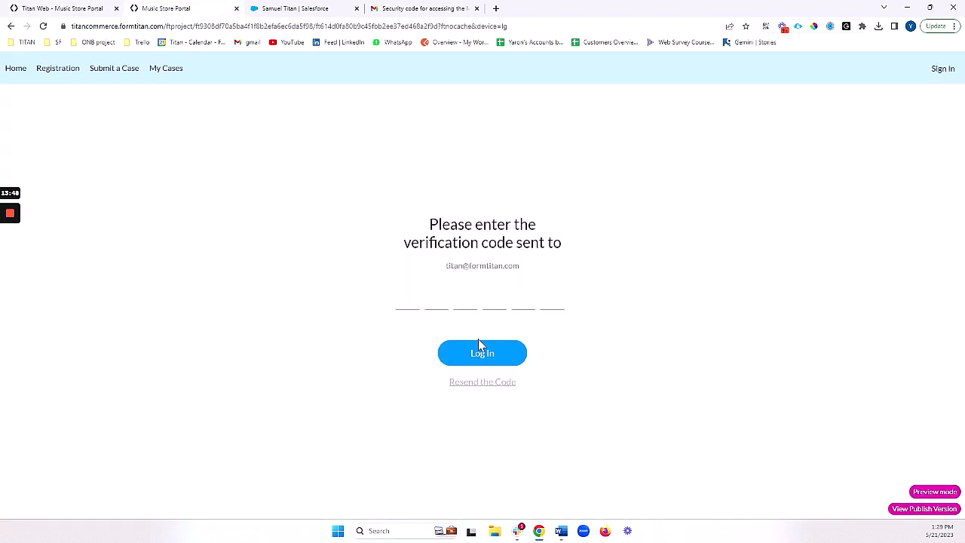
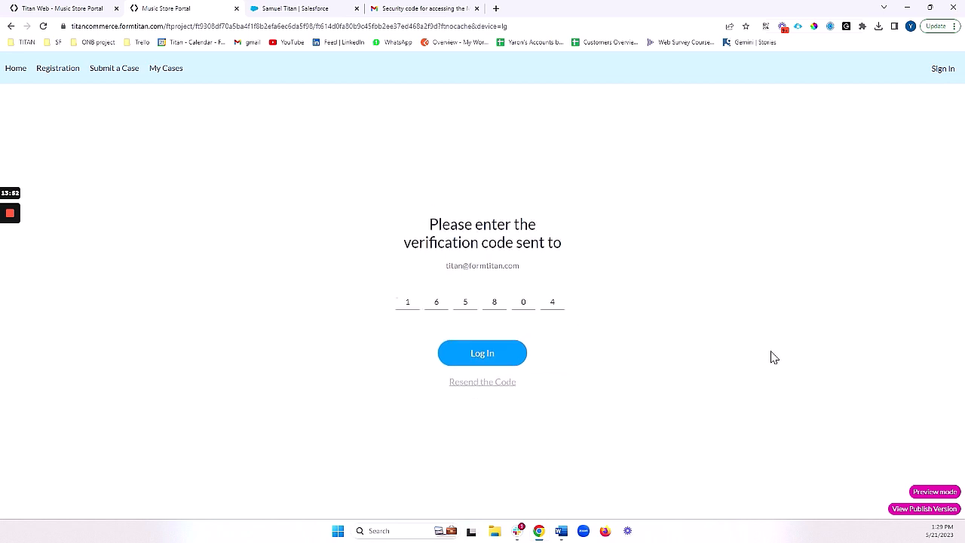
{"action": "left_click", "coordinate": [482, 353]}
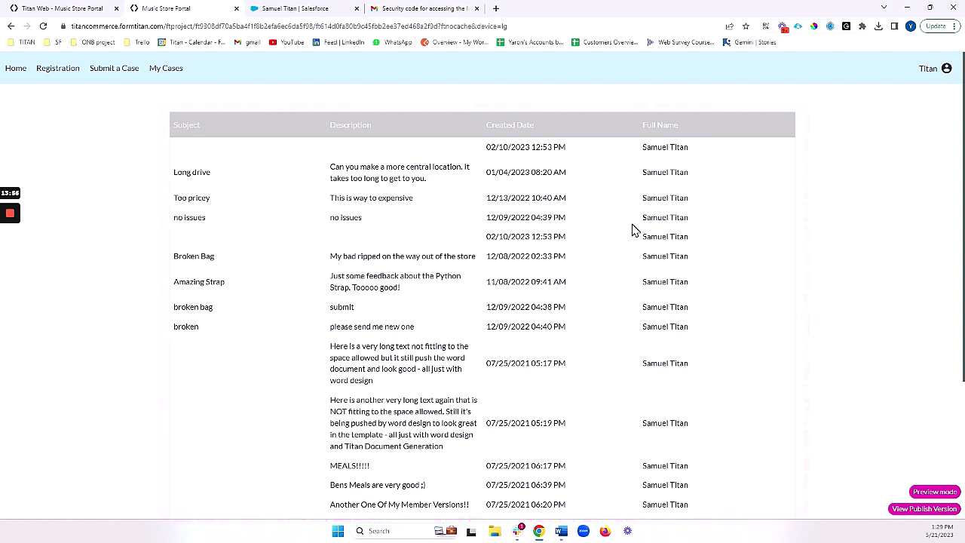
{"action": "double_click", "coordinate": [648, 172]}
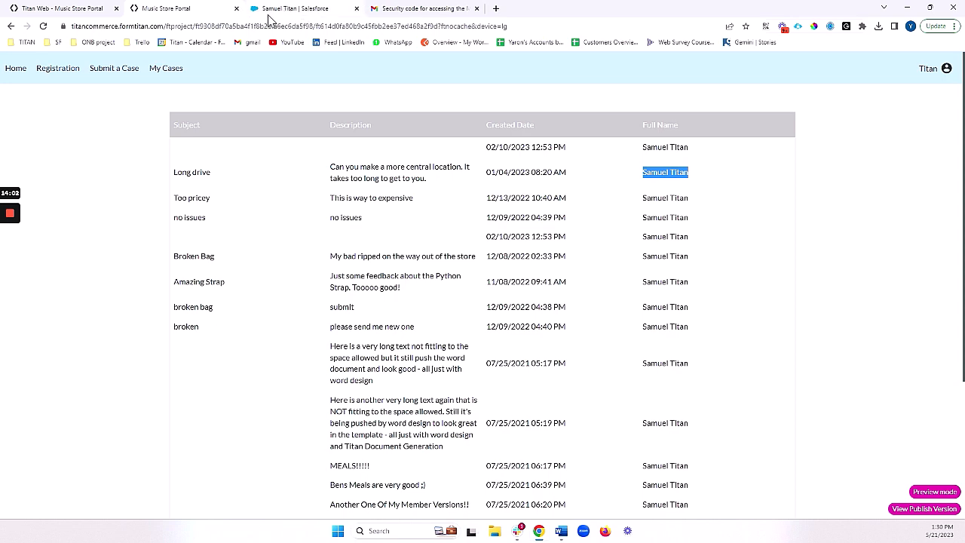
{"action": "left_click", "coordinate": [294, 9]}
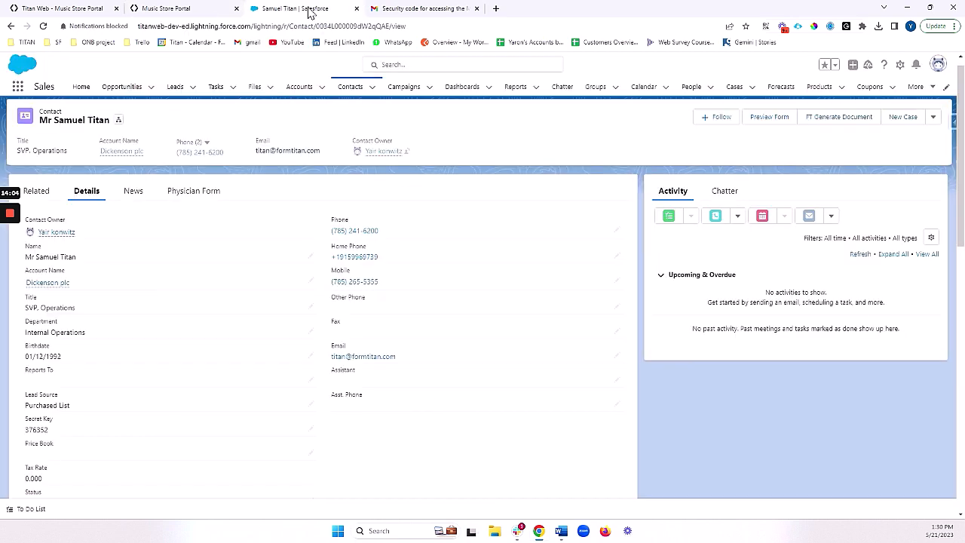
{"action": "scroll", "scroll_direction": "down", "scroll_amount": 3}
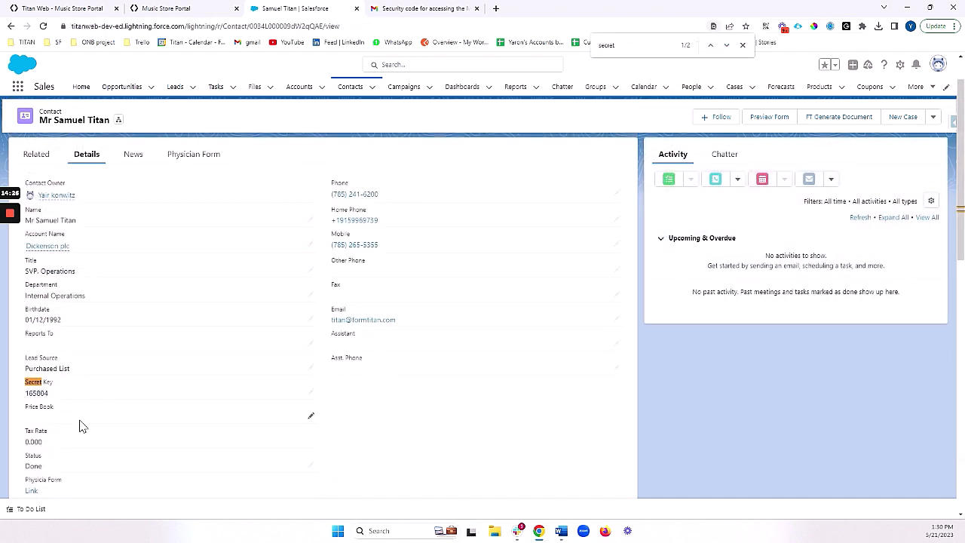
{"action": "mouse_move", "coordinate": [106, 424]}
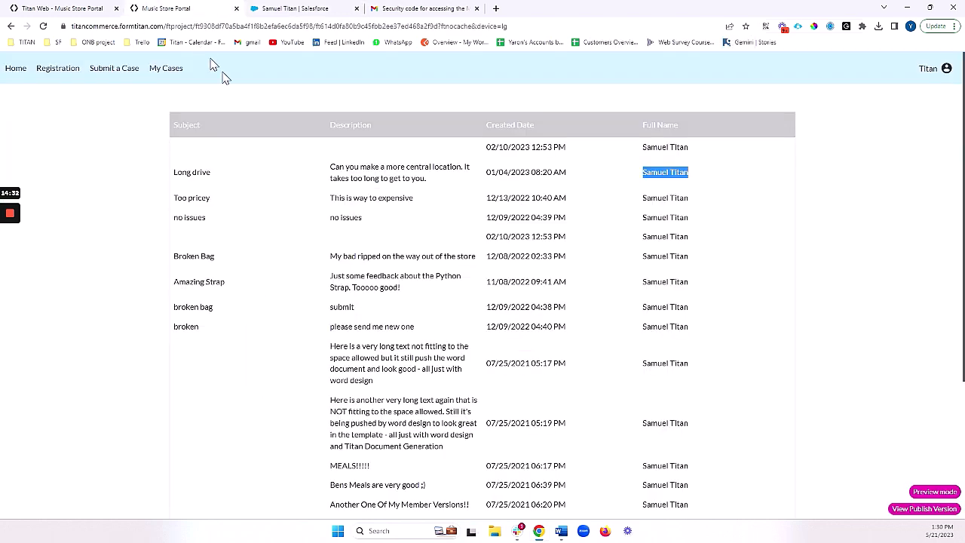
{"action": "scroll", "scroll_direction": "down", "scroll_amount": 3}
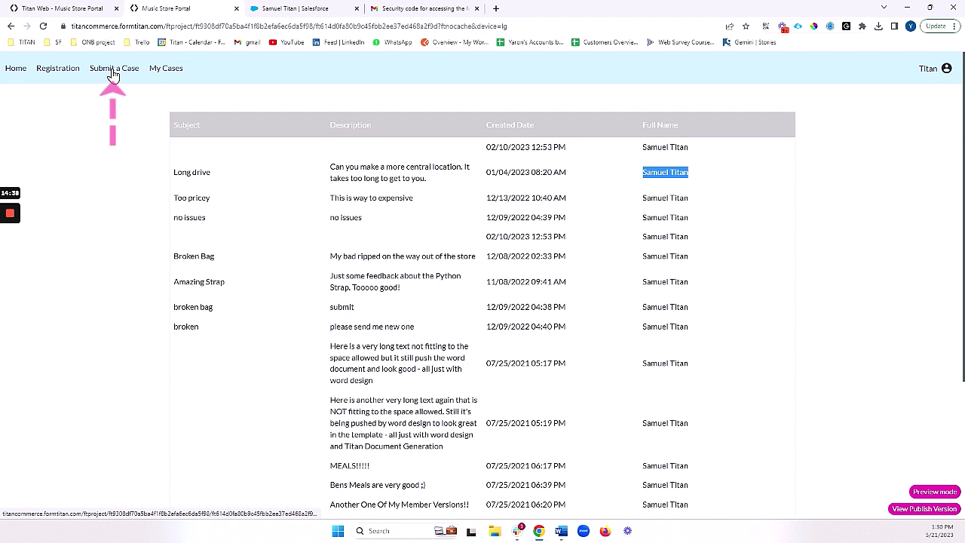
{"action": "left_click", "coordinate": [114, 68]}
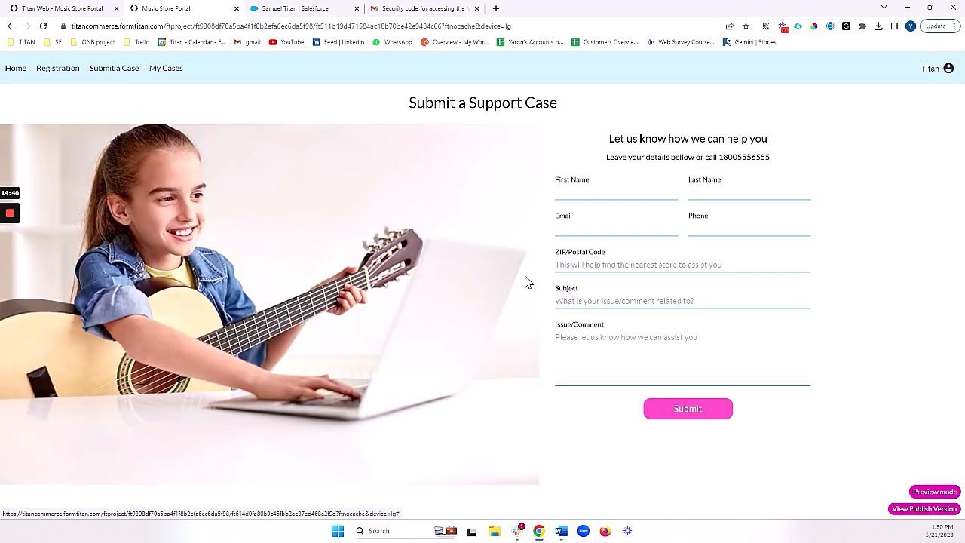
{"action": "mouse_move", "coordinate": [413, 302]}
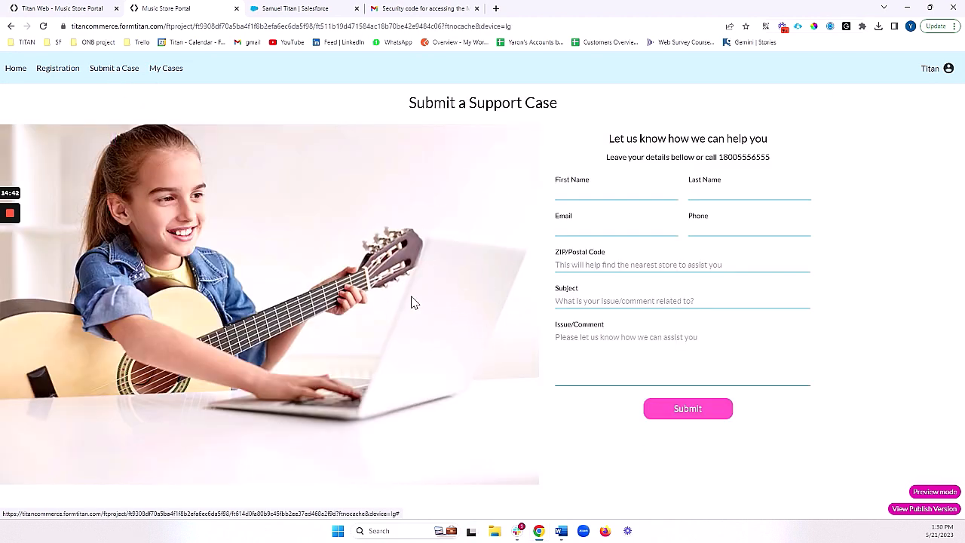
{"action": "mouse_move", "coordinate": [380, 294]}
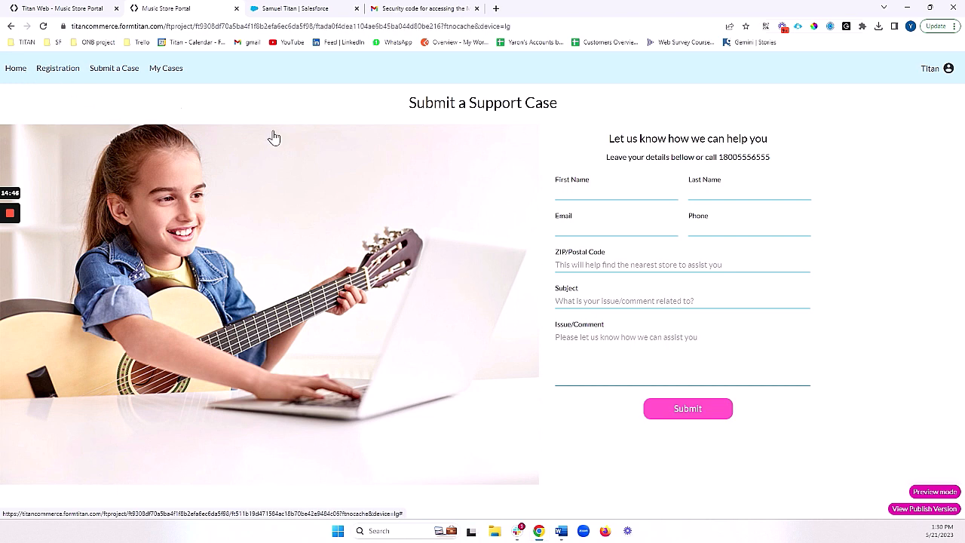
{"action": "left_click", "coordinate": [15, 68]}
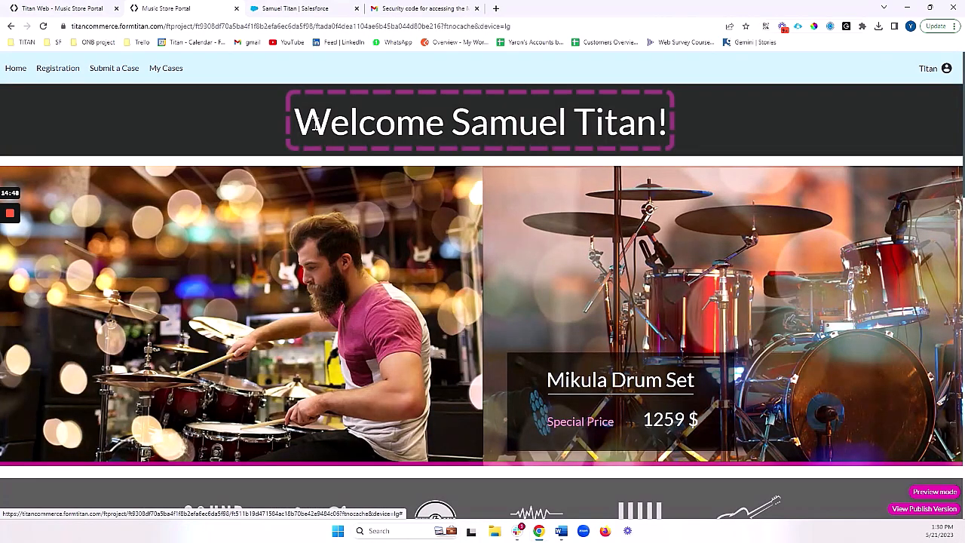
Sign out so the home page shows a generic Welcome ! greeting
{"action": "left_click_drag", "start_coordinate": [302, 123], "coordinate": [561, 132]}
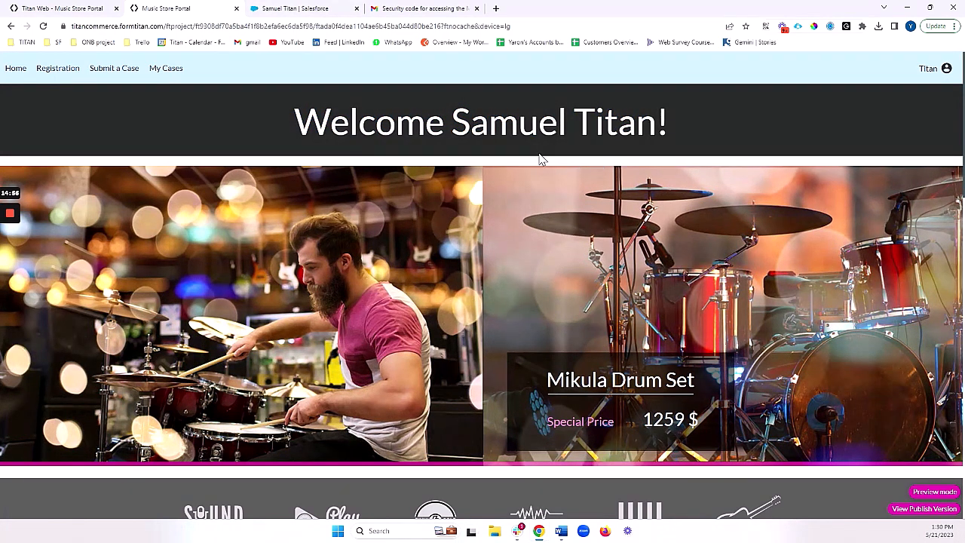
{"action": "mouse_move", "coordinate": [490, 159]}
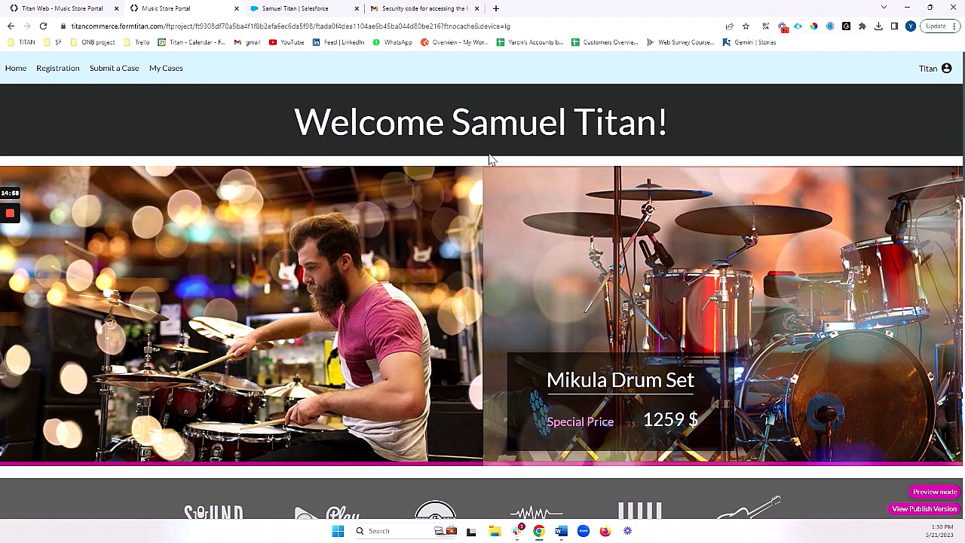
{"action": "mouse_move", "coordinate": [479, 151]}
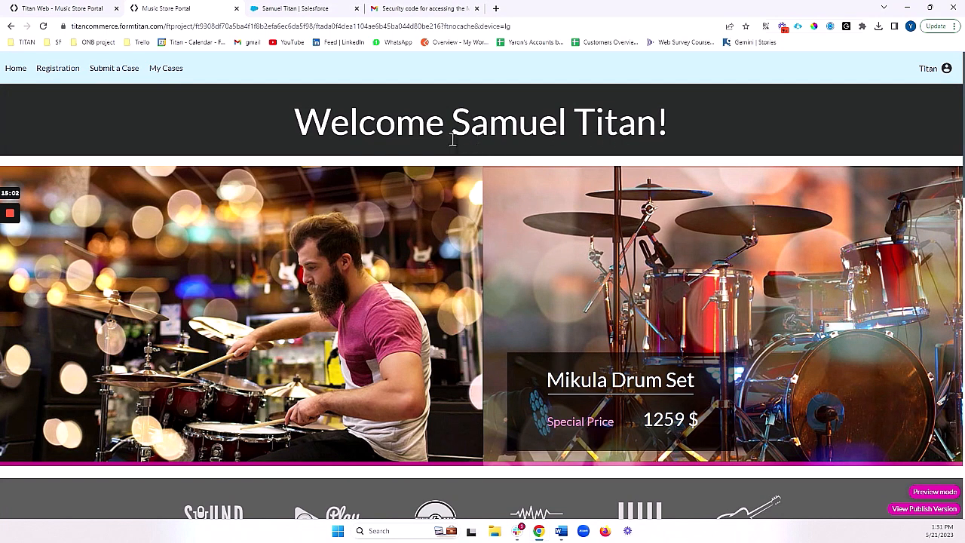
{"action": "mouse_move", "coordinate": [932, 78]}
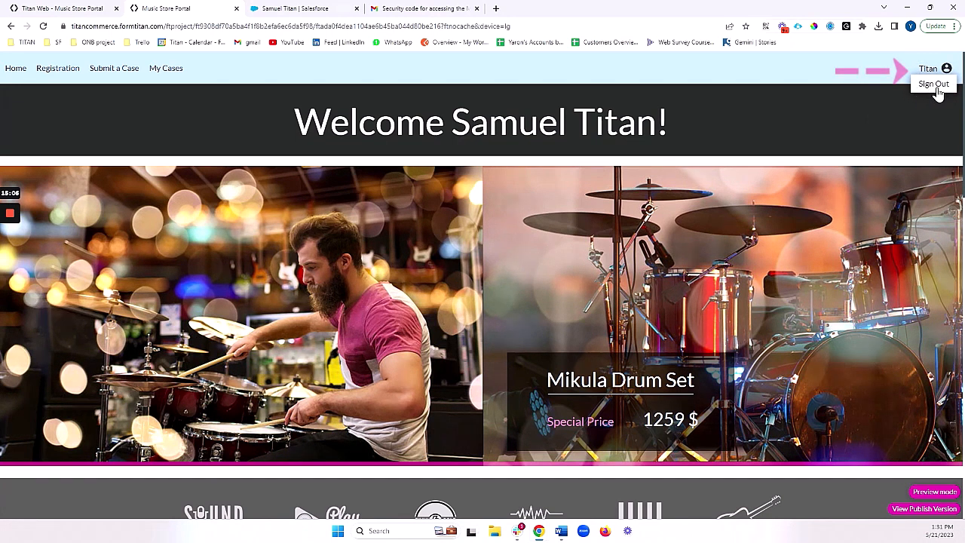
{"action": "left_click", "coordinate": [932, 85]}
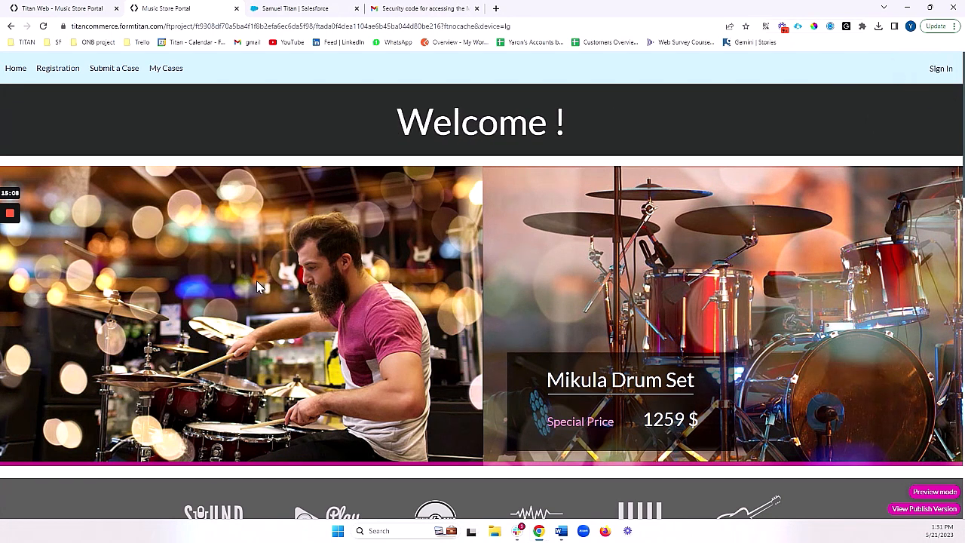
{"action": "mouse_move", "coordinate": [314, 294]}
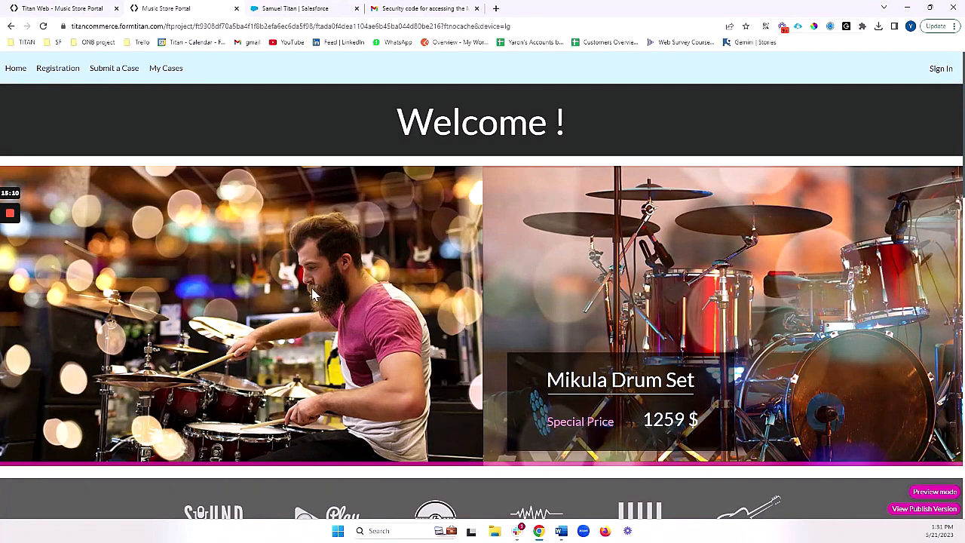